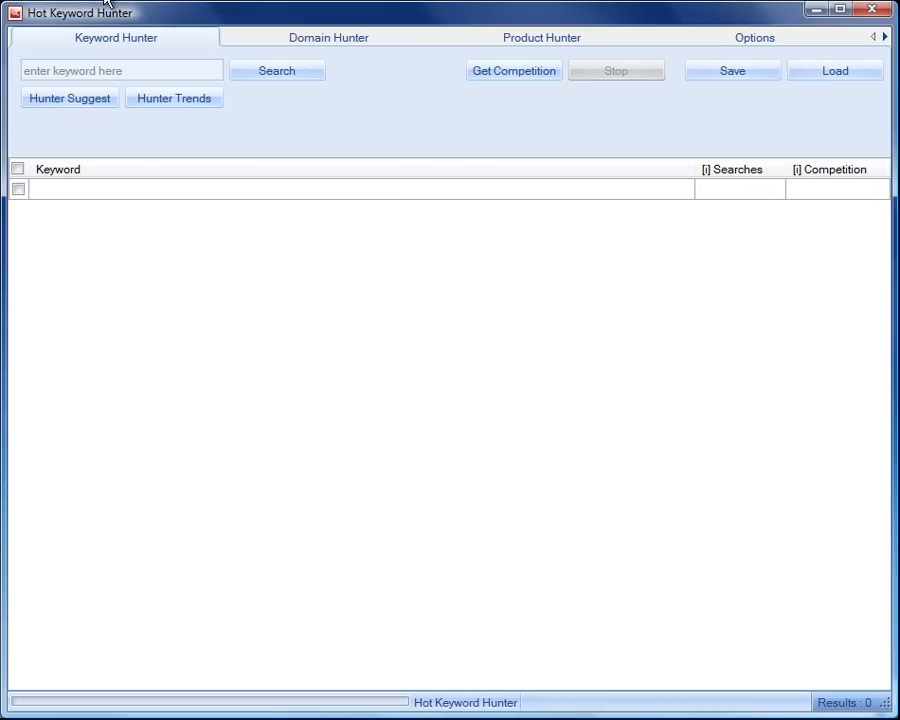
pyautogui.moveTo(210, 18)
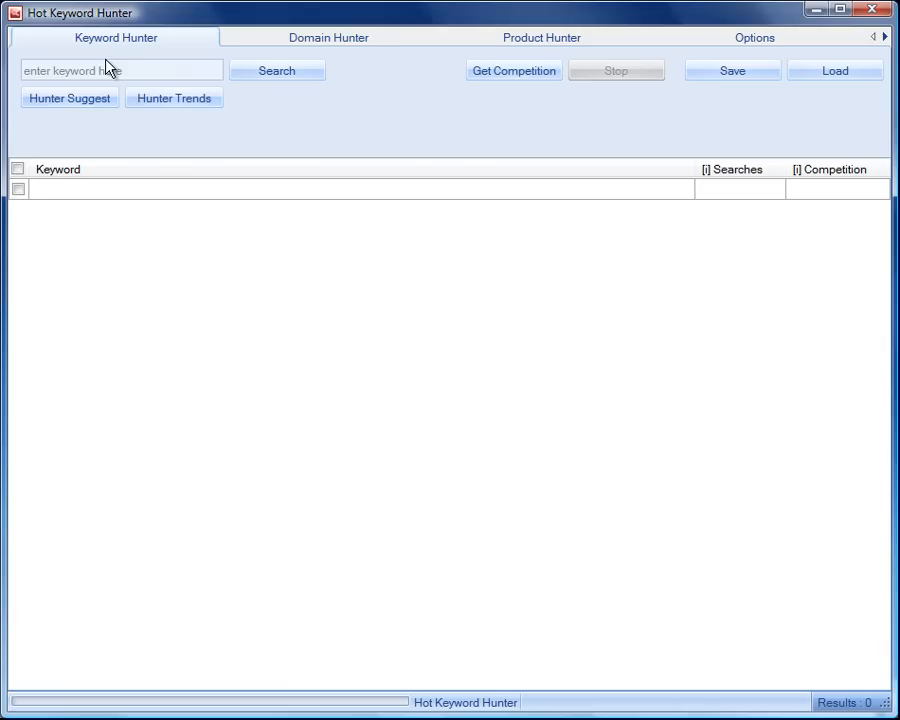
pyautogui.moveTo(188, 57)
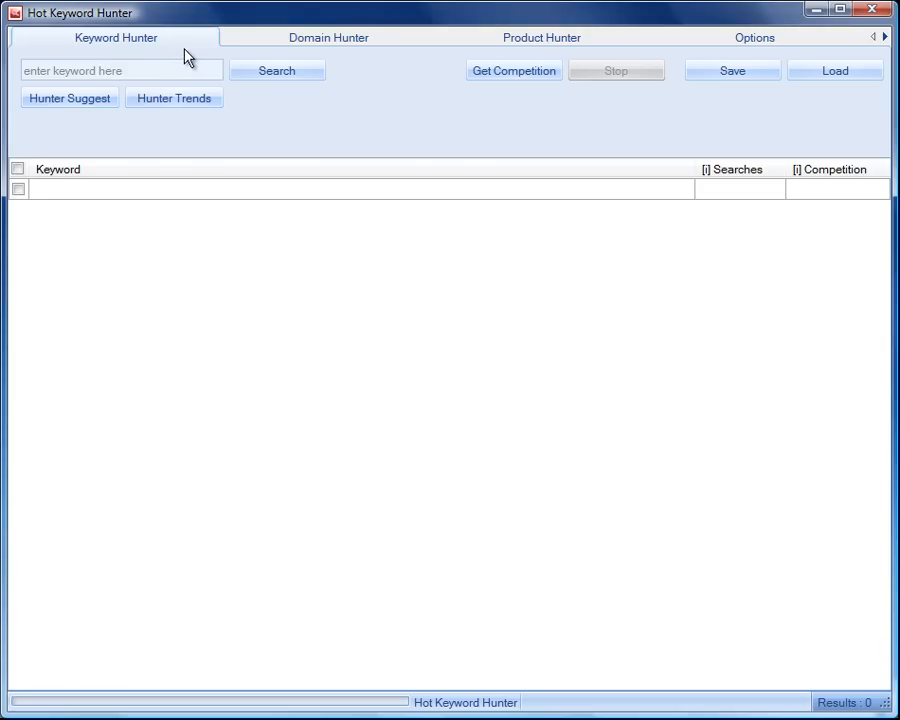
pyautogui.moveTo(70, 47)
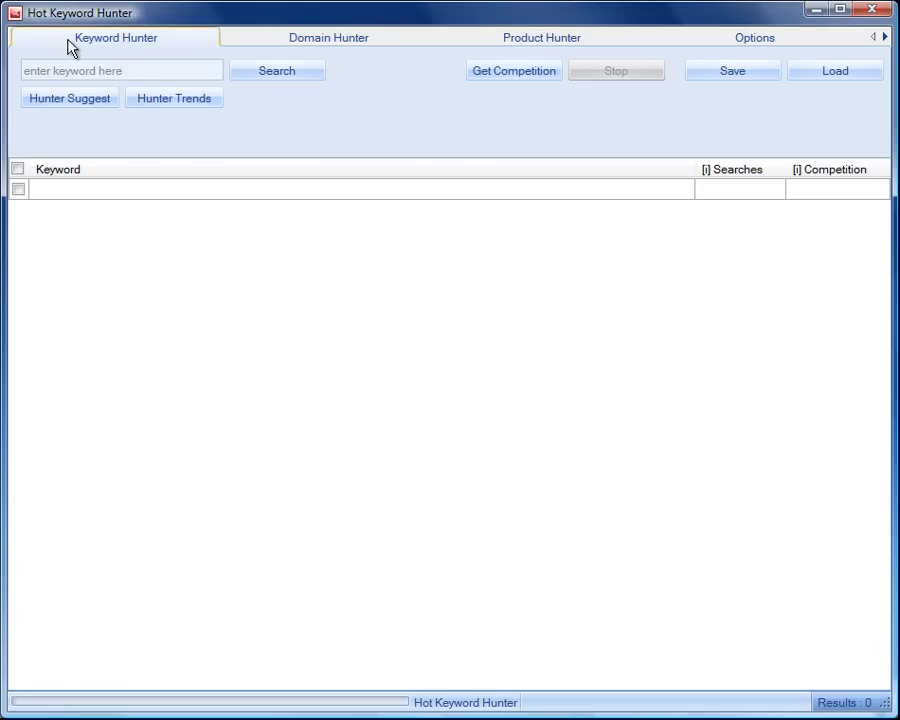
pyautogui.moveTo(123, 46)
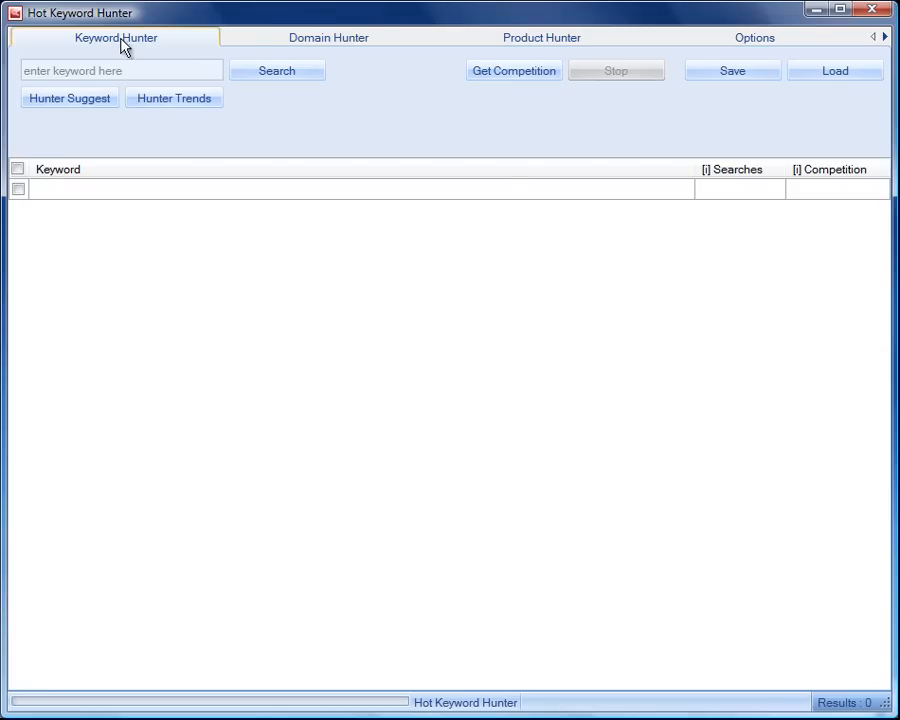
# Tick Broad matching for both searches and competition in Options
pyautogui.click(120, 70)
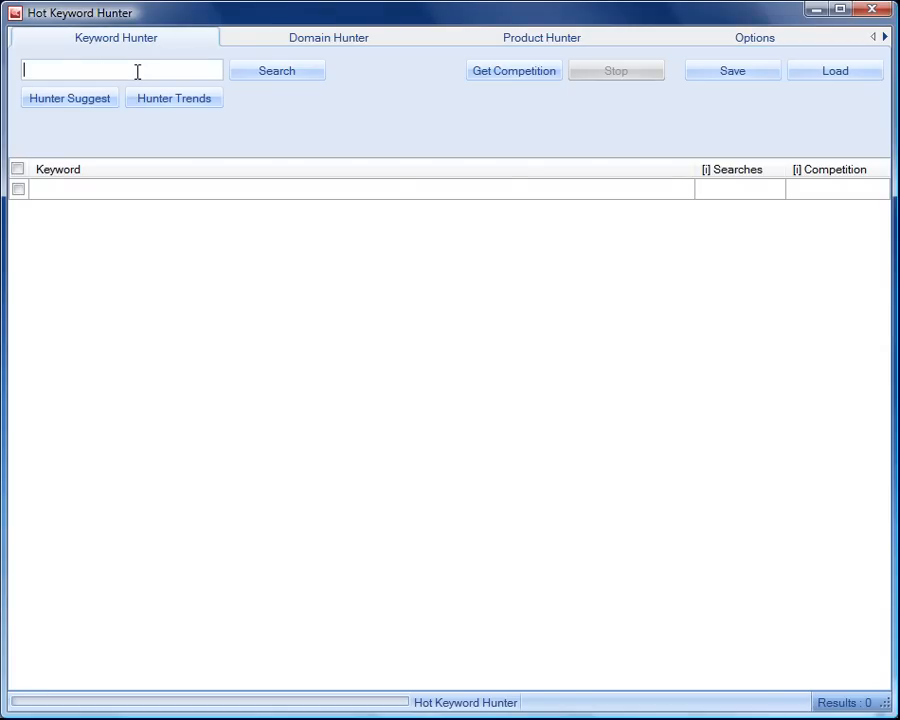
pyautogui.moveTo(52, 127)
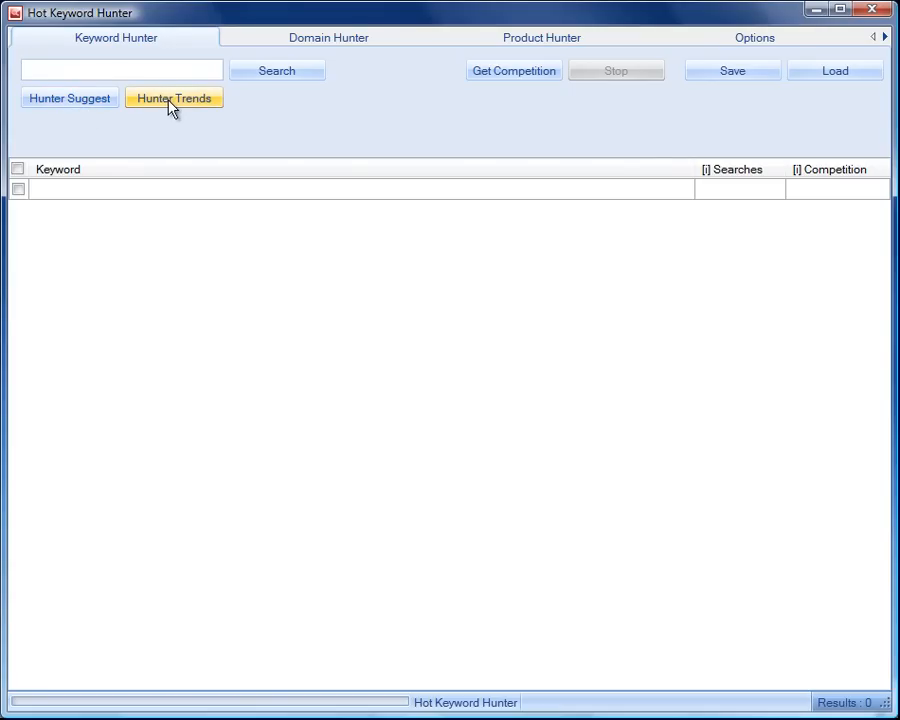
pyautogui.click(120, 69)
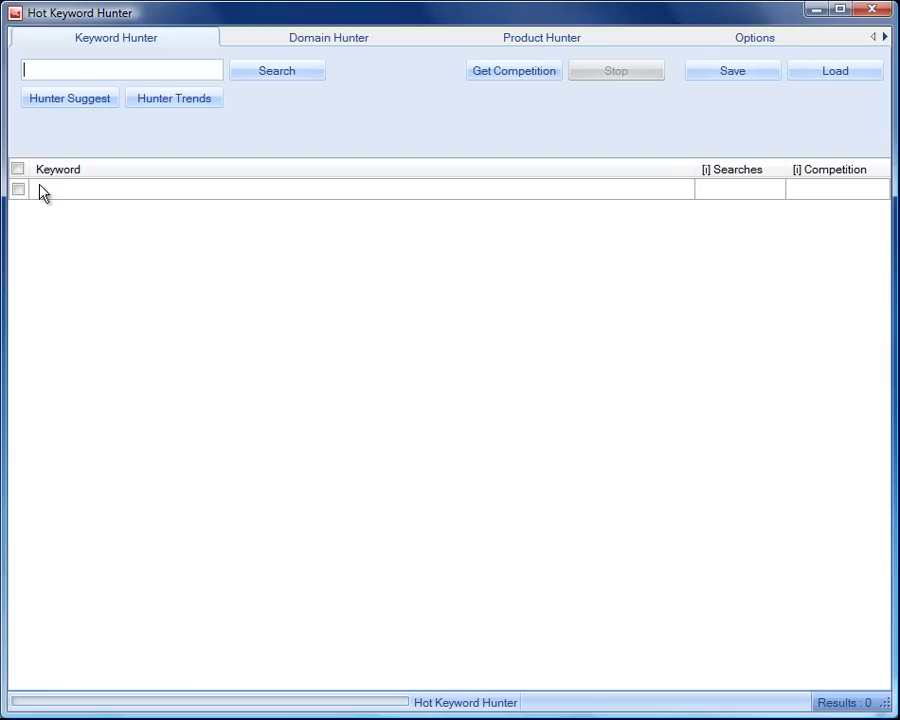
pyautogui.moveTo(547, 229)
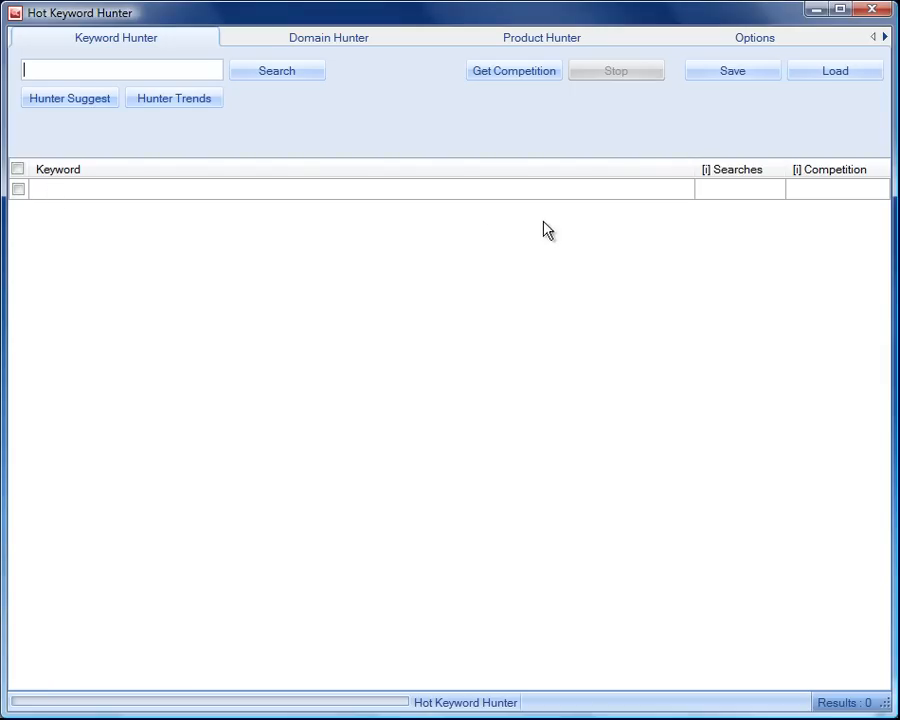
pyautogui.moveTo(745, 197)
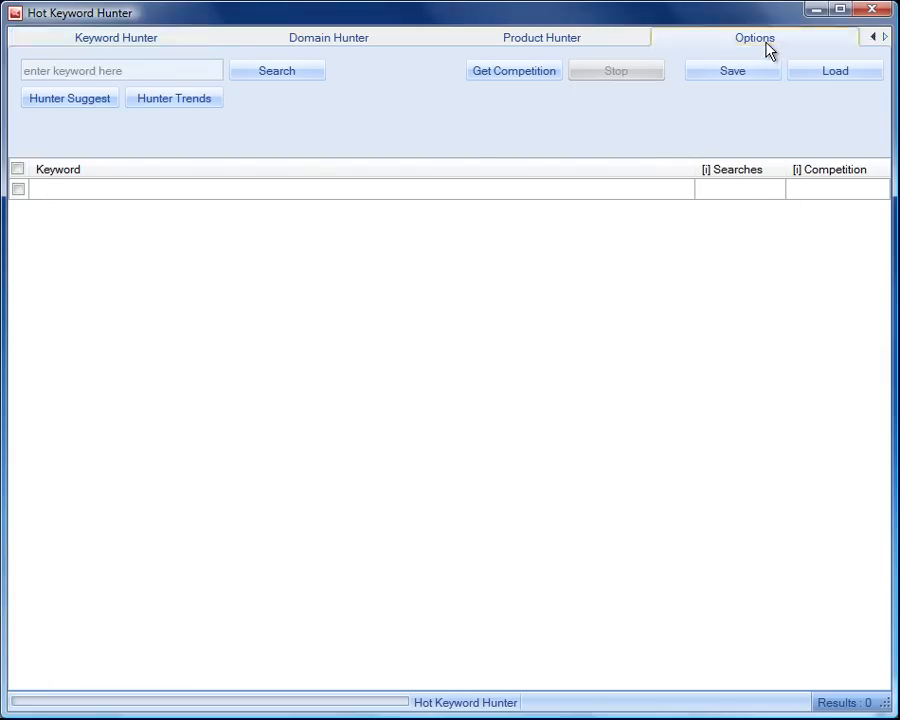
pyautogui.click(754, 37)
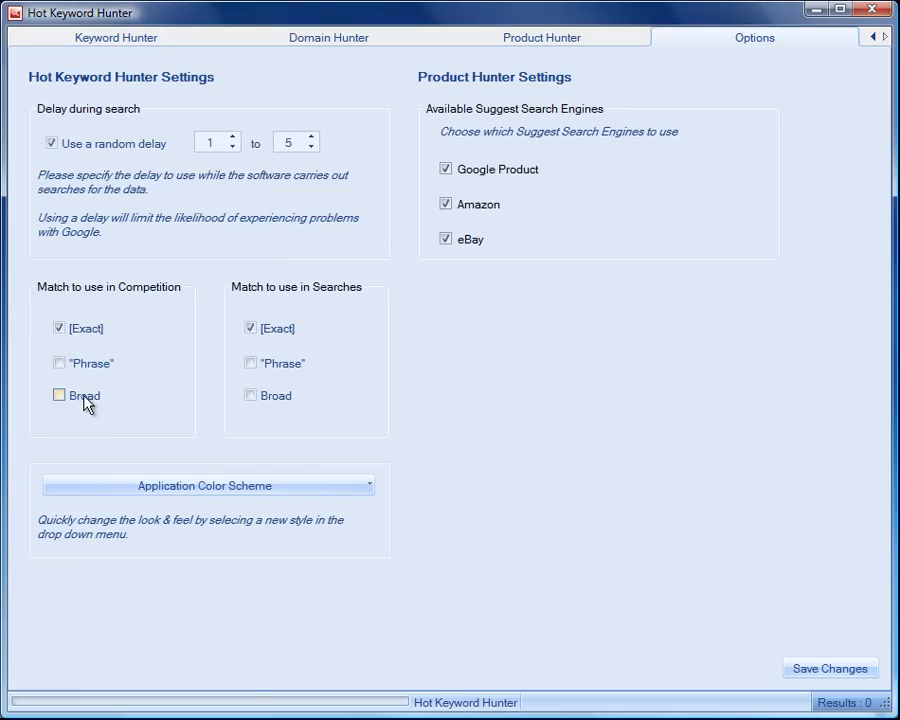
pyautogui.moveTo(157, 302)
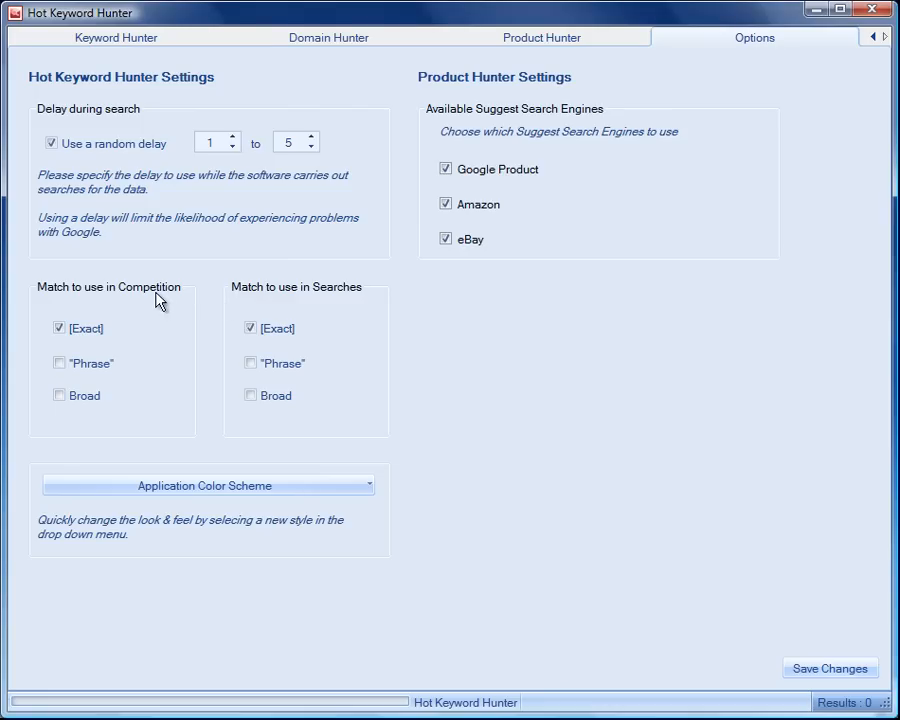
pyautogui.moveTo(365, 330)
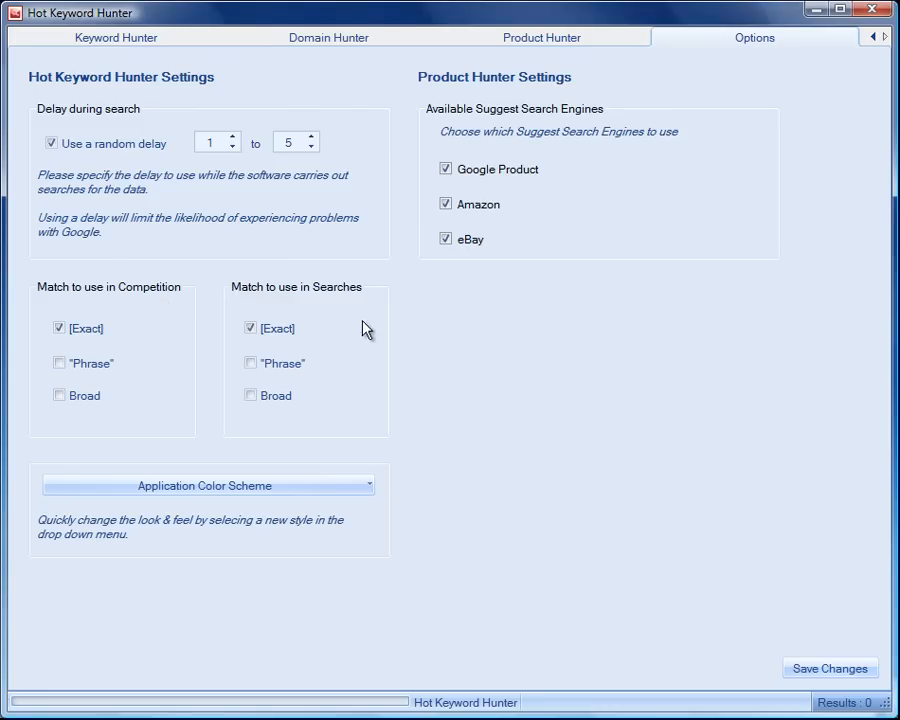
pyautogui.moveTo(332, 293)
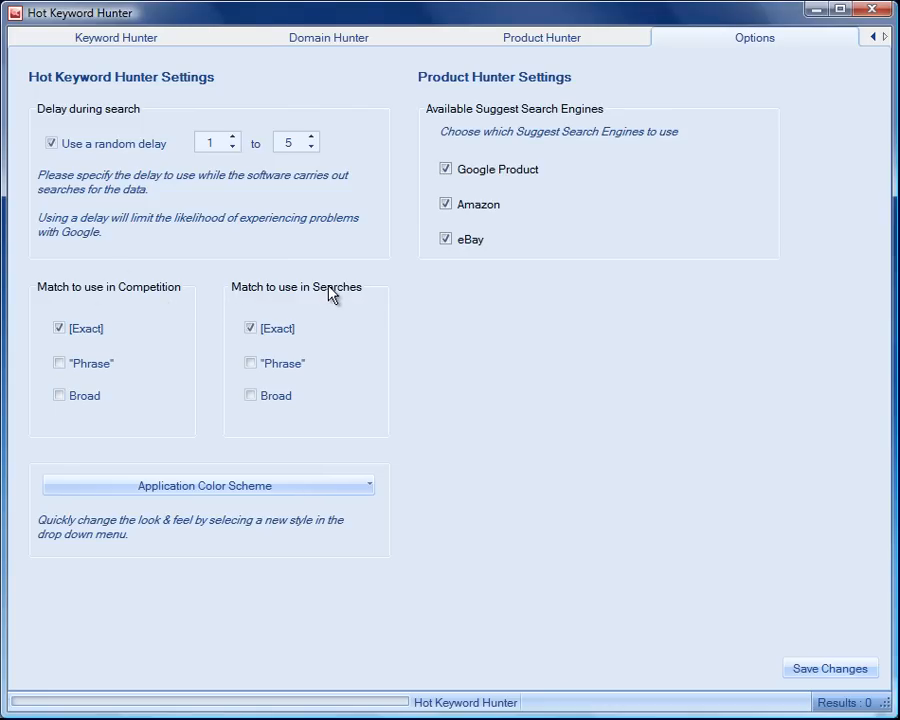
pyautogui.moveTo(258, 418)
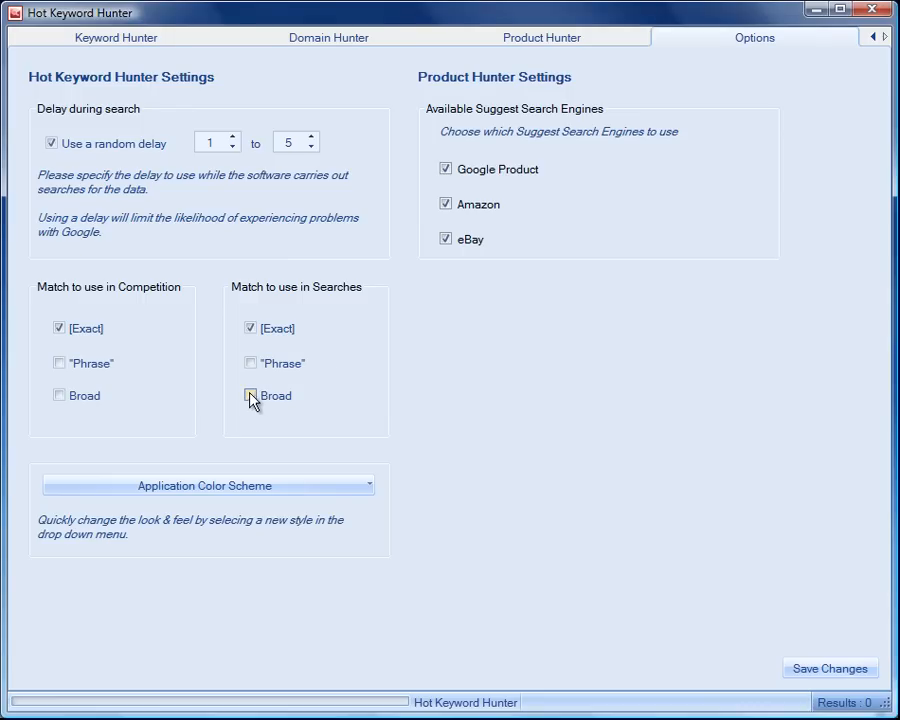
pyautogui.click(251, 395)
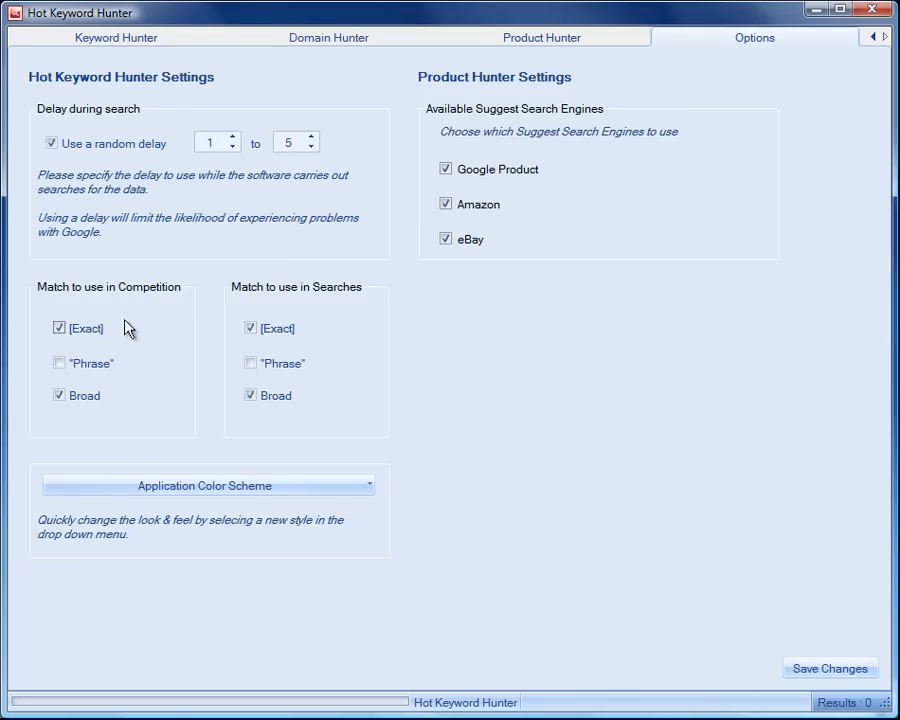
pyautogui.click(250, 362)
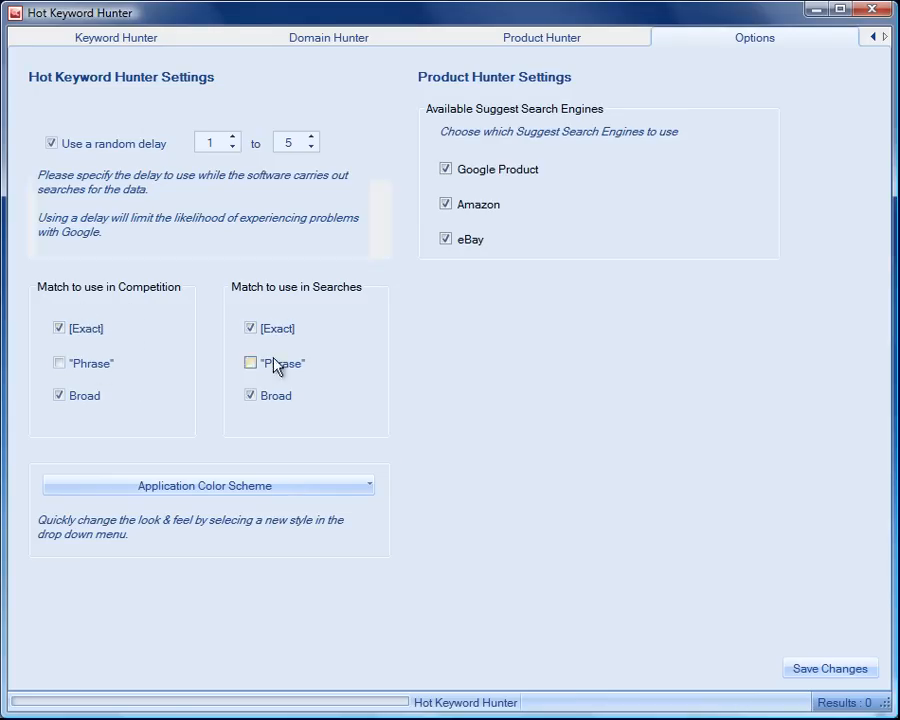
pyautogui.click(251, 363)
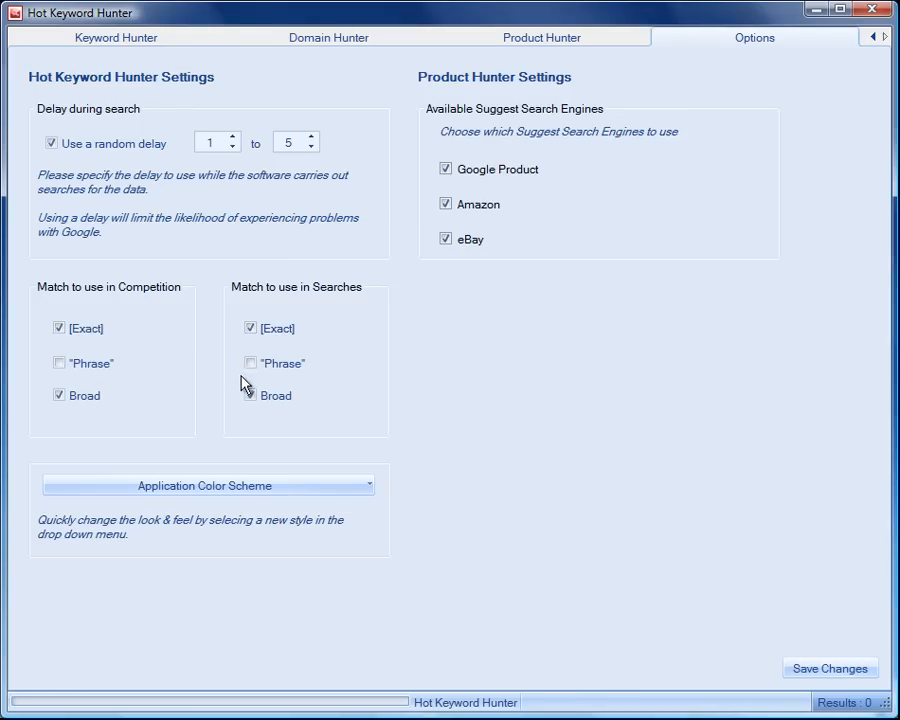
pyautogui.click(250, 395)
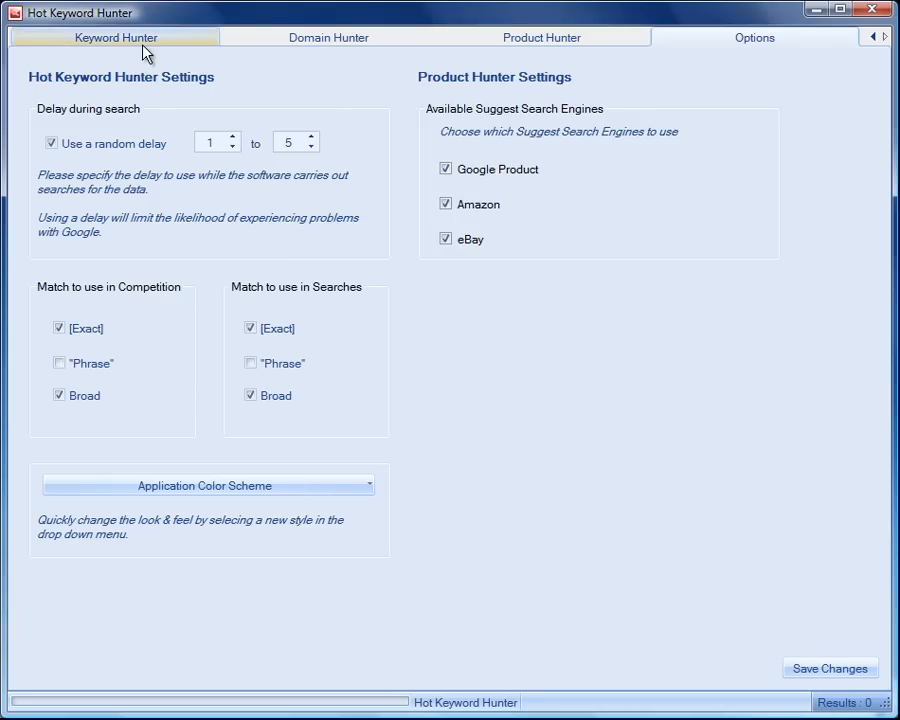
# Save the exact-and-broad match options and dismiss the confirmation
pyautogui.click(115, 37)
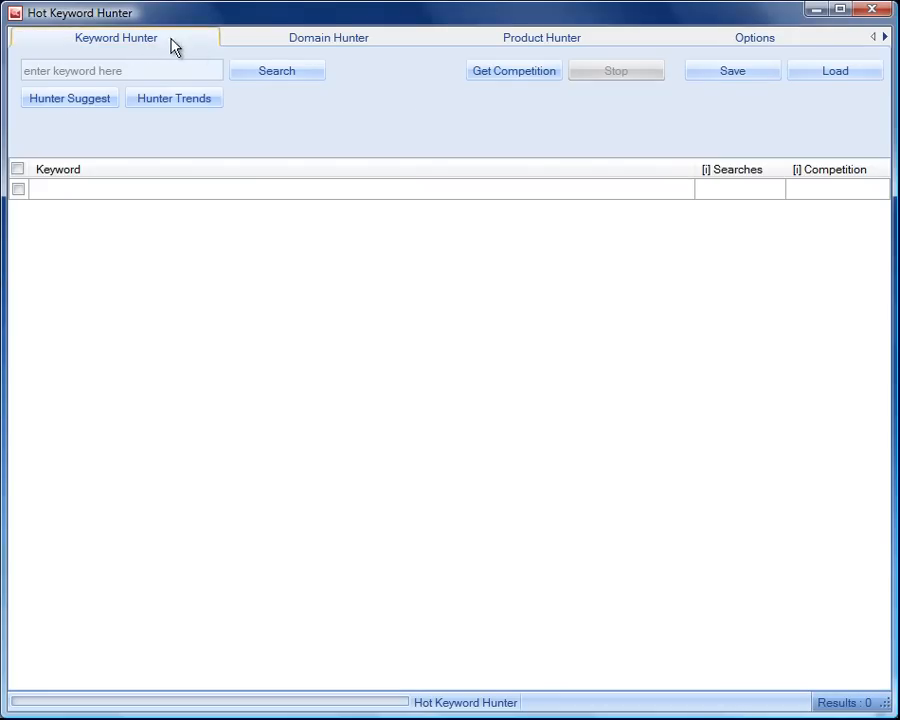
pyautogui.moveTo(700, 42)
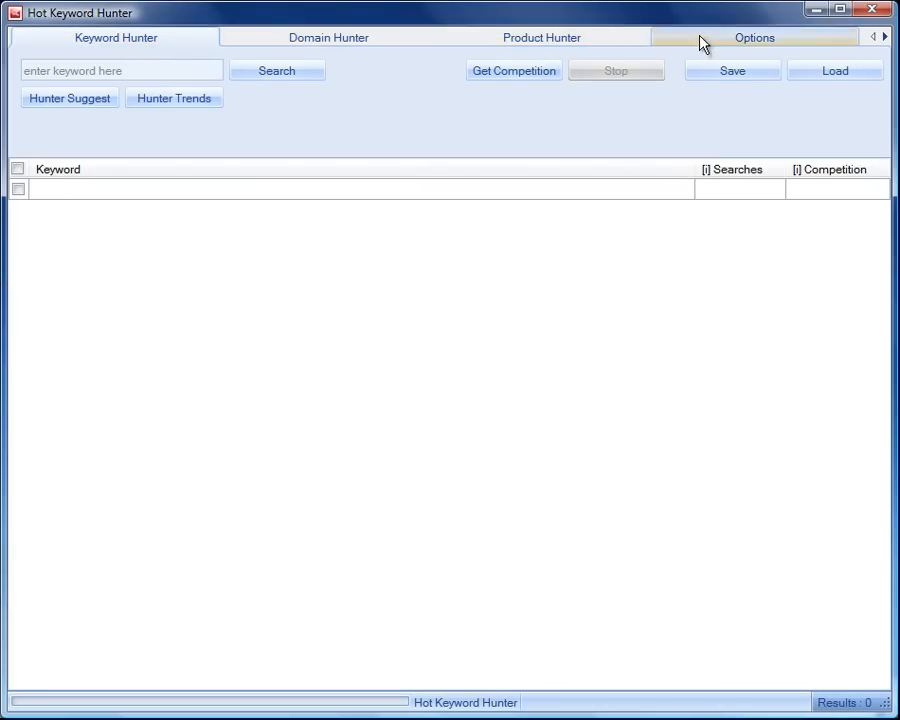
pyautogui.click(754, 37)
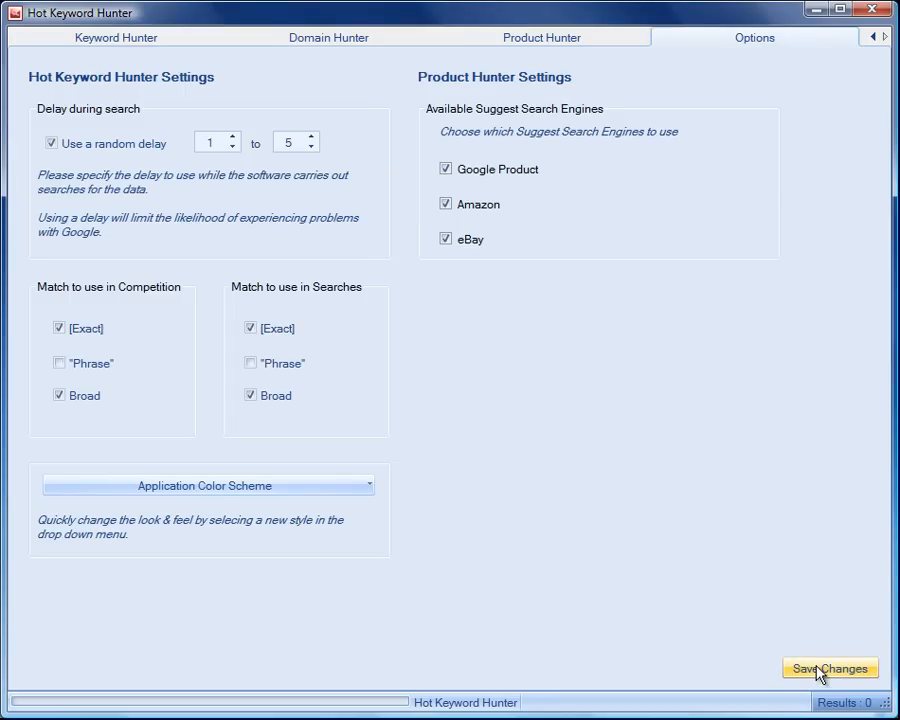
pyautogui.click(830, 668)
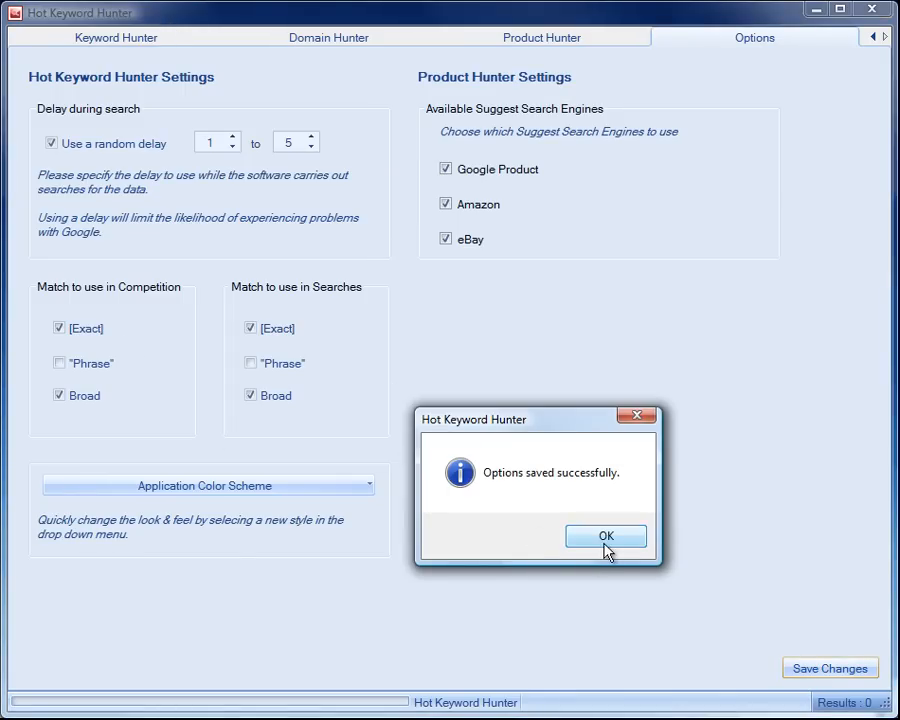
pyautogui.click(605, 536)
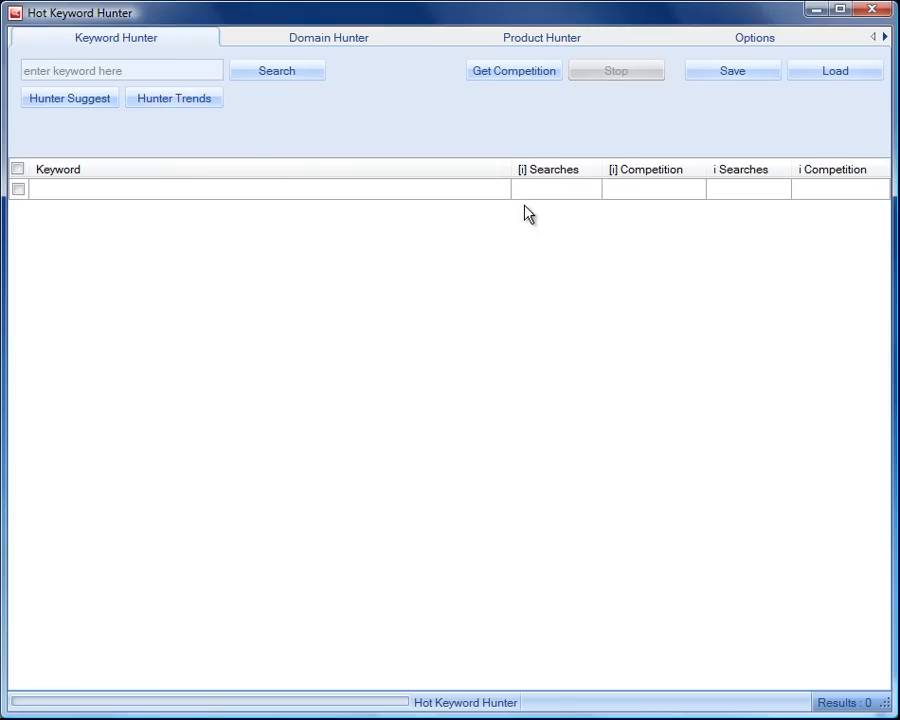
pyautogui.moveTo(577, 190)
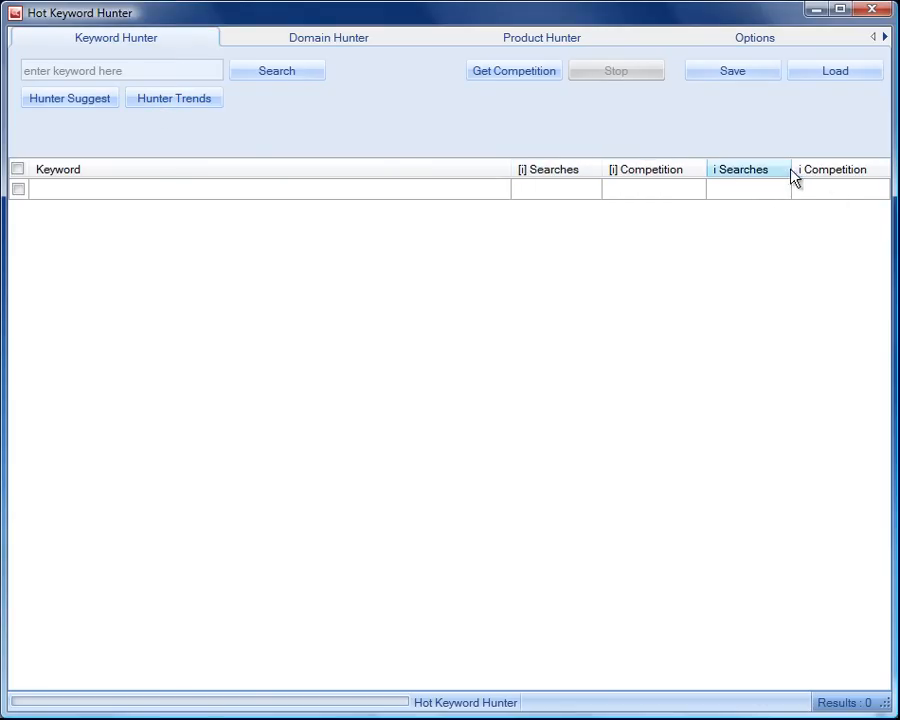
pyautogui.moveTo(725, 175)
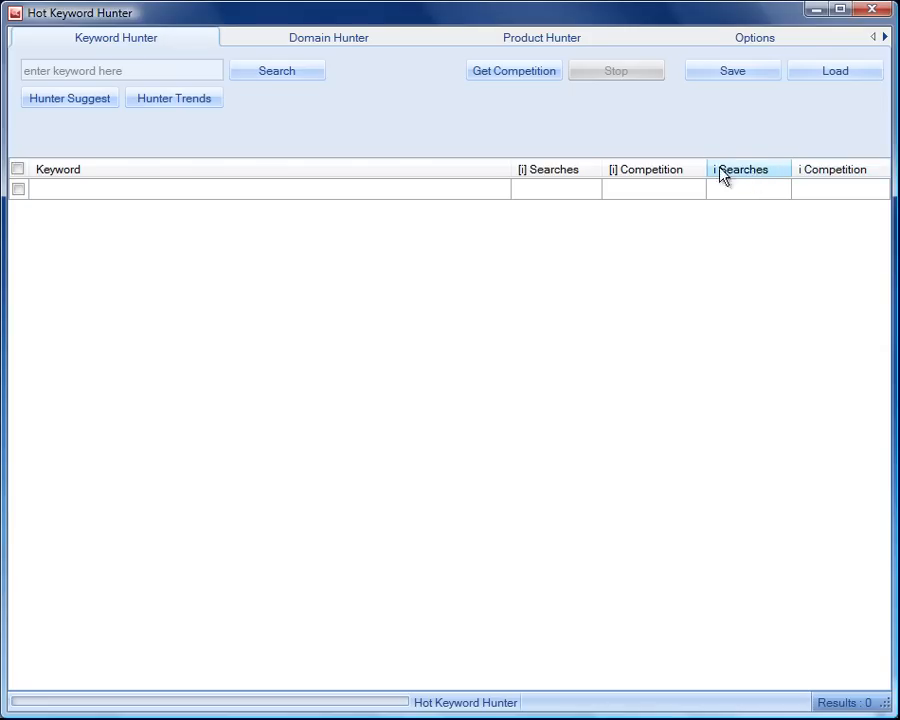
pyautogui.moveTo(190, 157)
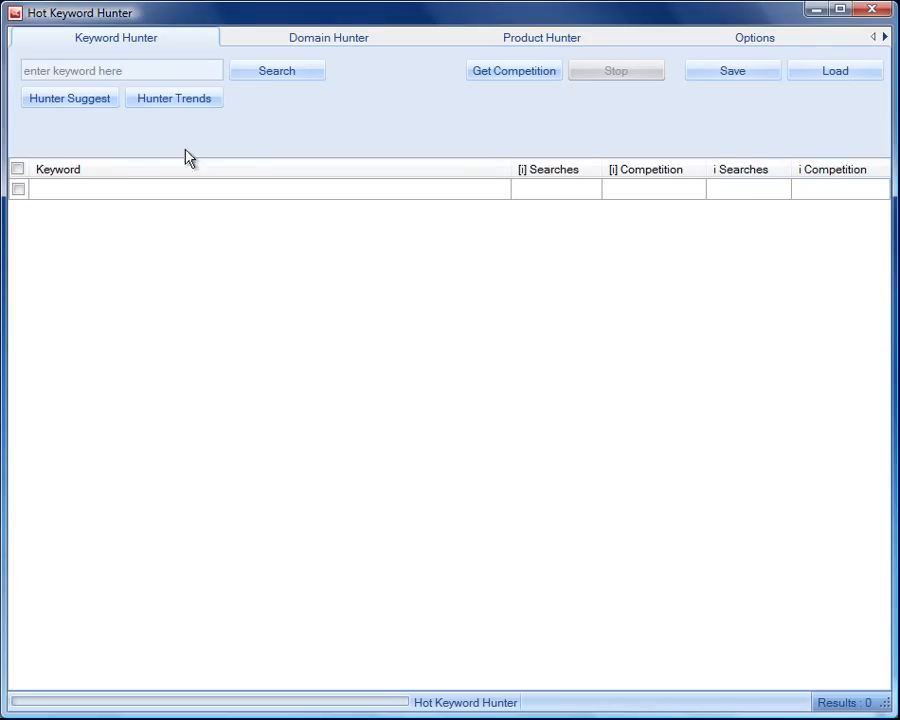
pyautogui.moveTo(307, 549)
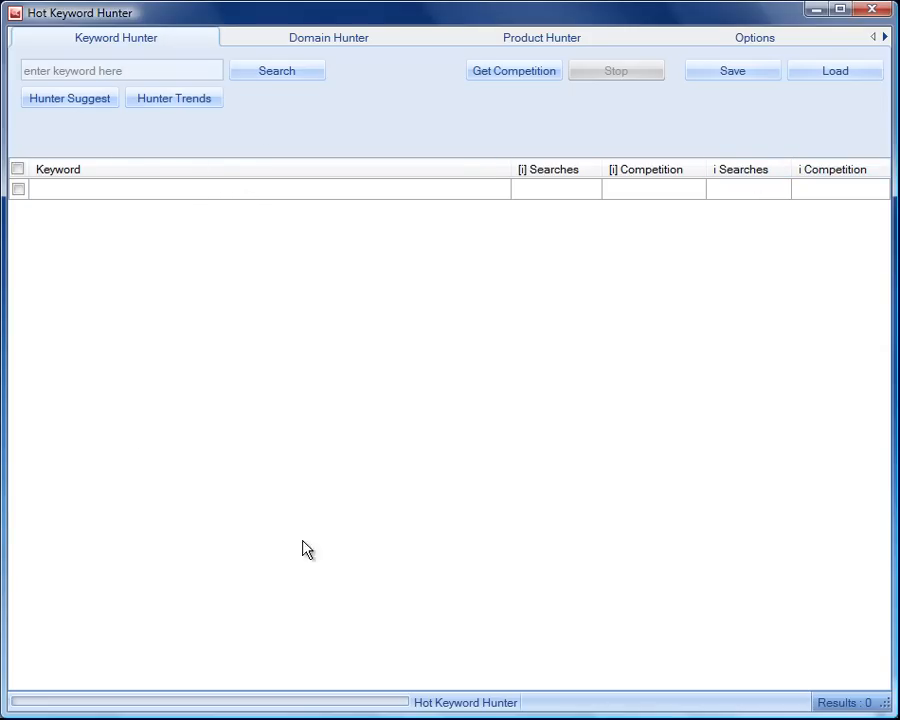
pyautogui.moveTo(574, 196)
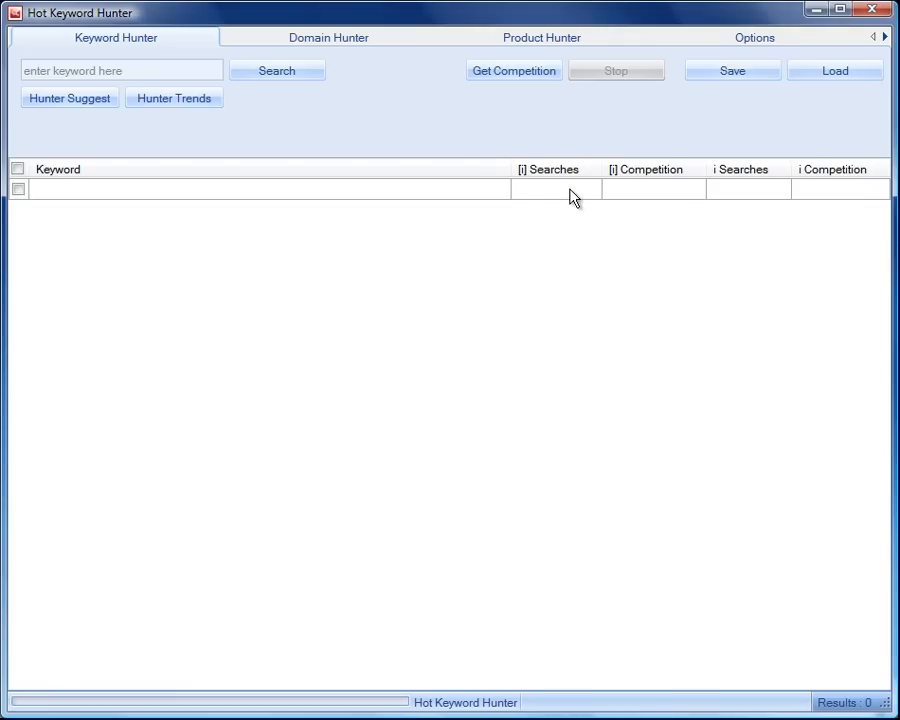
pyautogui.moveTo(738, 193)
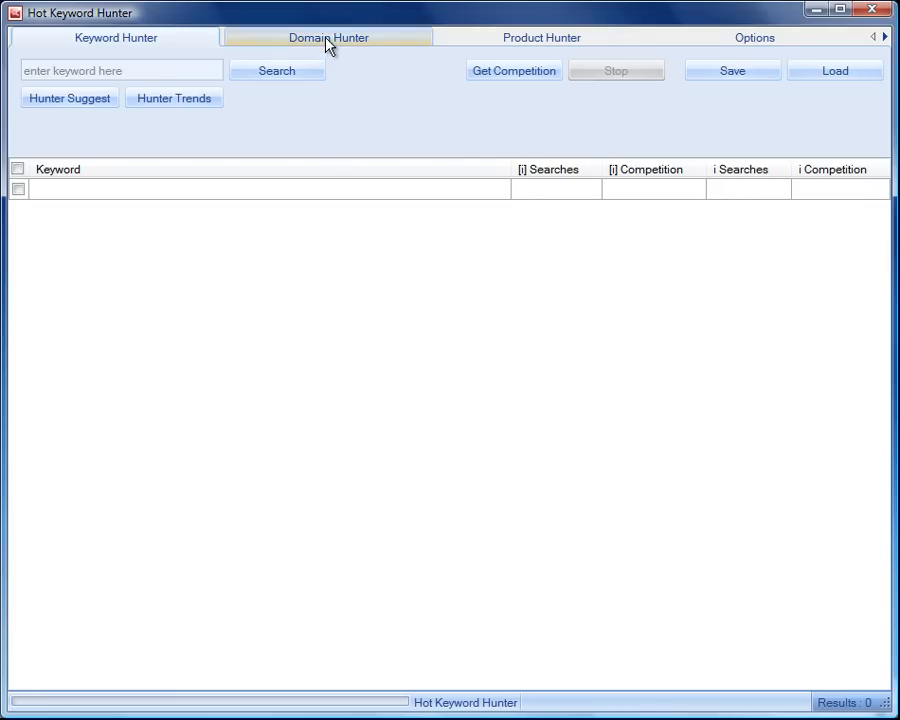
# Enter domain1 and domain2 into the Domain Hunter list
pyautogui.click(328, 37)
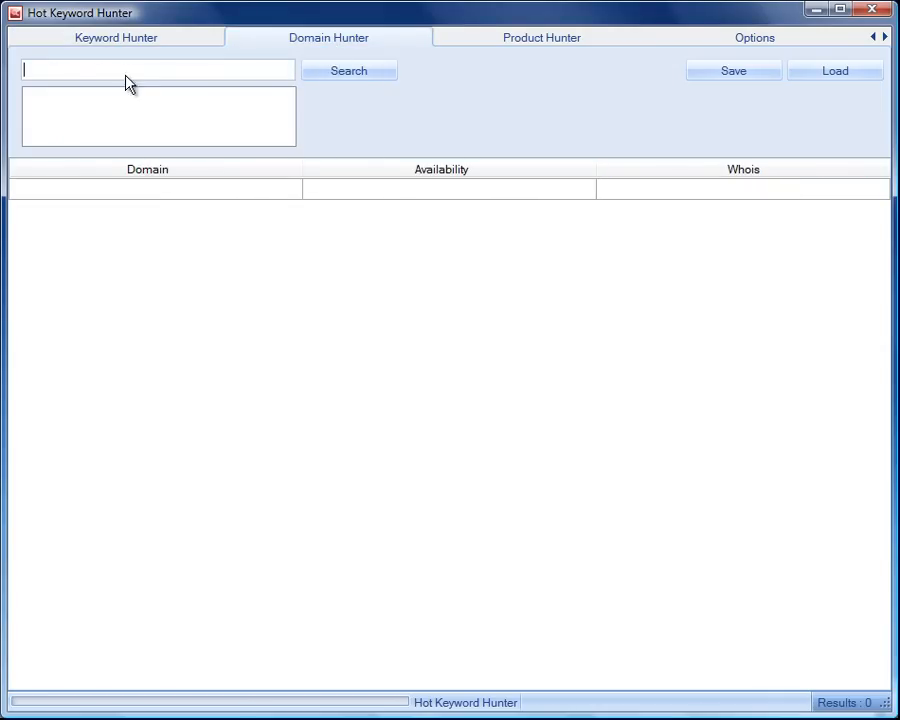
pyautogui.moveTo(140, 112)
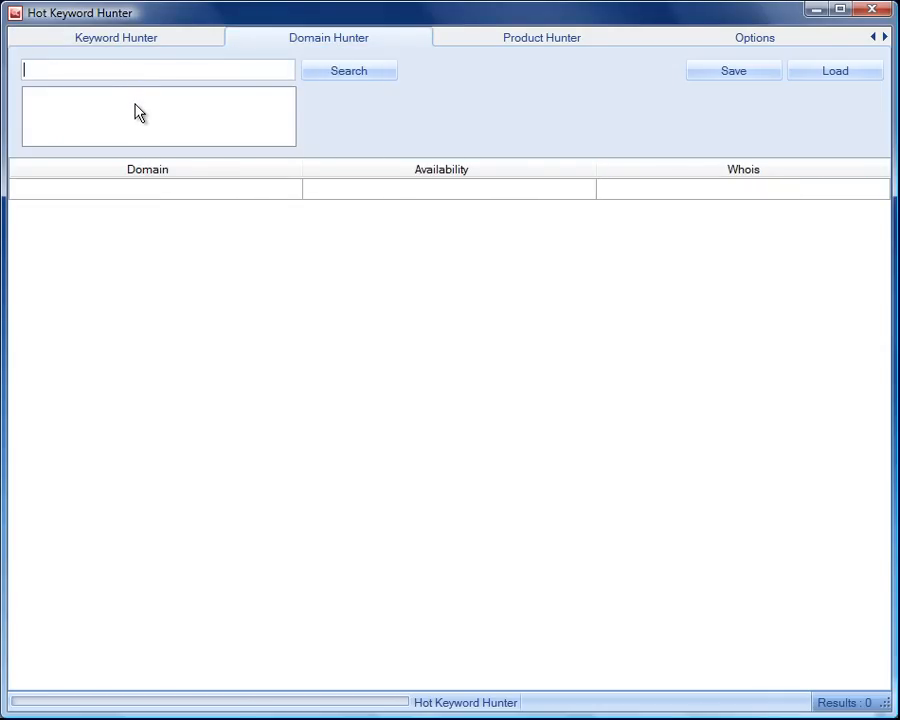
pyautogui.write('doma')
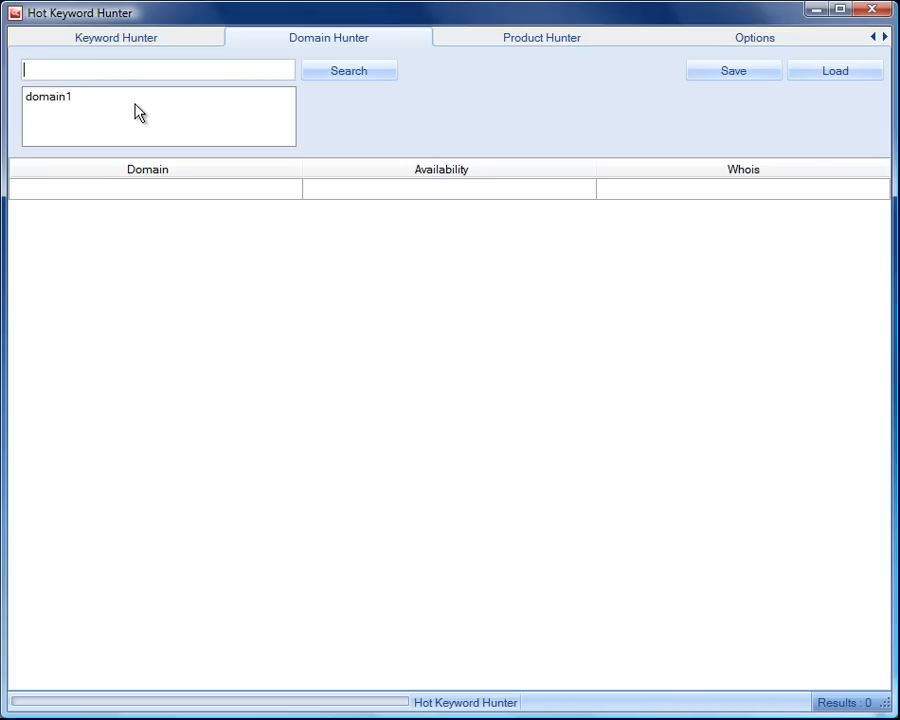
pyautogui.write('domai')
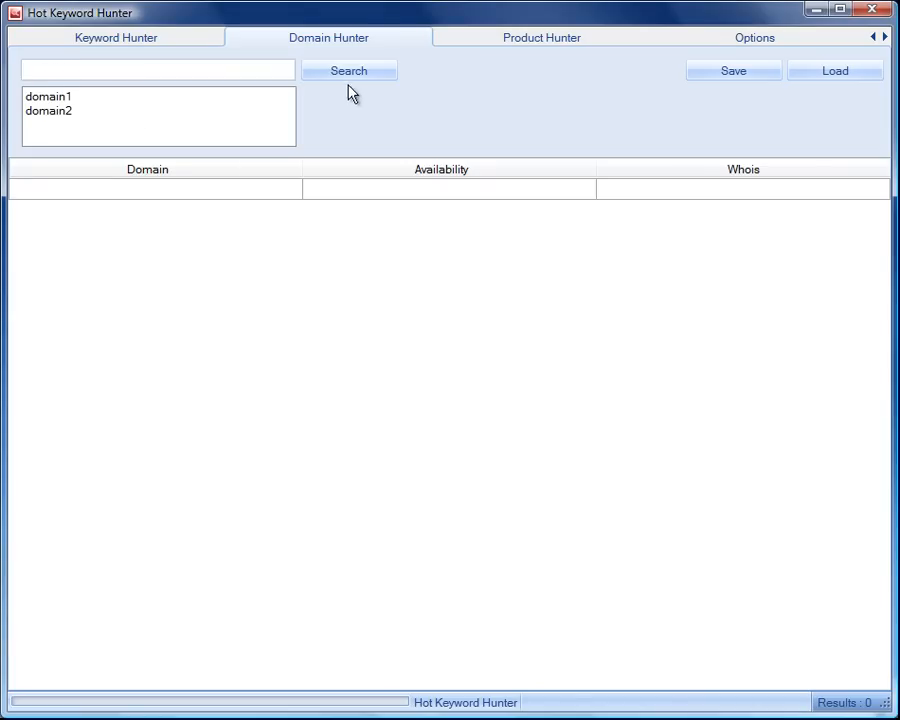
pyautogui.moveTo(632, 199)
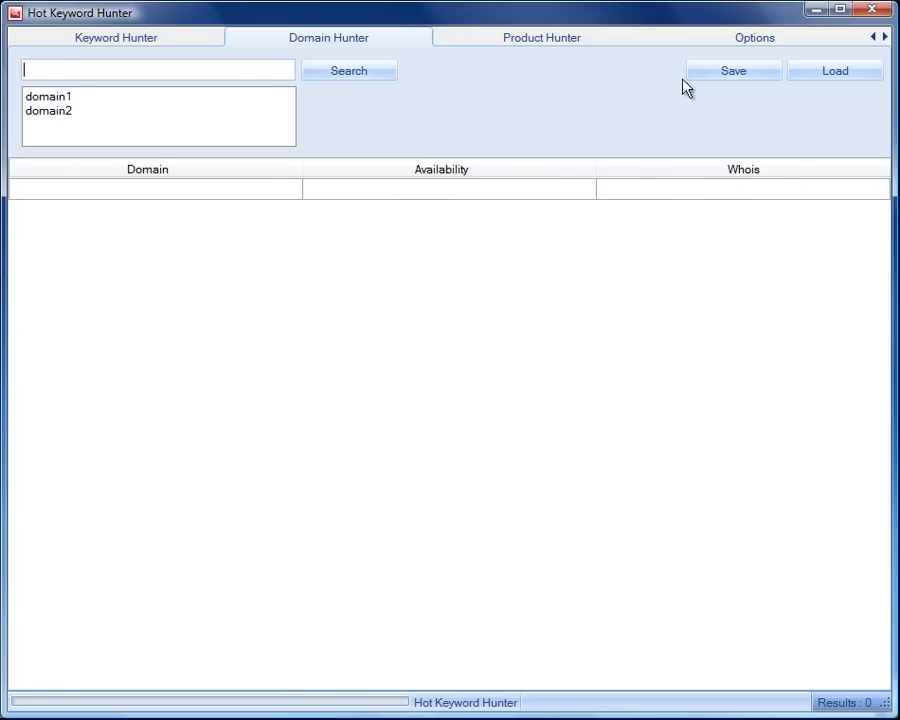
pyautogui.moveTo(435, 110)
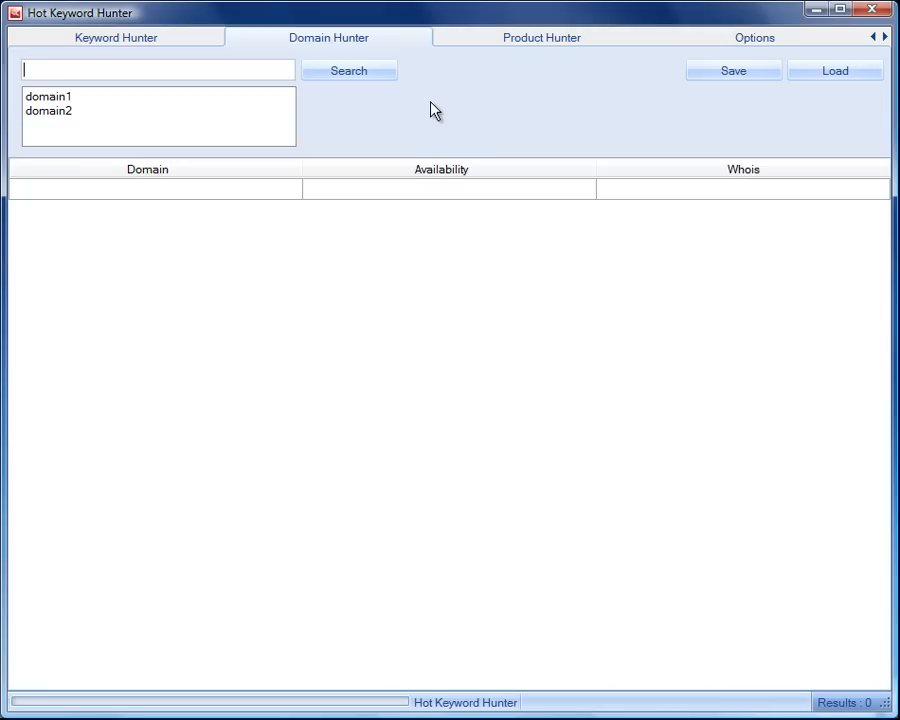
# Select 'Search keyword plus [a through z]' on the Product Hunter tab
pyautogui.click(541, 37)
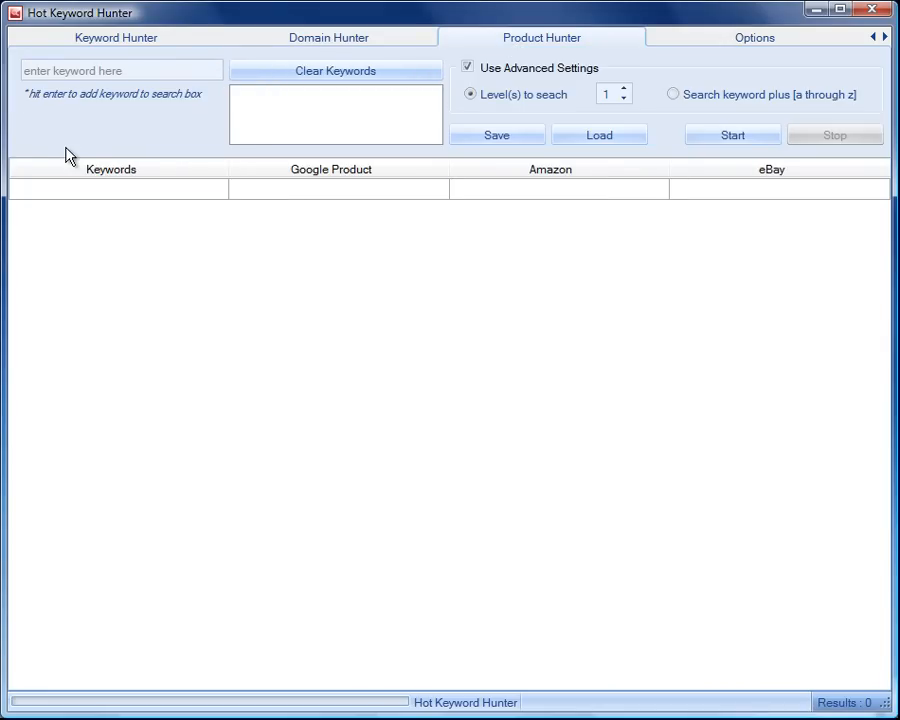
pyautogui.moveTo(170, 128)
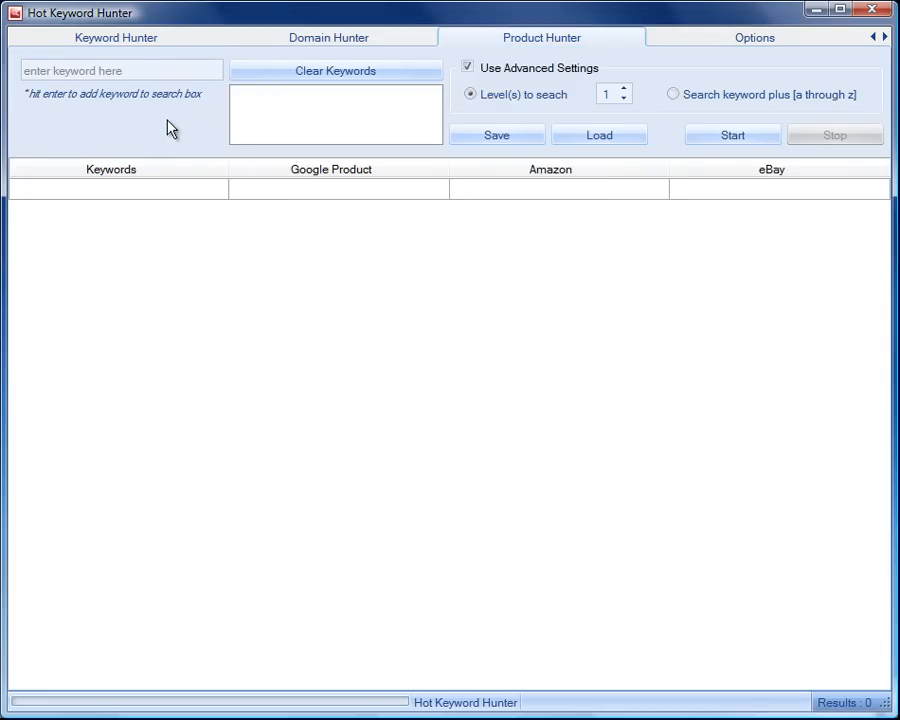
pyautogui.click(120, 70)
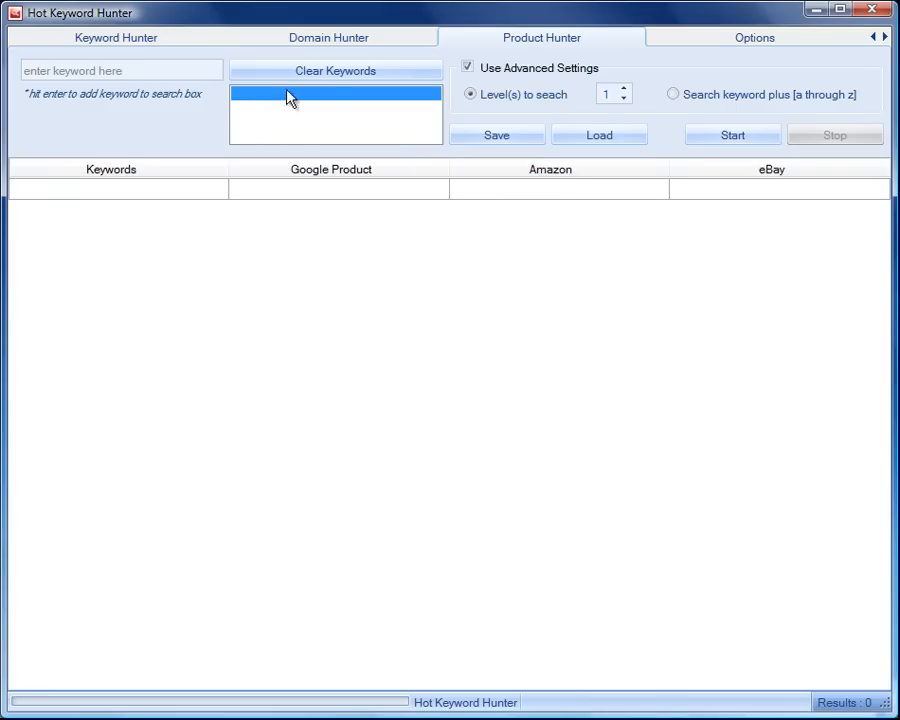
pyautogui.moveTo(674, 95)
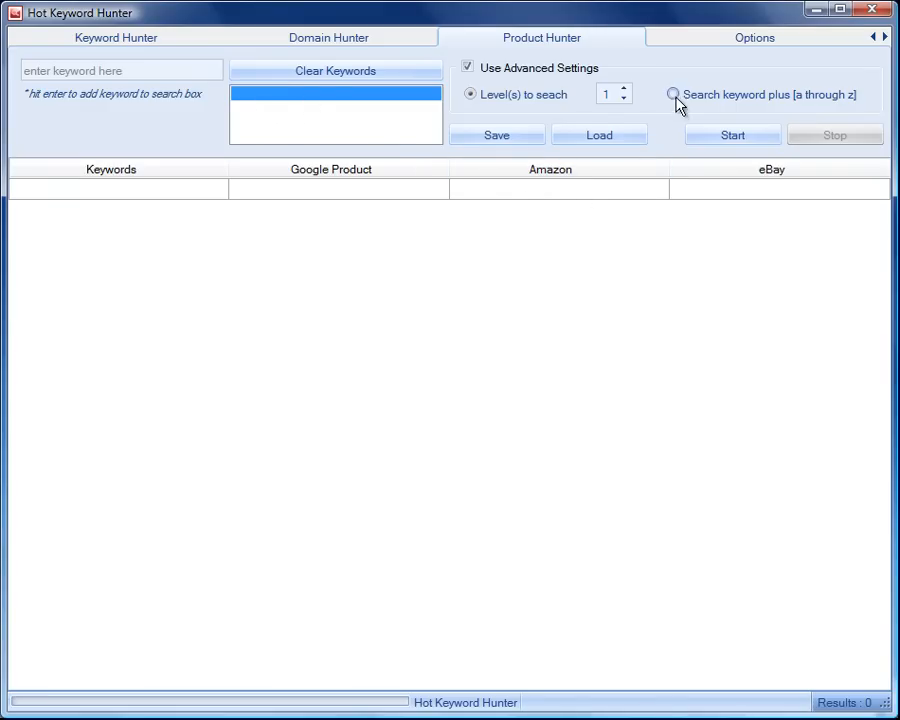
pyautogui.click(672, 94)
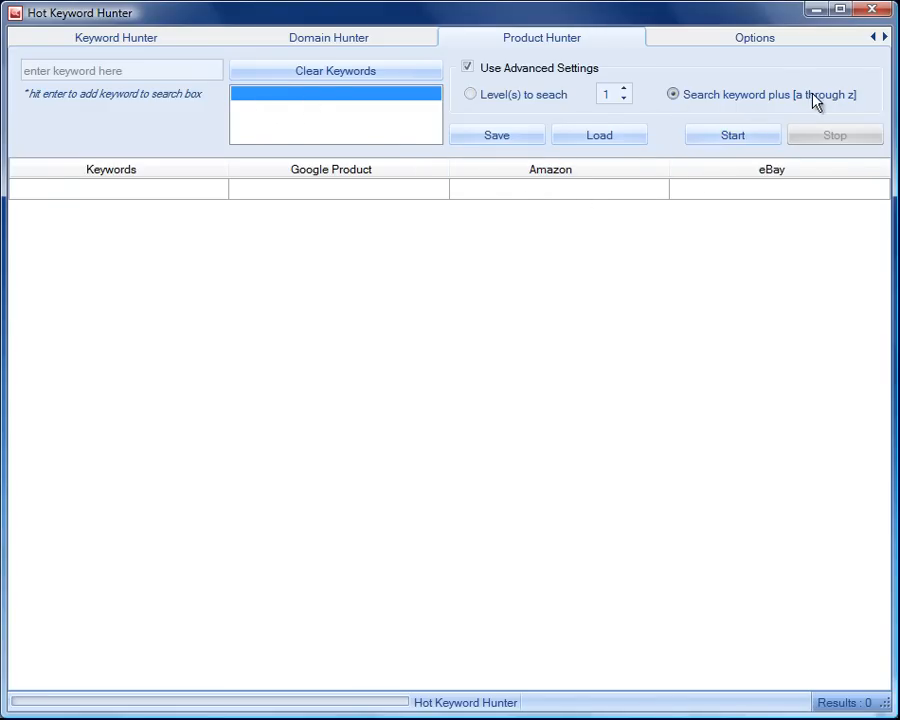
pyautogui.click(754, 37)
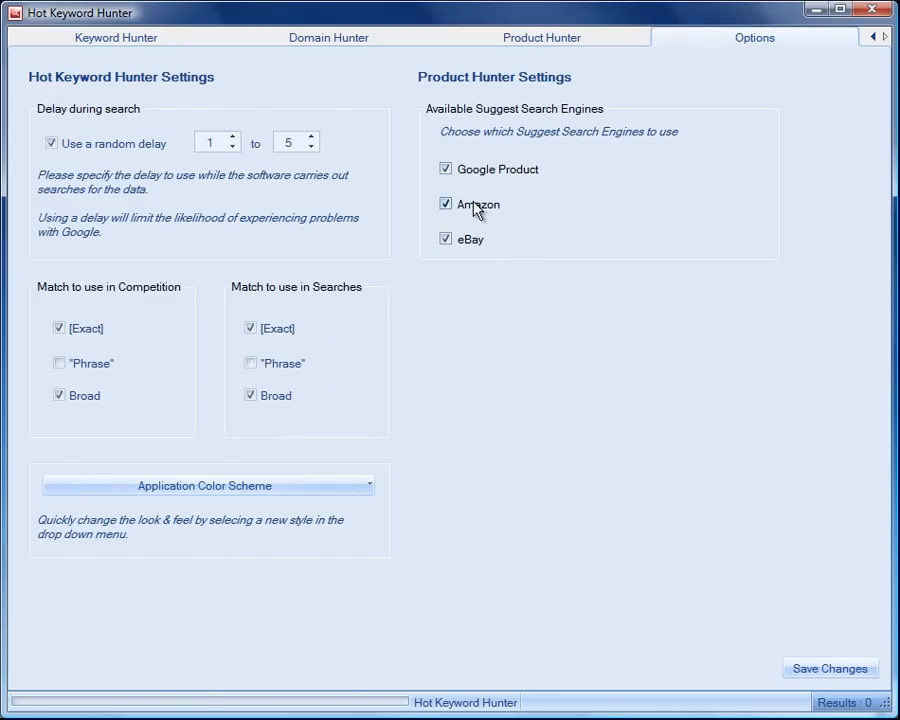
pyautogui.moveTo(560, 55)
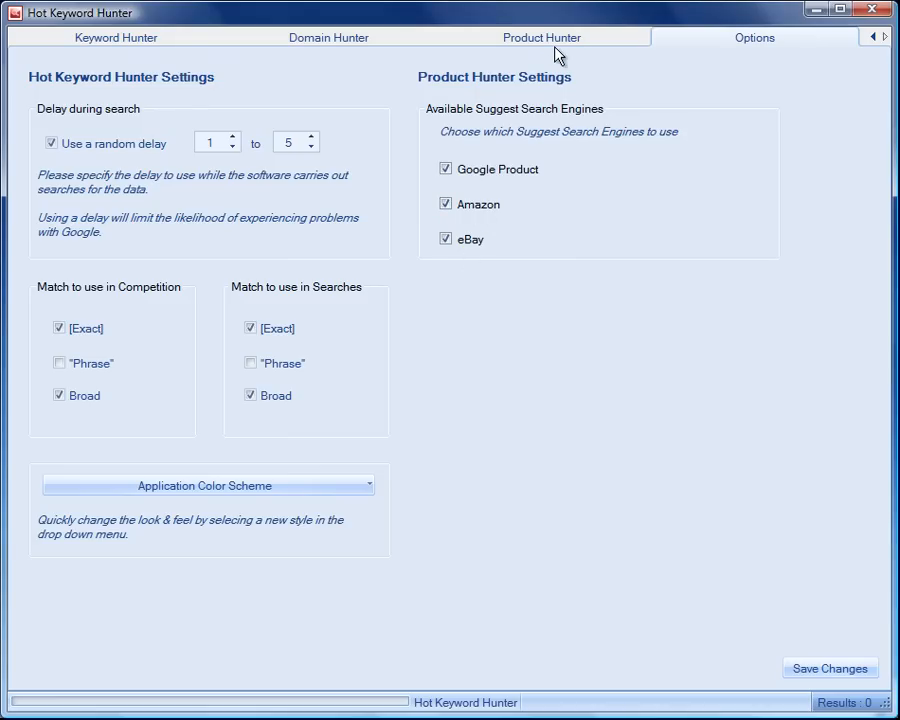
# Run the product search and sort results by eBay, then Google Product
pyautogui.click(541, 37)
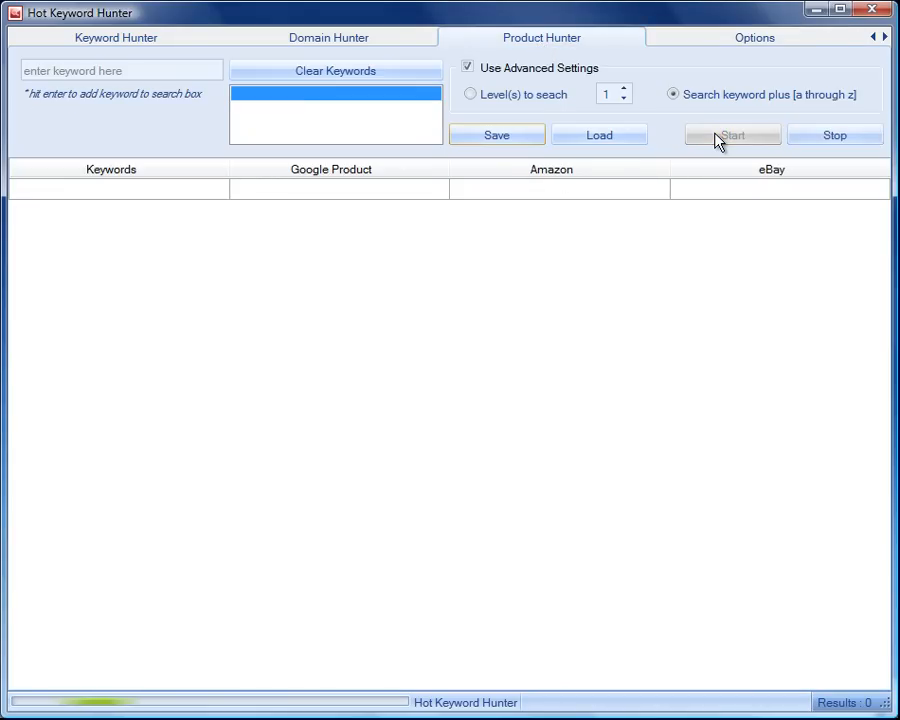
pyautogui.click(732, 135)
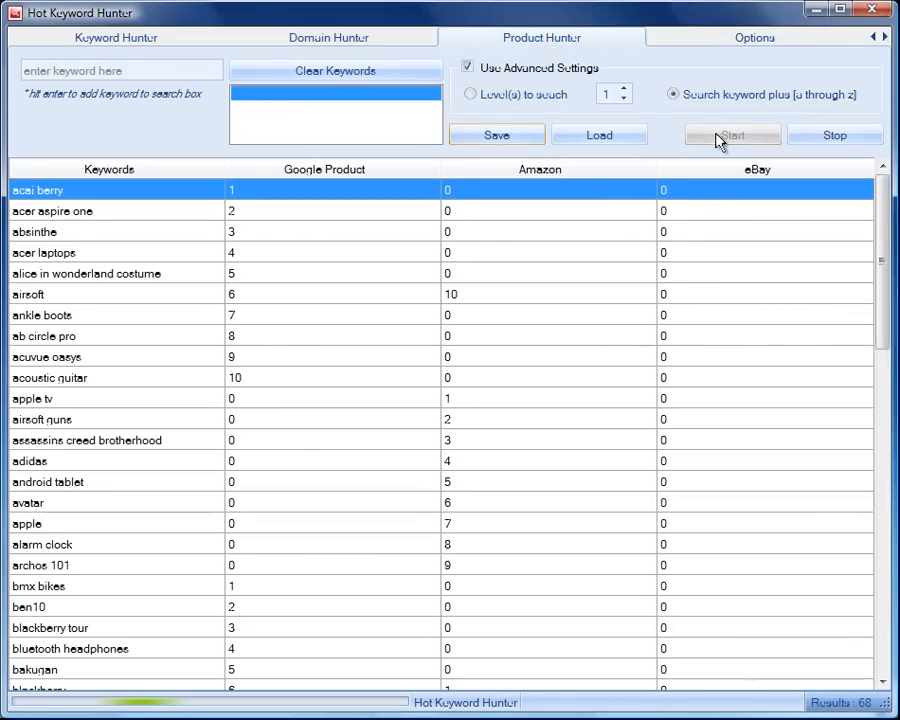
pyautogui.click(733, 135)
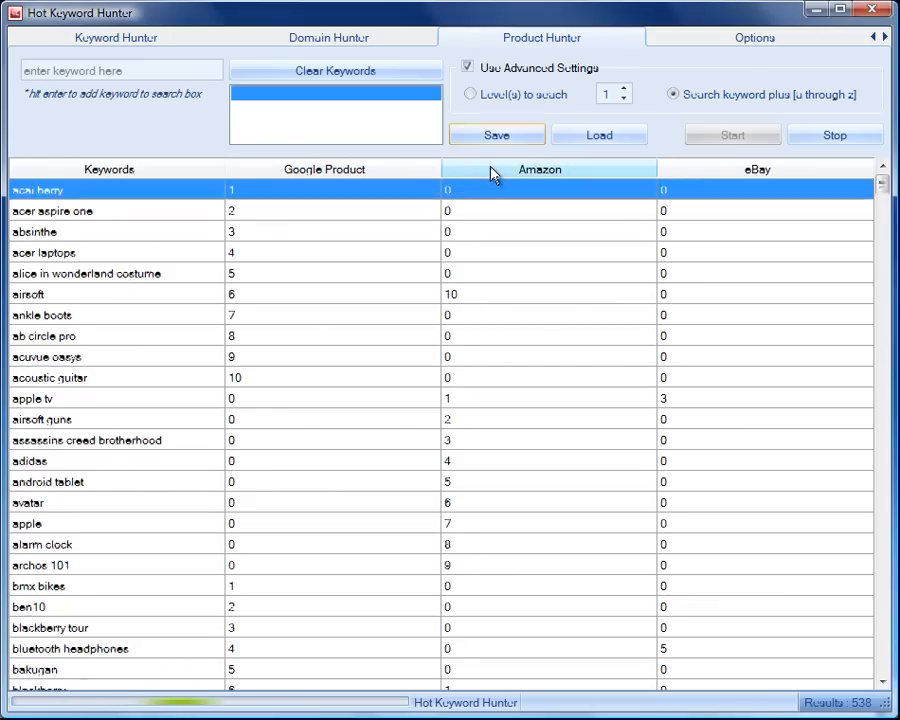
pyautogui.click(757, 169)
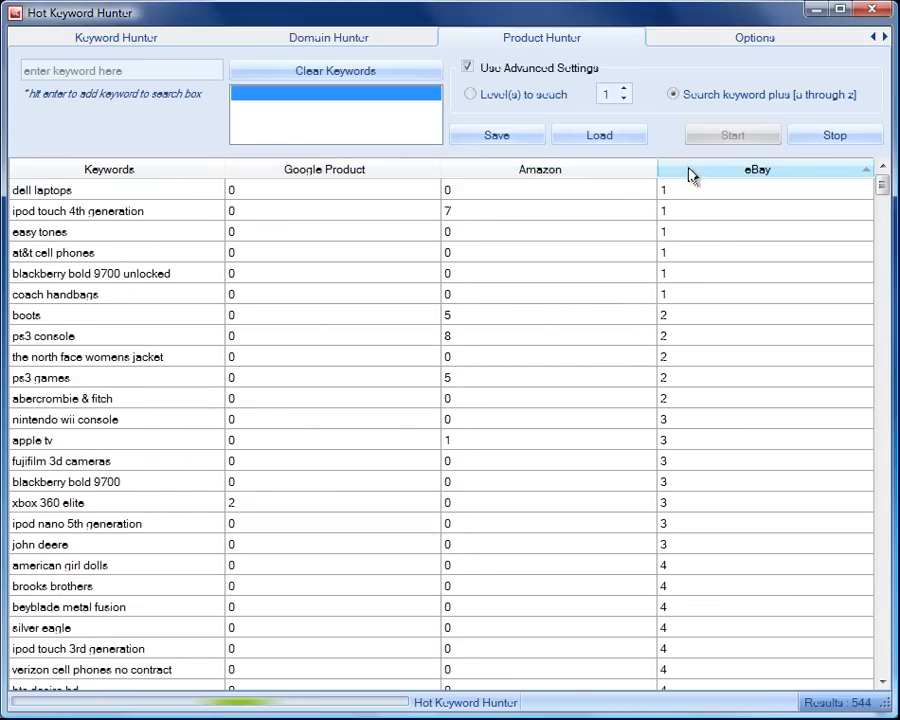
pyautogui.click(323, 169)
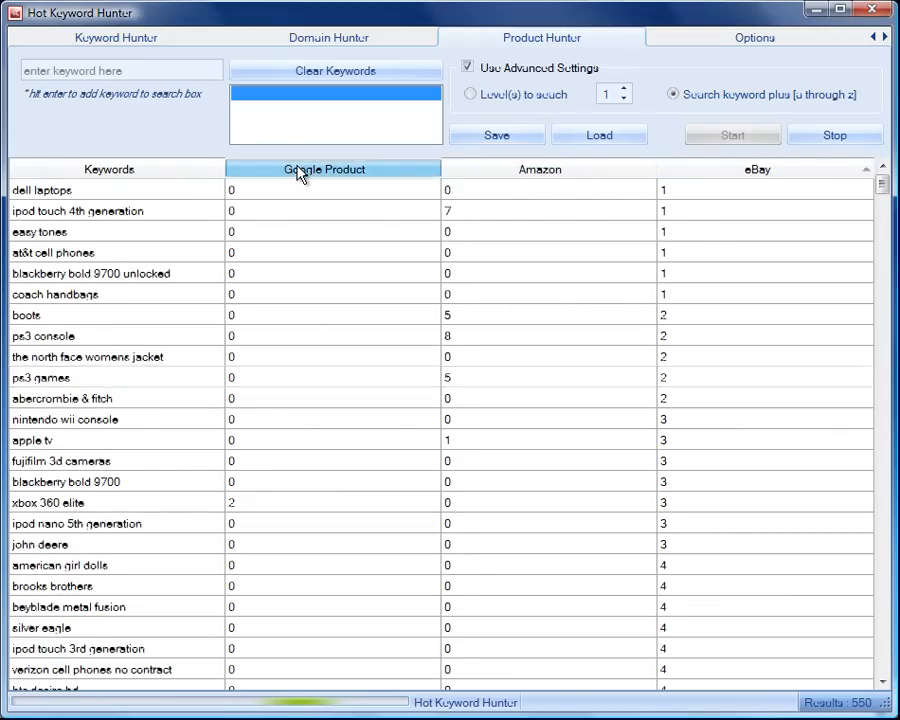
pyautogui.click(323, 169)
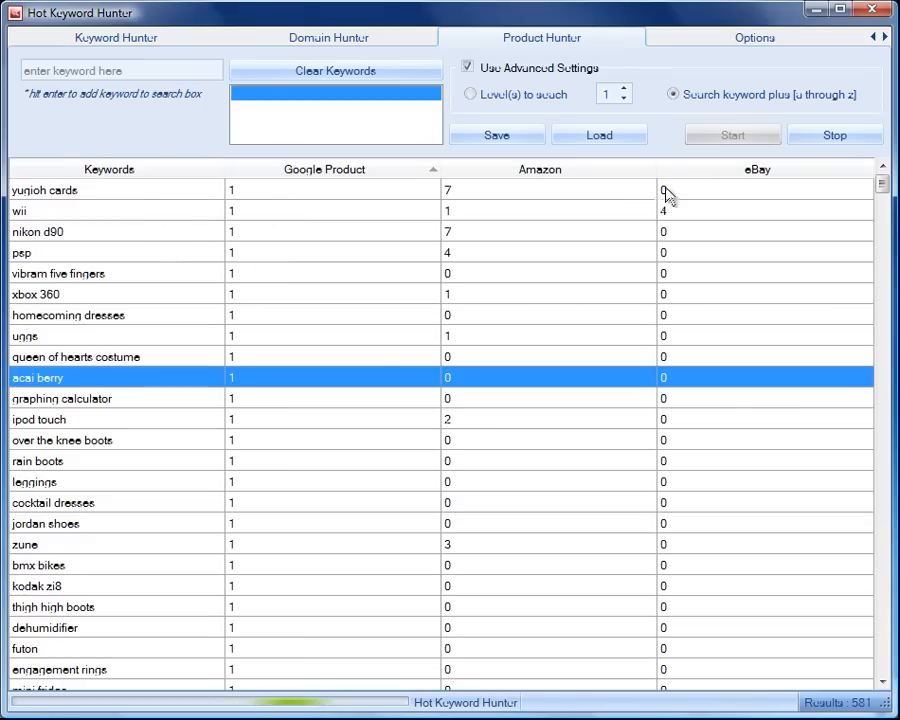
pyautogui.moveTo(348, 176)
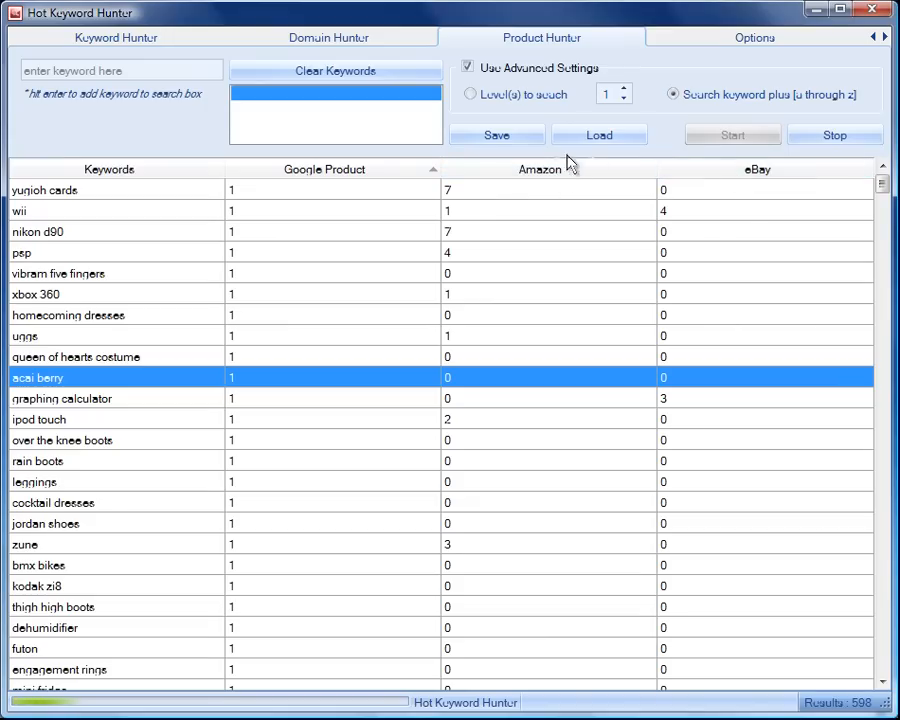
pyautogui.moveTo(488, 178)
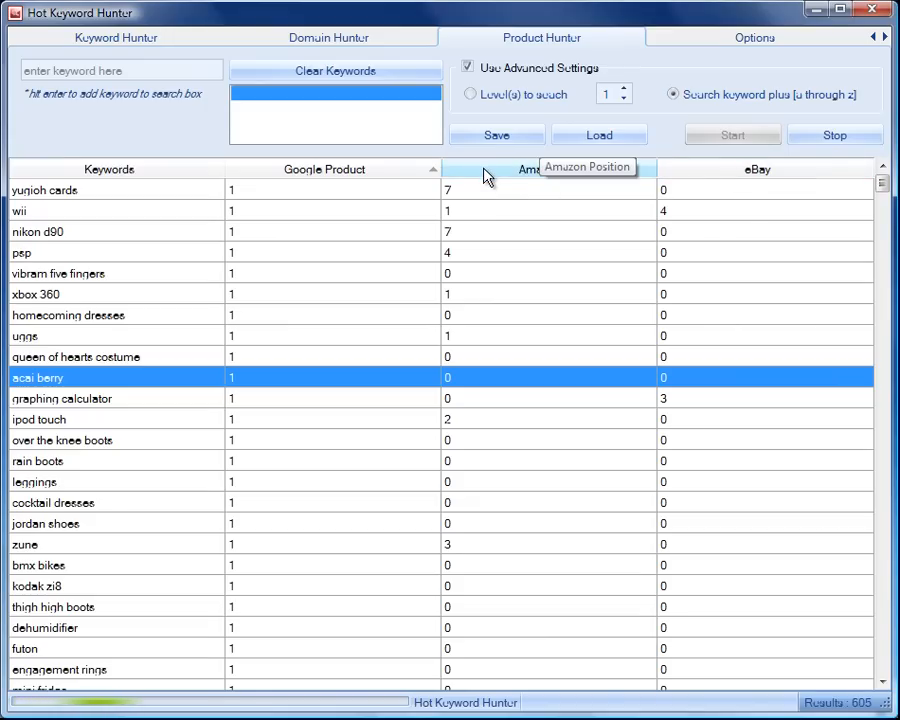
pyautogui.moveTo(745, 180)
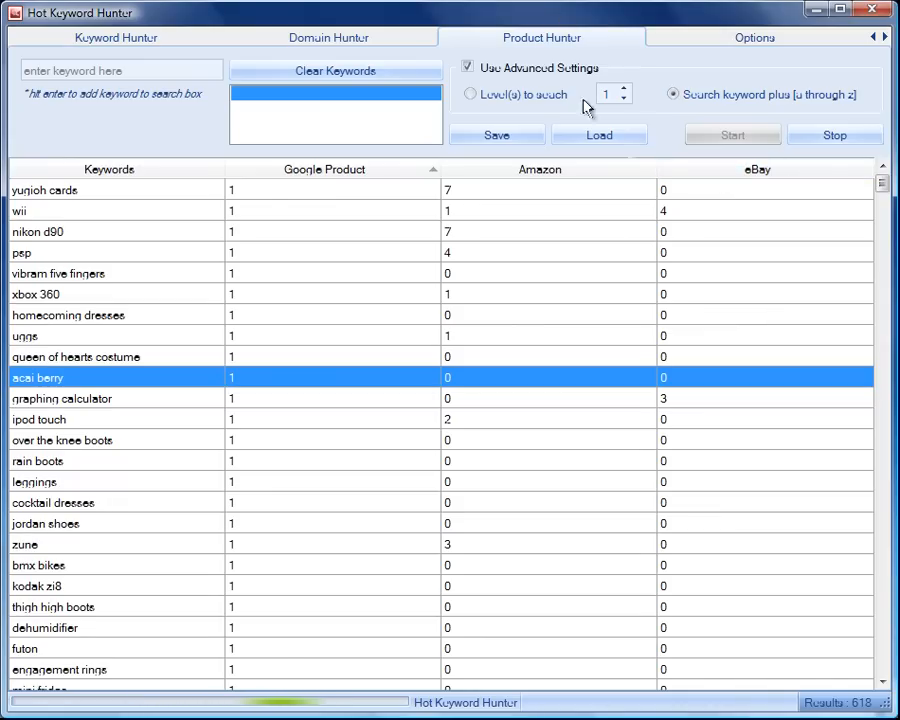
pyautogui.moveTo(665, 160)
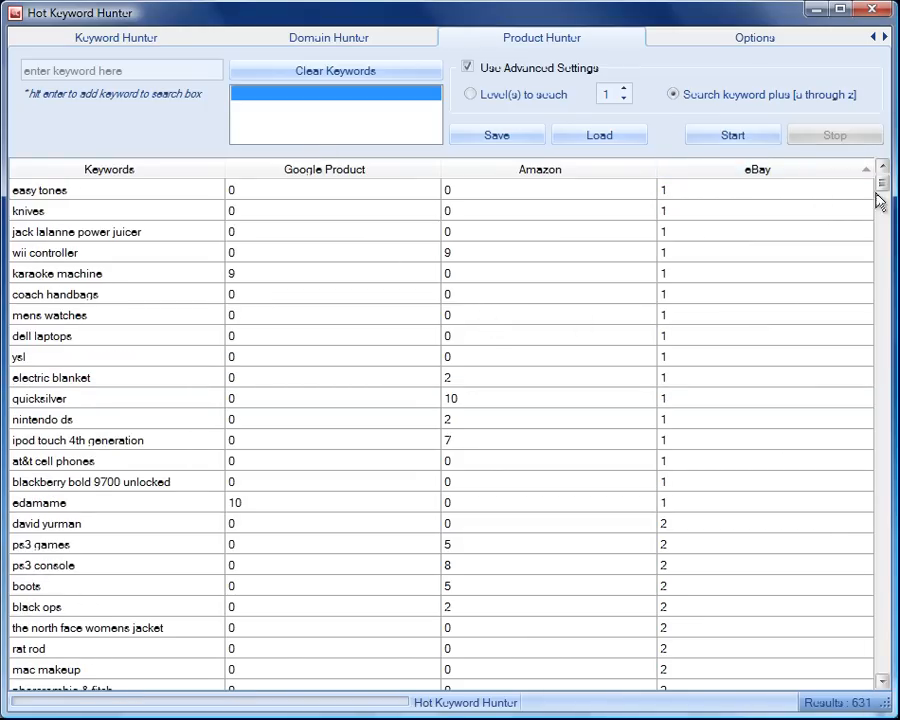
pyautogui.moveTo(193, 261)
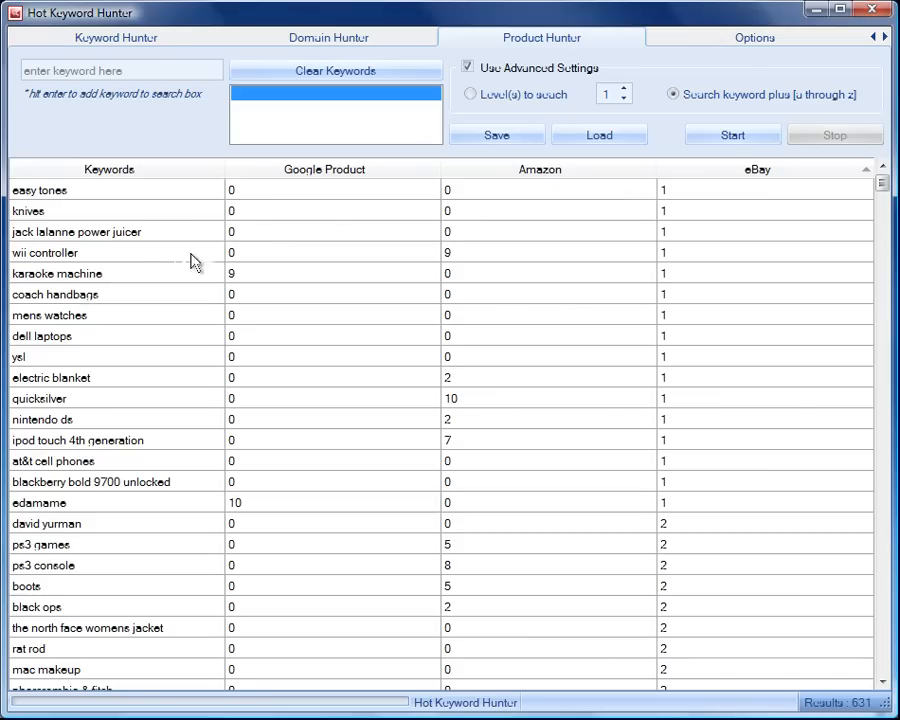
pyautogui.moveTo(143, 318)
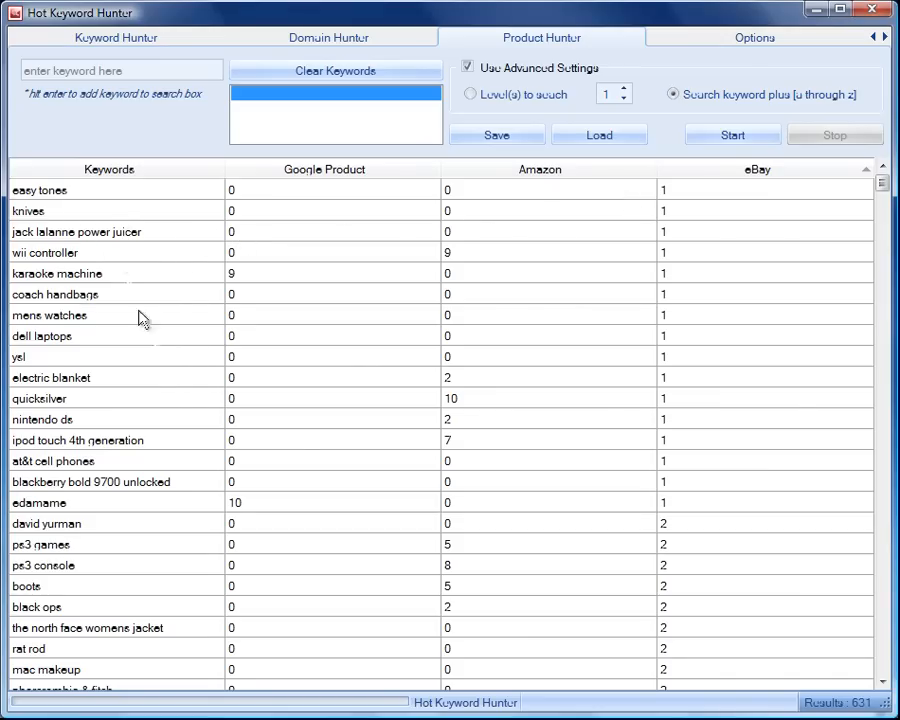
# Scroll the 631 product results and sort them by Amazon position
pyautogui.scroll(-3)
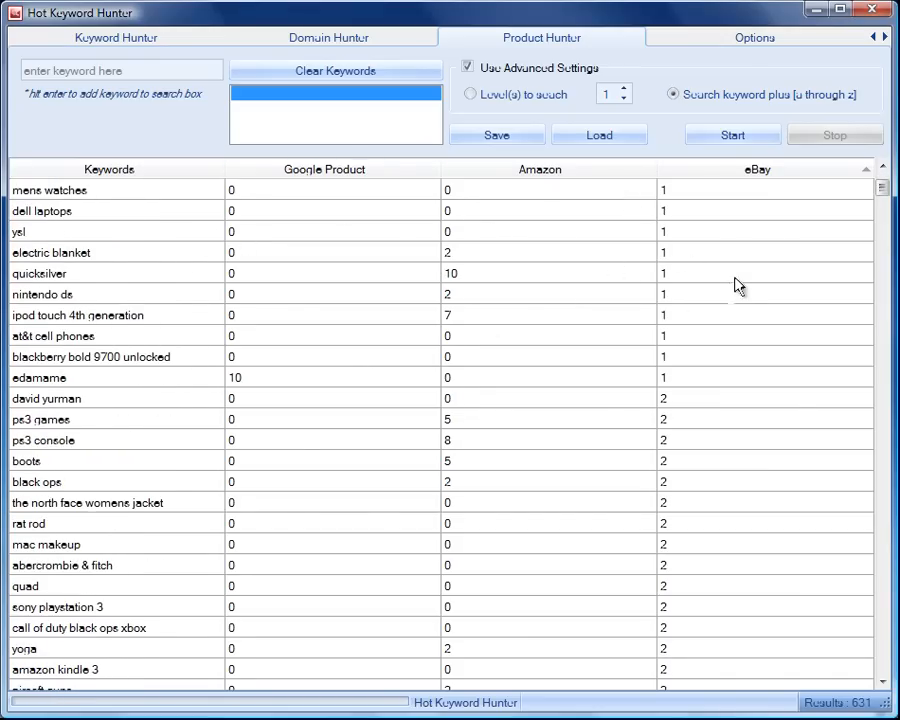
pyautogui.moveTo(70, 350)
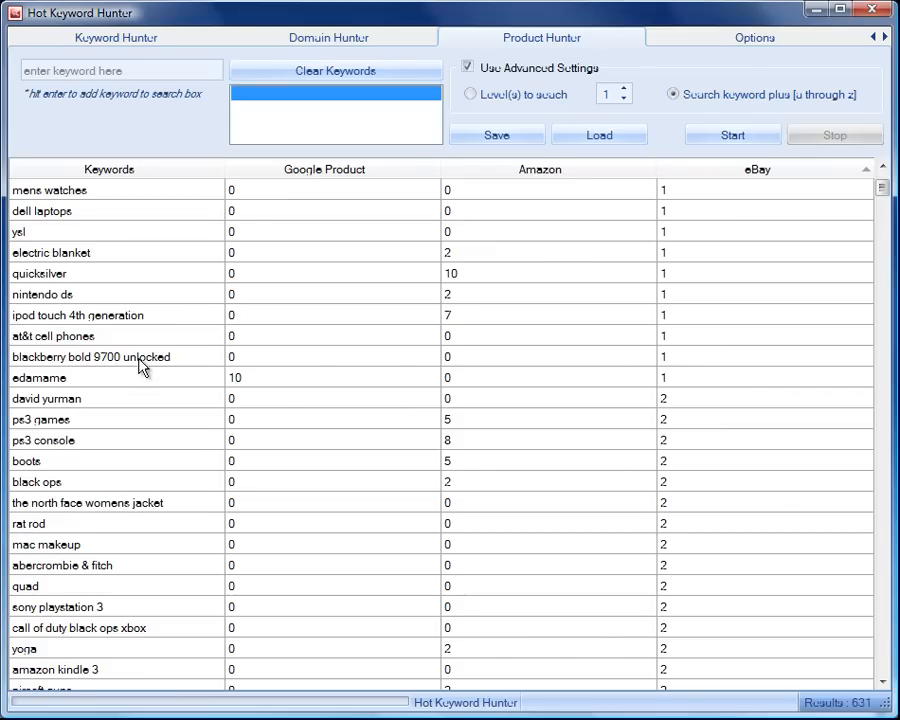
pyautogui.click(540, 169)
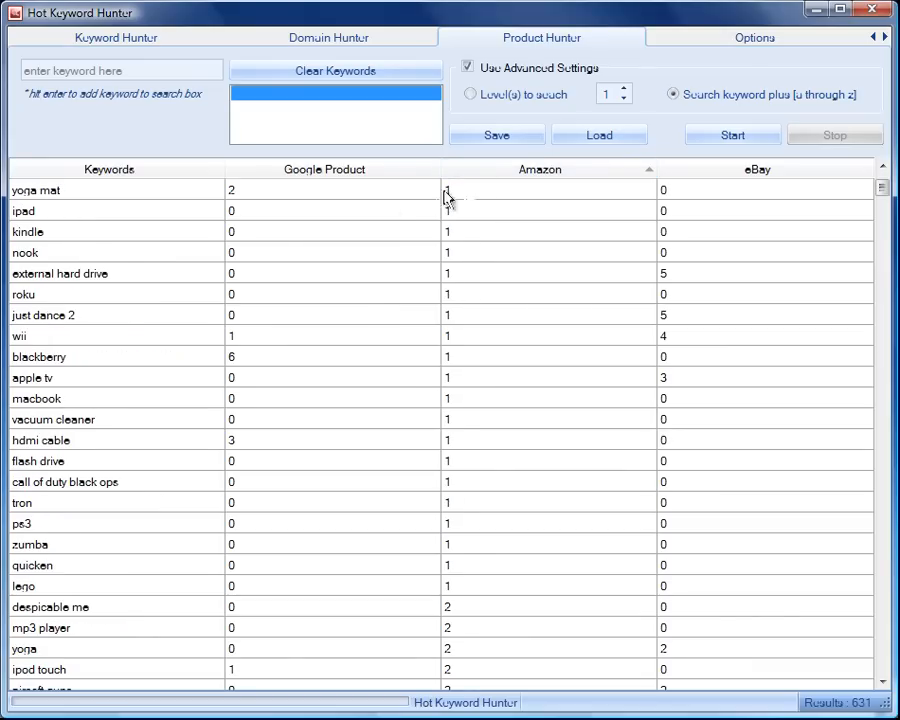
pyautogui.moveTo(482, 228)
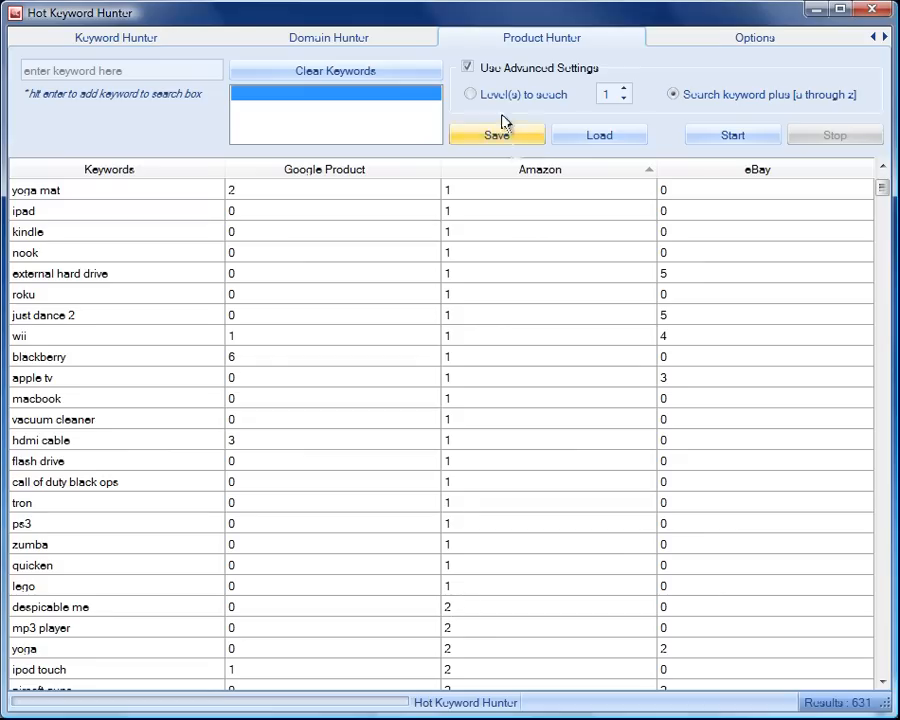
pyautogui.moveTo(649, 169)
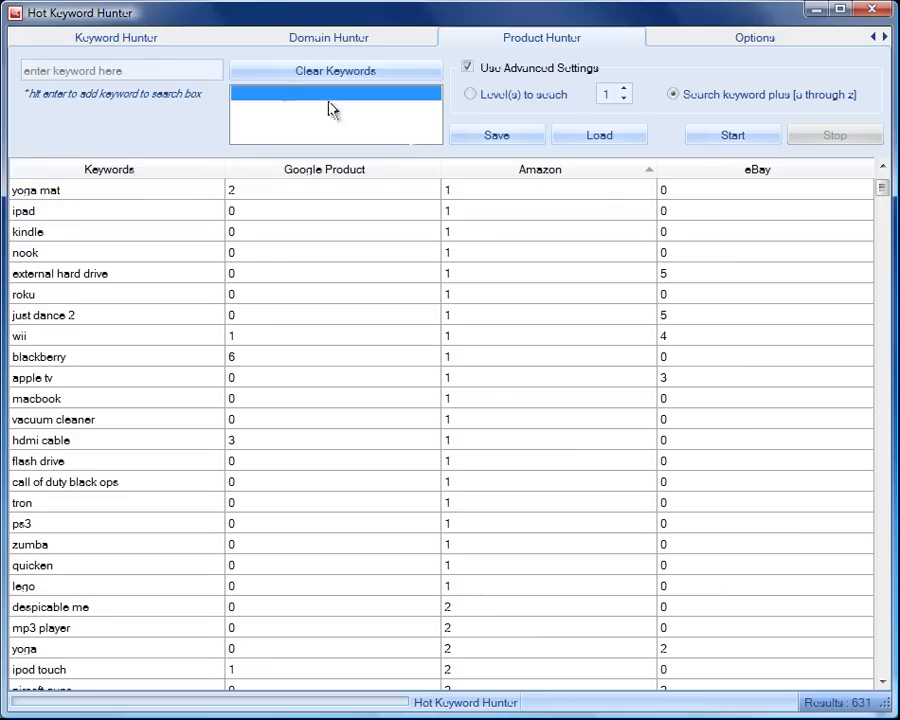
# Search 'yoga' four levels deep in Product Hunter, stopping at 149 results
pyautogui.rightClick(335, 110)
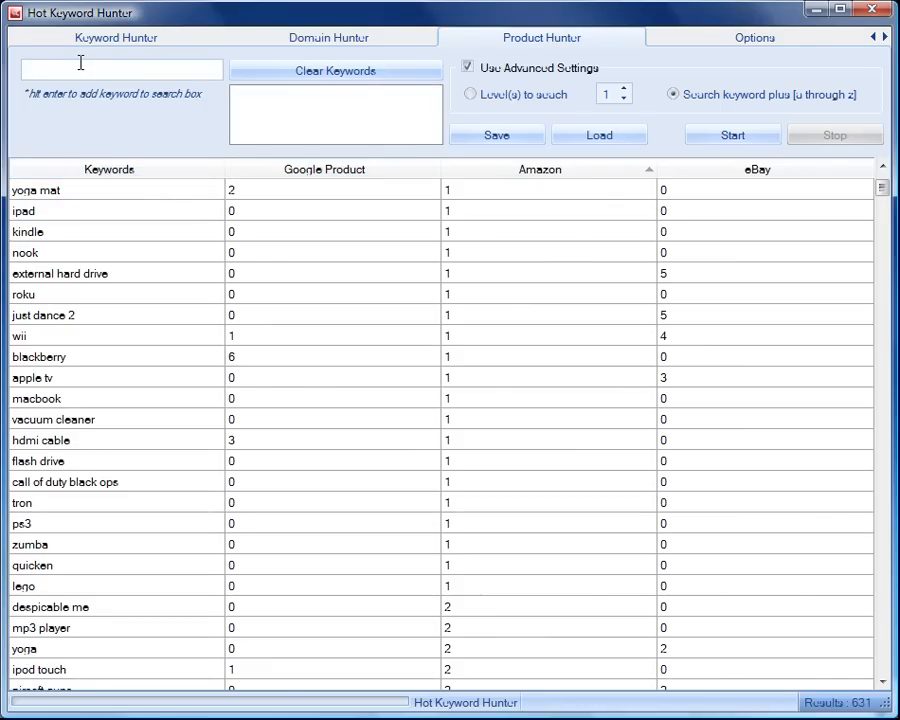
pyautogui.write('yoga')
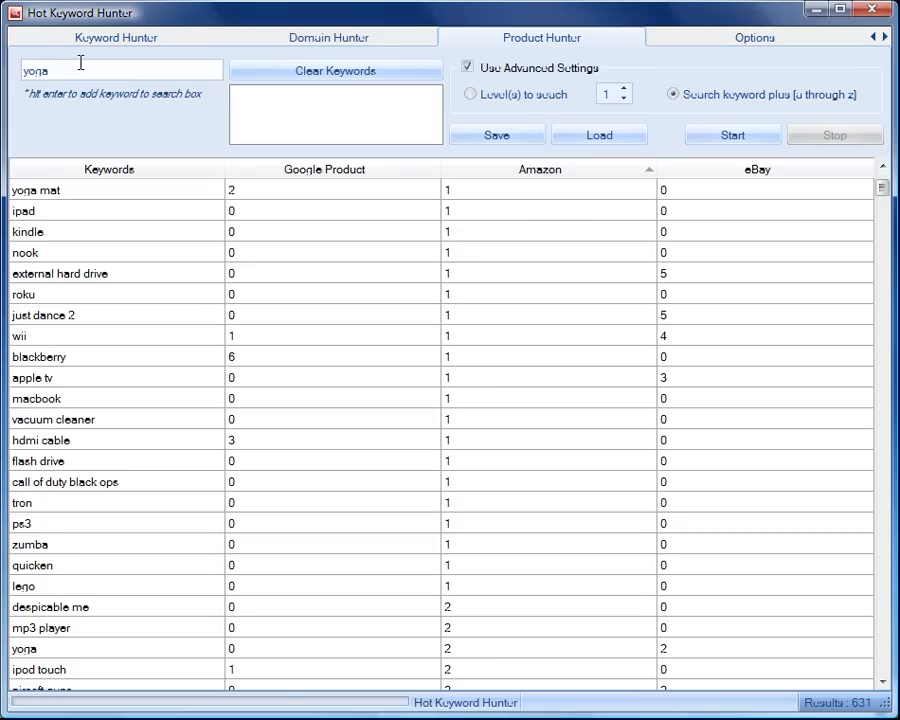
pyautogui.press('Return')
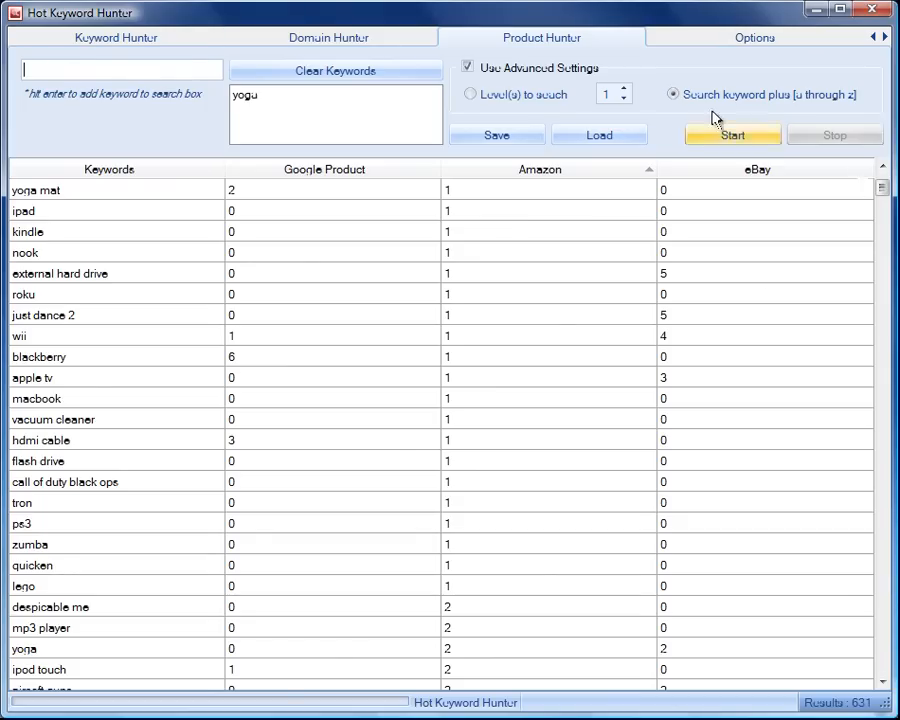
pyautogui.click(469, 94)
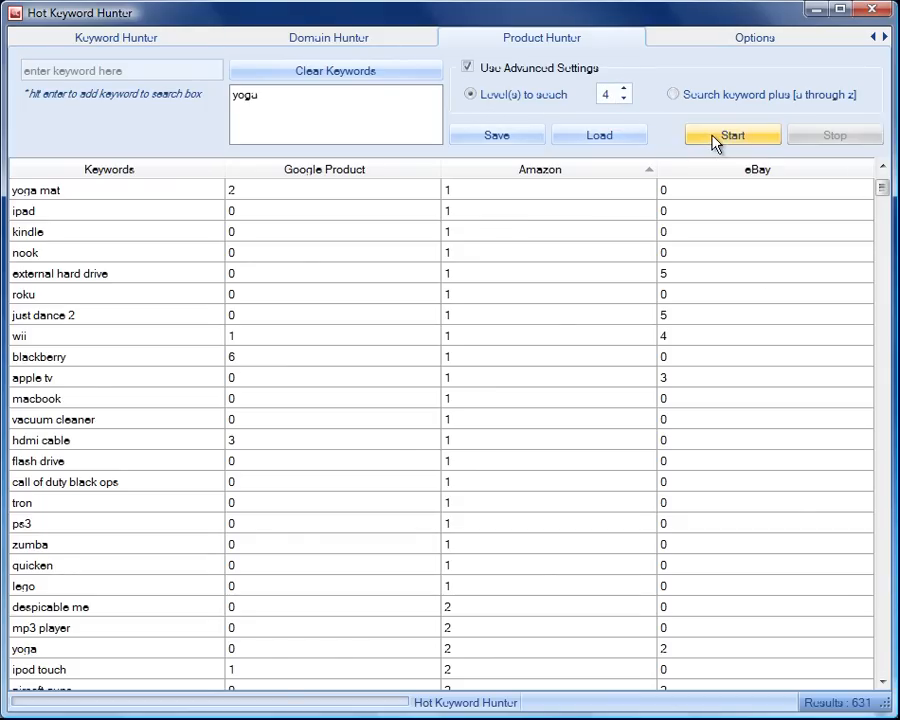
pyautogui.click(731, 135)
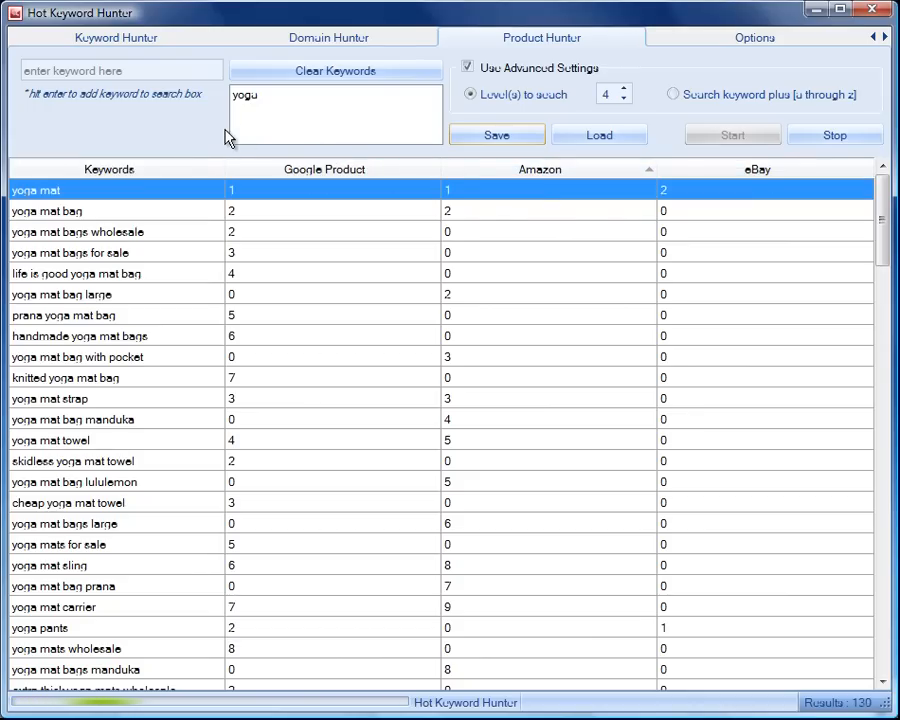
pyautogui.click(834, 135)
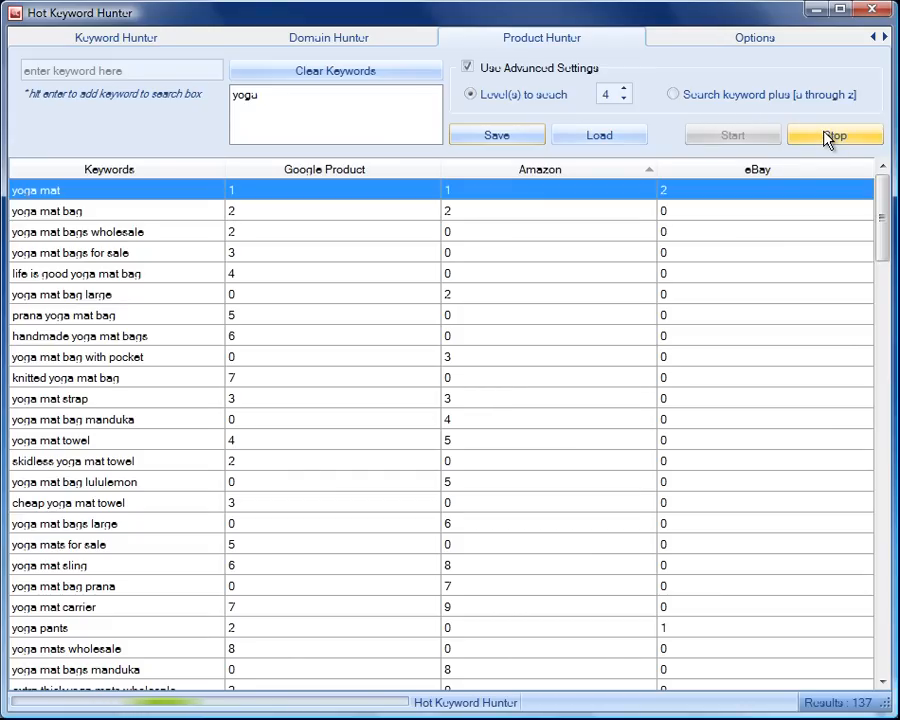
pyautogui.click(835, 135)
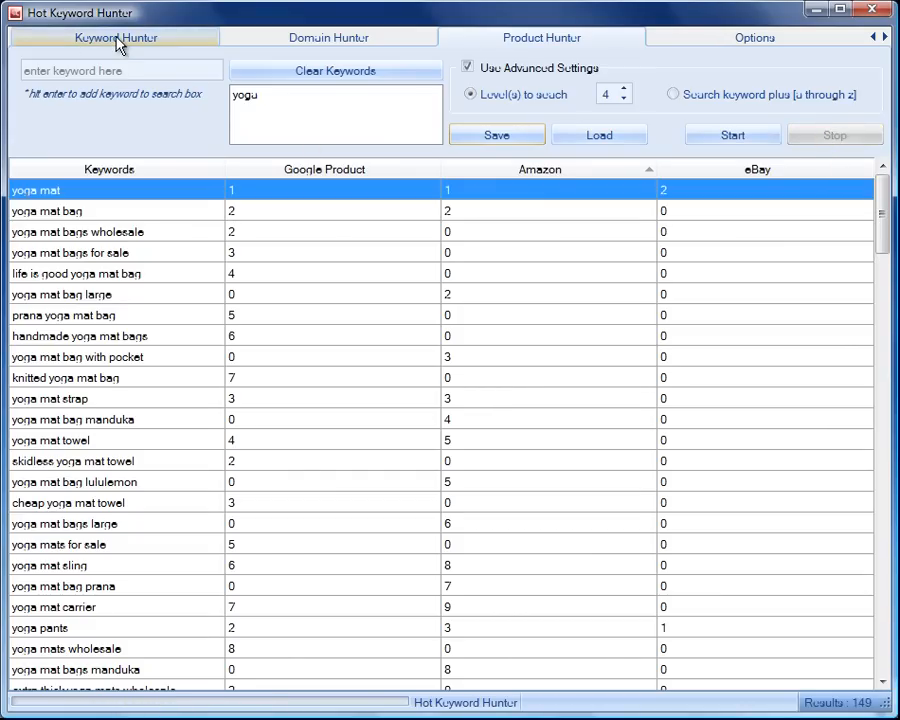
# Run Hunter Suggest on the Keyword Hunter tab for hot trending keywords
pyautogui.click(115, 37)
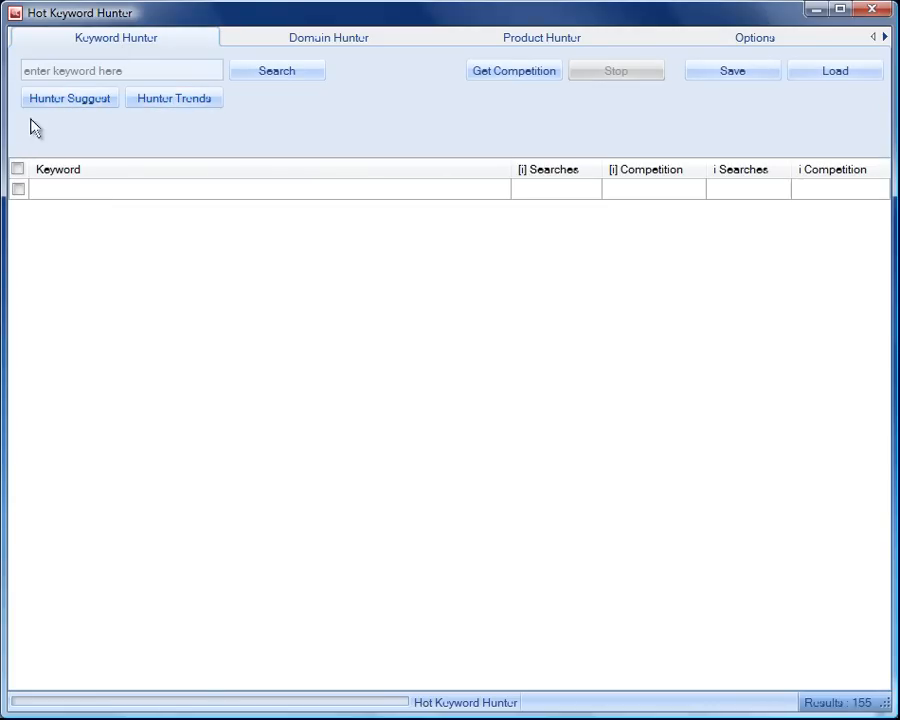
pyautogui.click(69, 98)
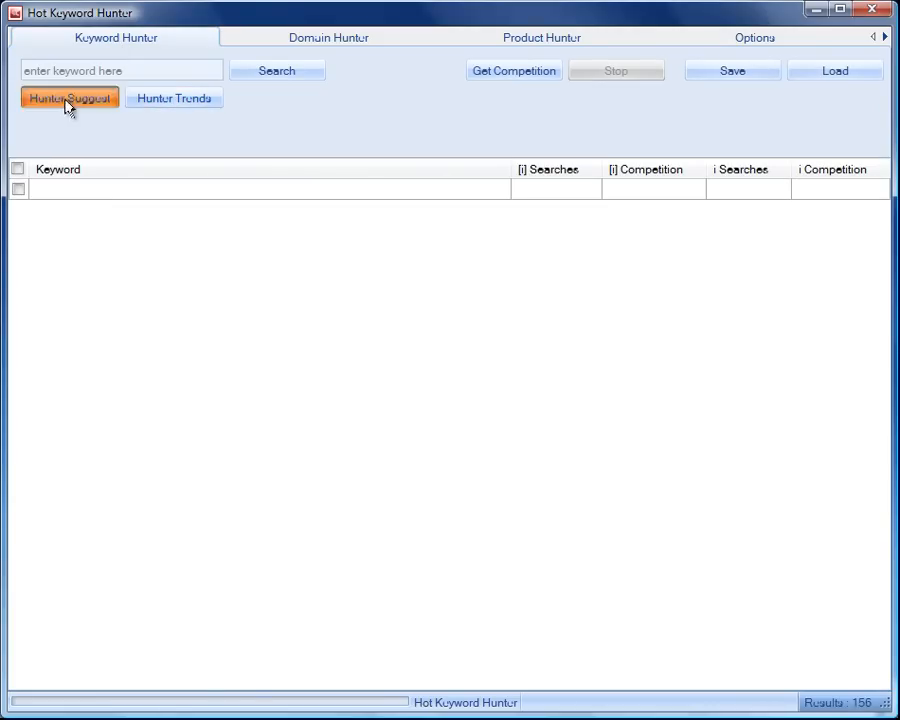
pyautogui.click(69, 98)
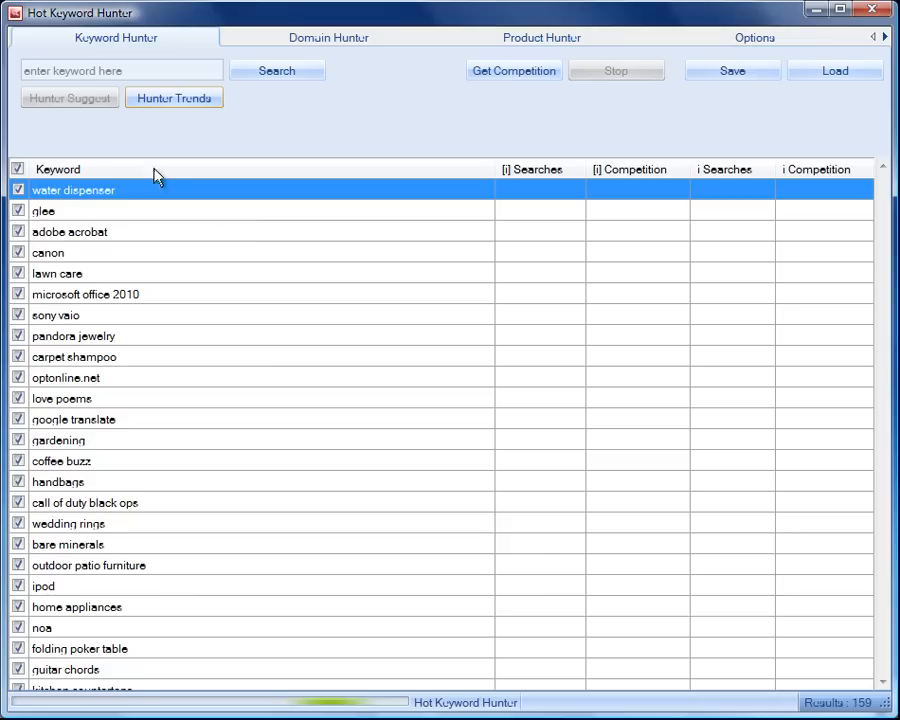
pyautogui.moveTo(116, 130)
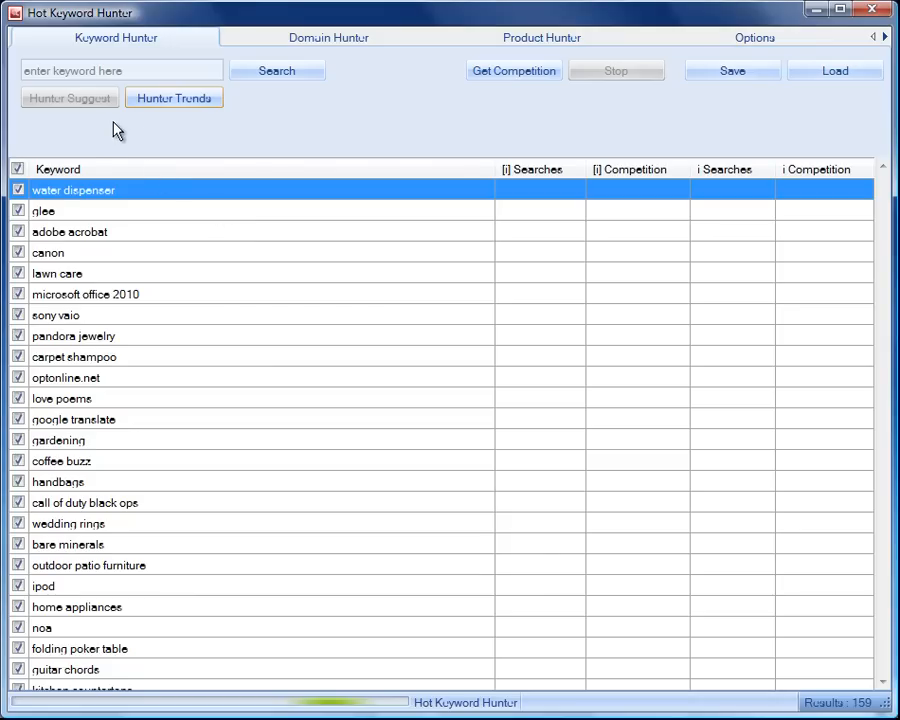
pyautogui.moveTo(261, 133)
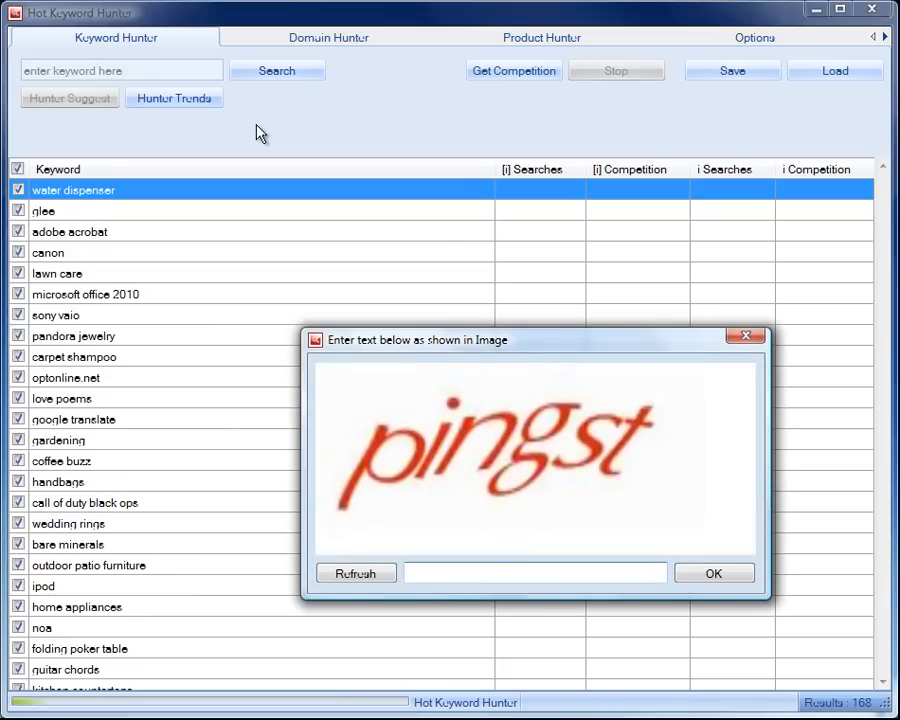
# Type the captcha word ('ping', 'st') to load exact and broad search volumes
pyautogui.click(535, 572)
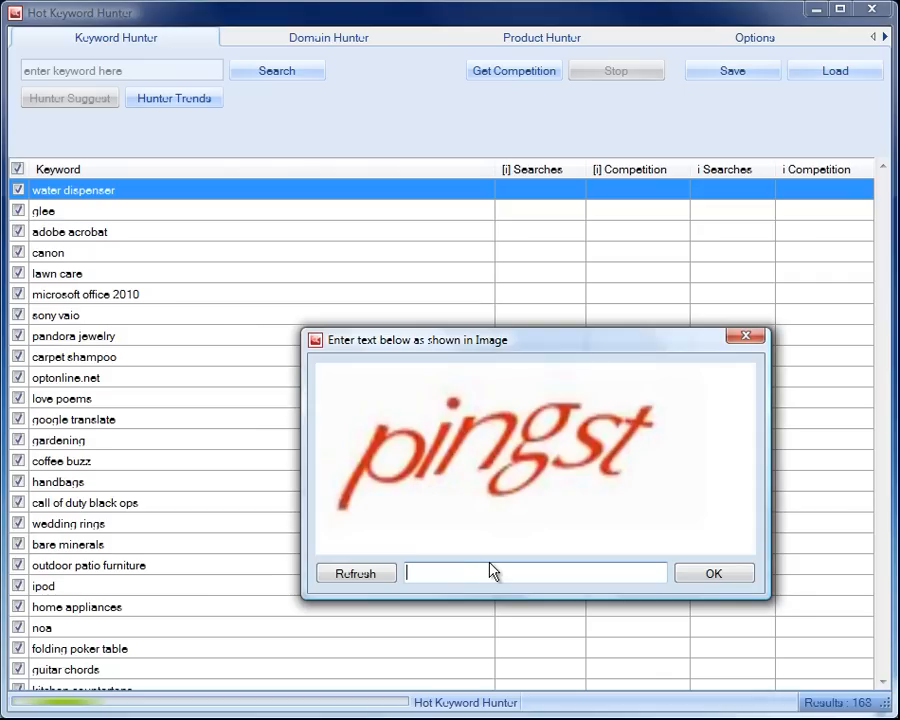
pyautogui.write('ping')
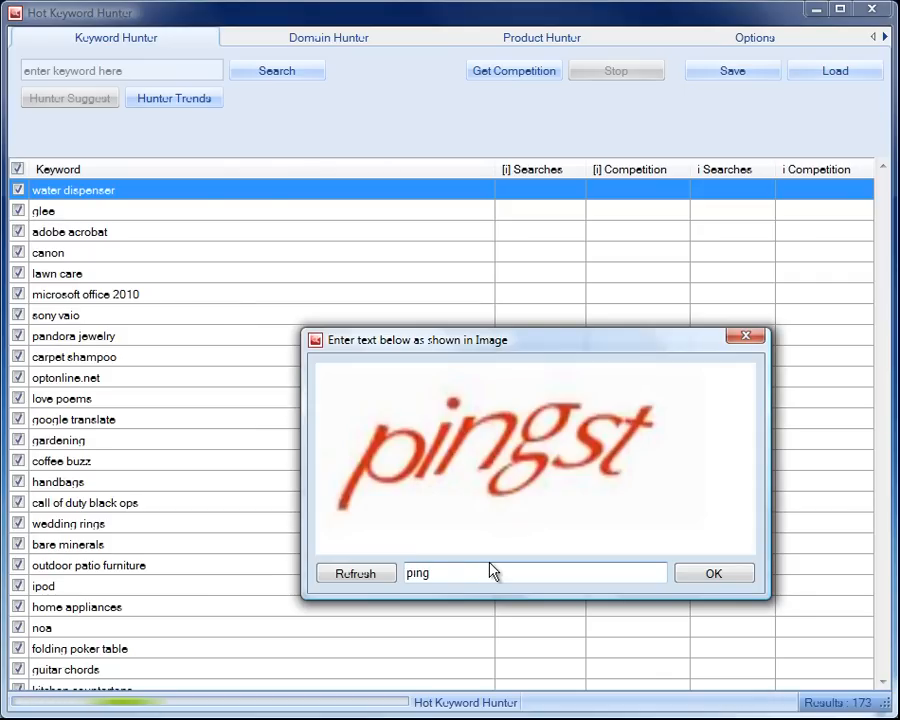
pyautogui.write('st')
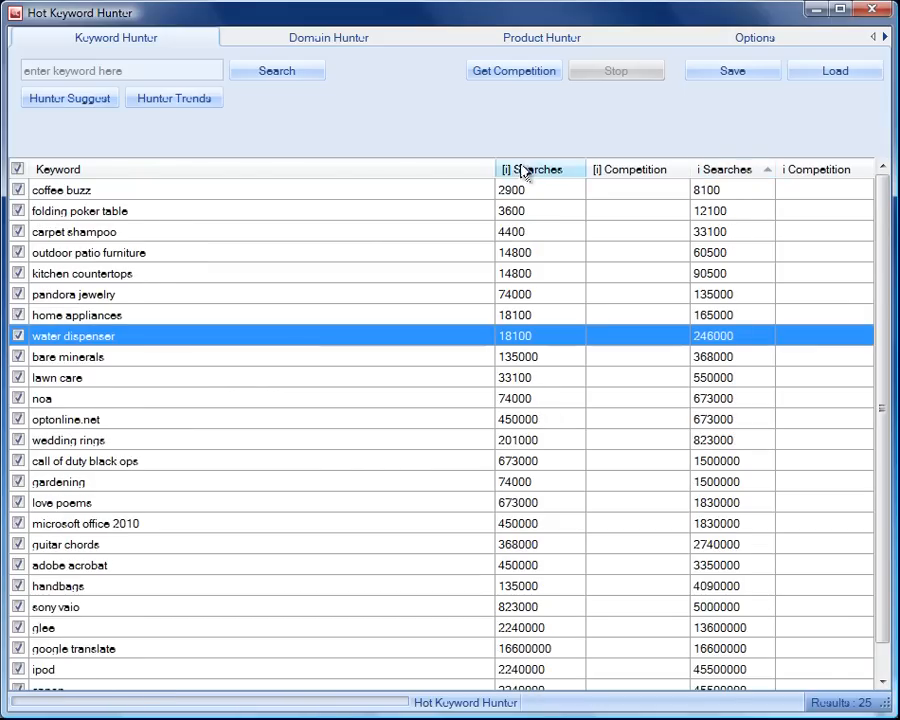
# Sort by [i] Searches, uncheck all, and get competition for six checked keywords
pyautogui.click(535, 168)
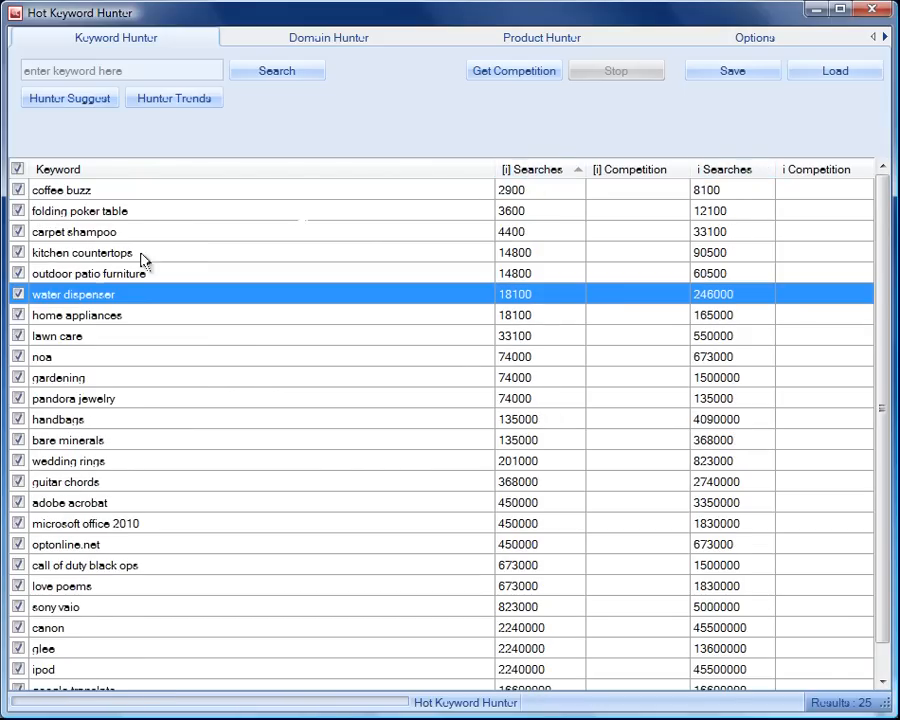
pyautogui.moveTo(120, 150)
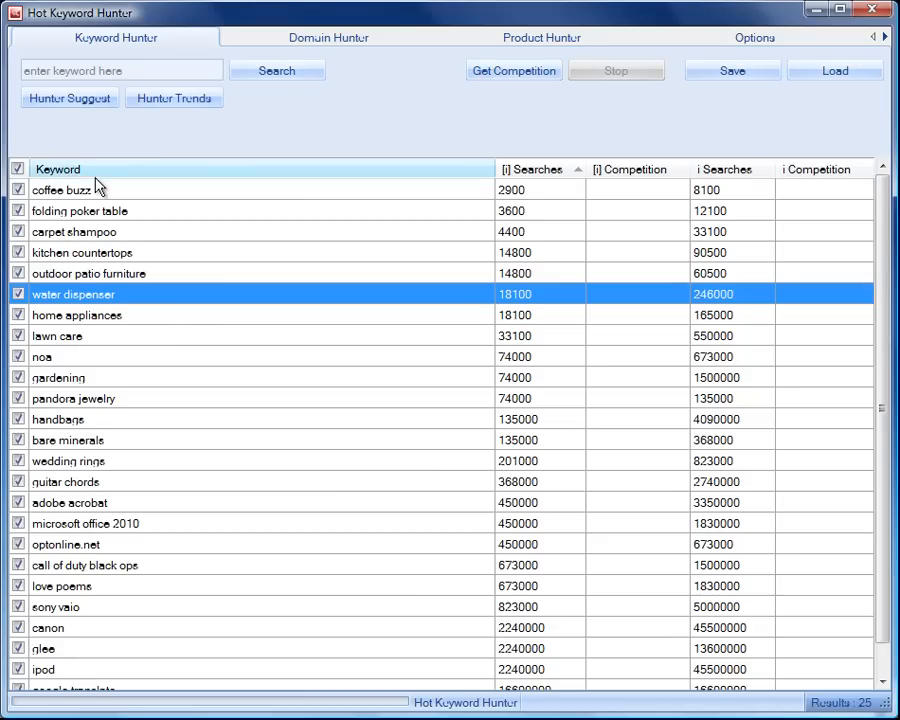
pyautogui.click(17, 168)
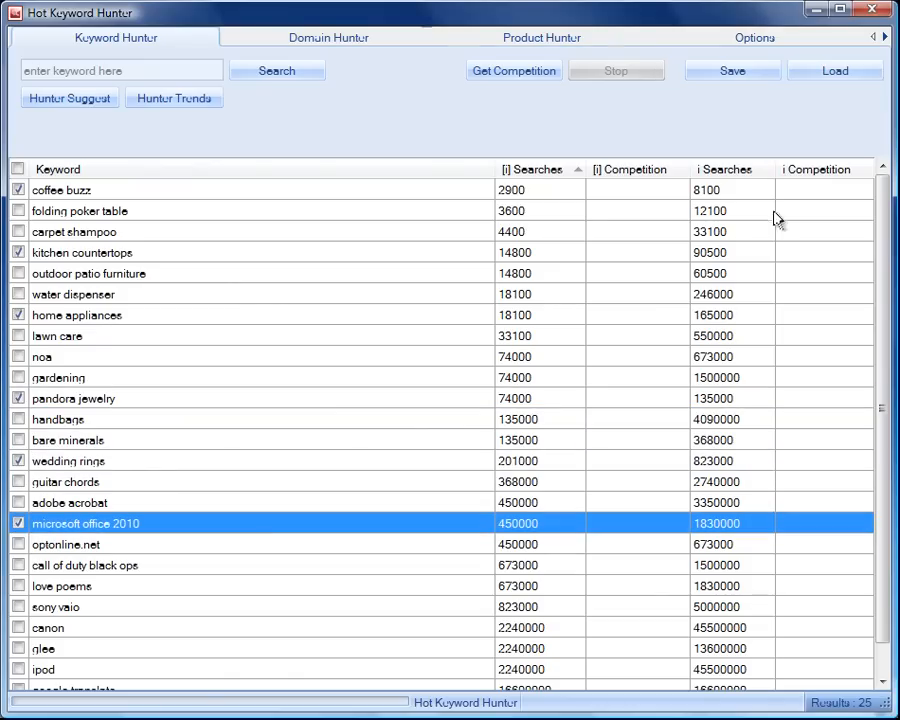
pyautogui.click(513, 70)
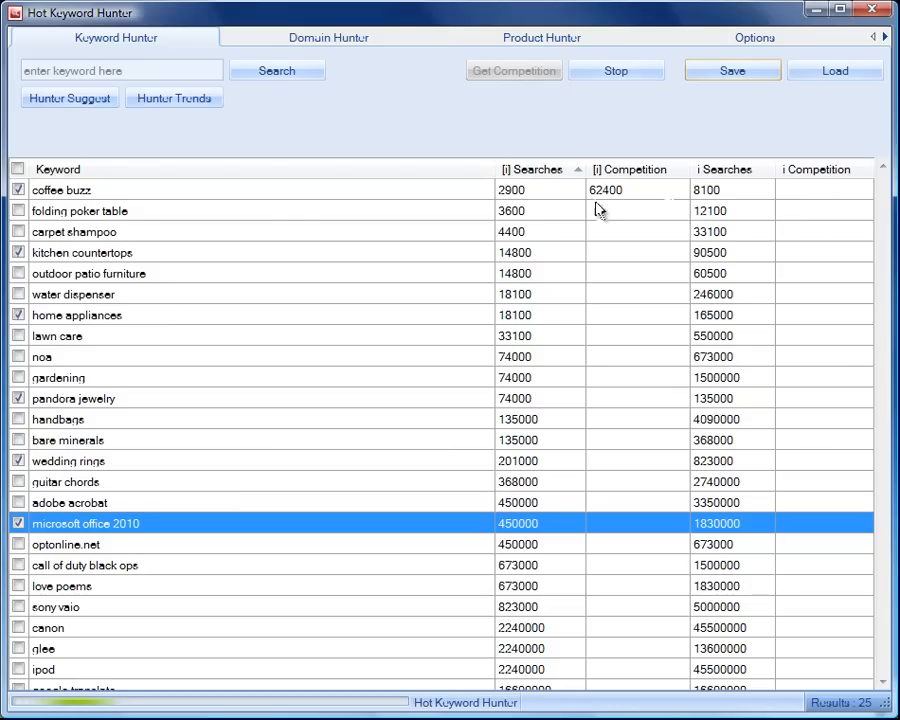
pyautogui.moveTo(613, 218)
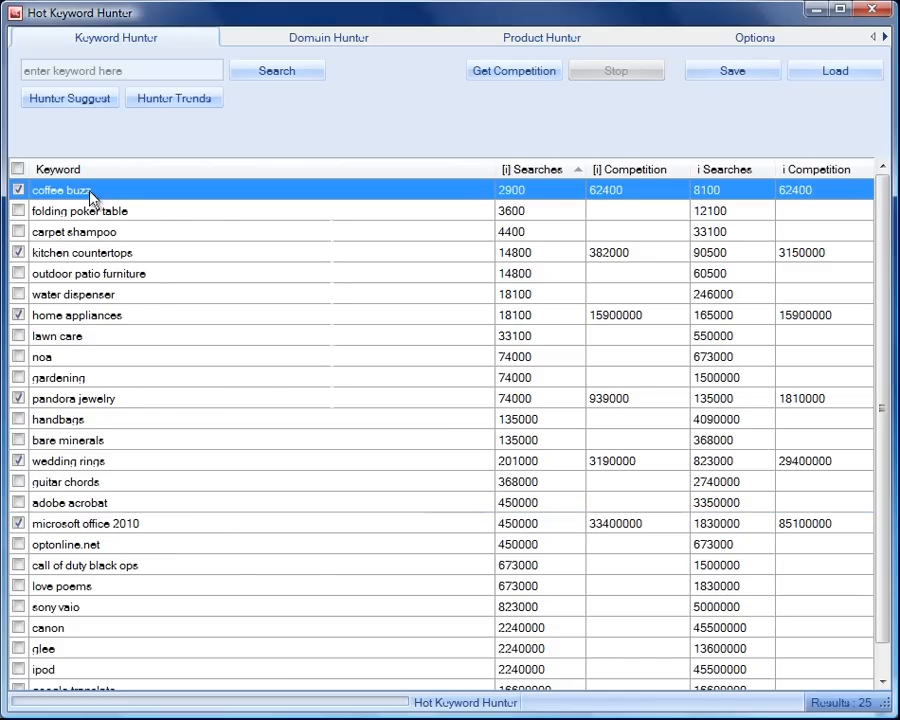
pyautogui.rightClick(90, 190)
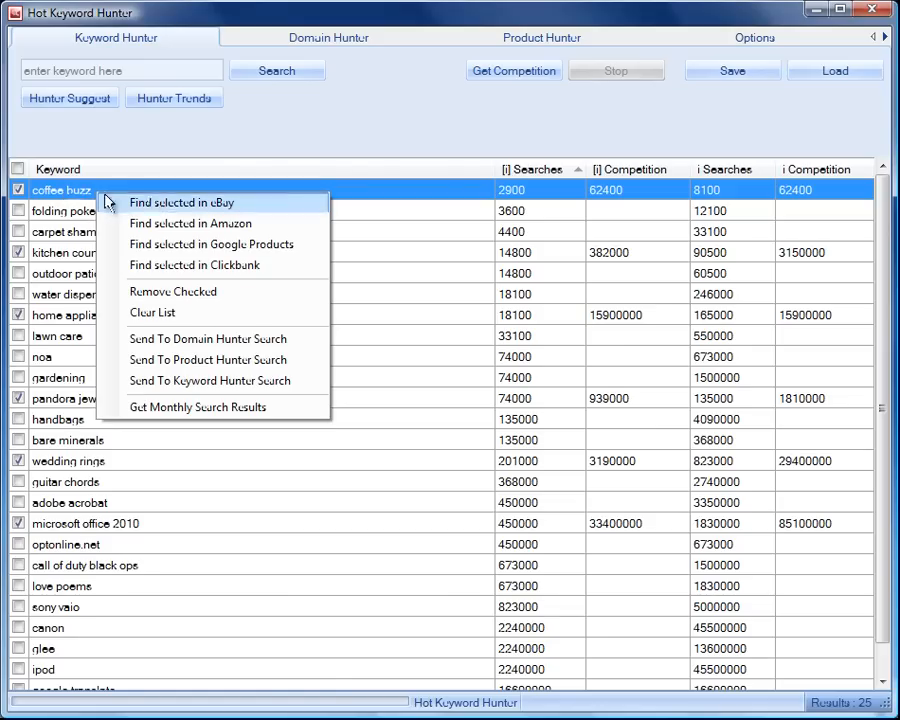
pyautogui.moveTo(210, 244)
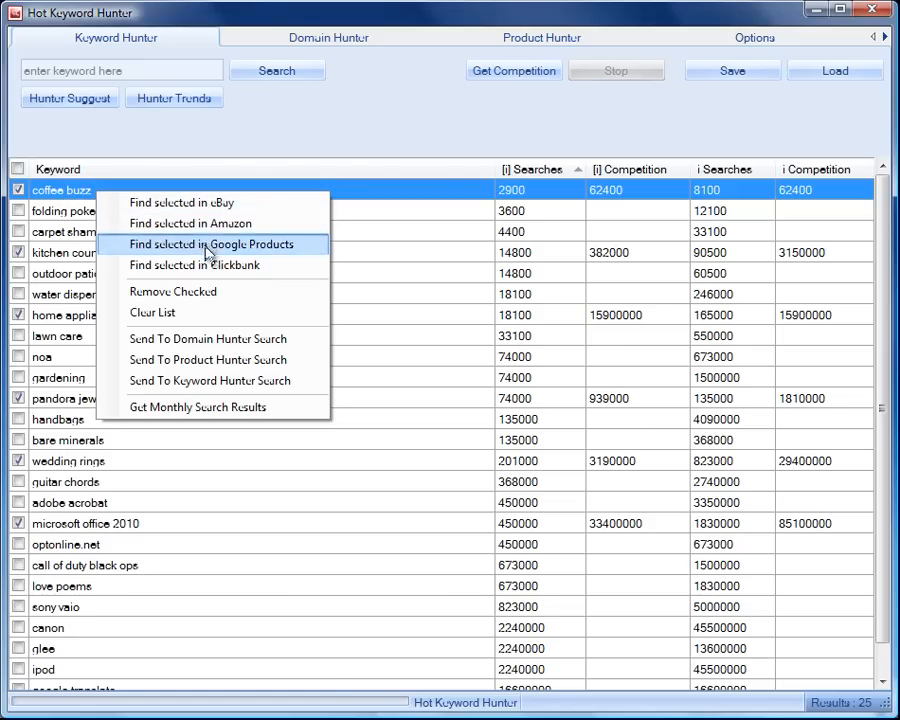
pyautogui.moveTo(208, 265)
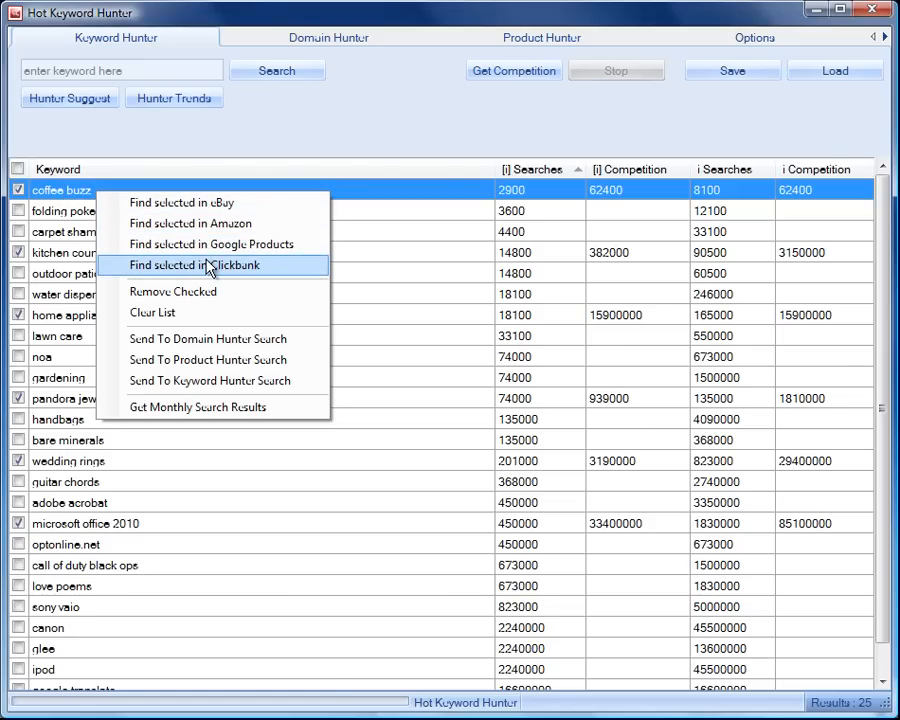
pyautogui.moveTo(207, 339)
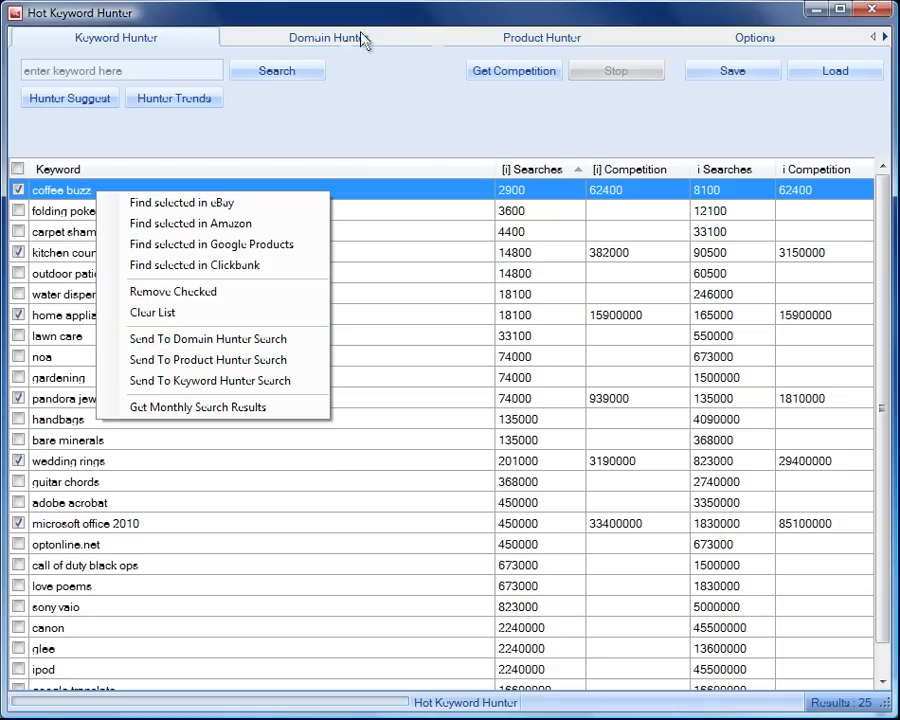
pyautogui.moveTo(207, 338)
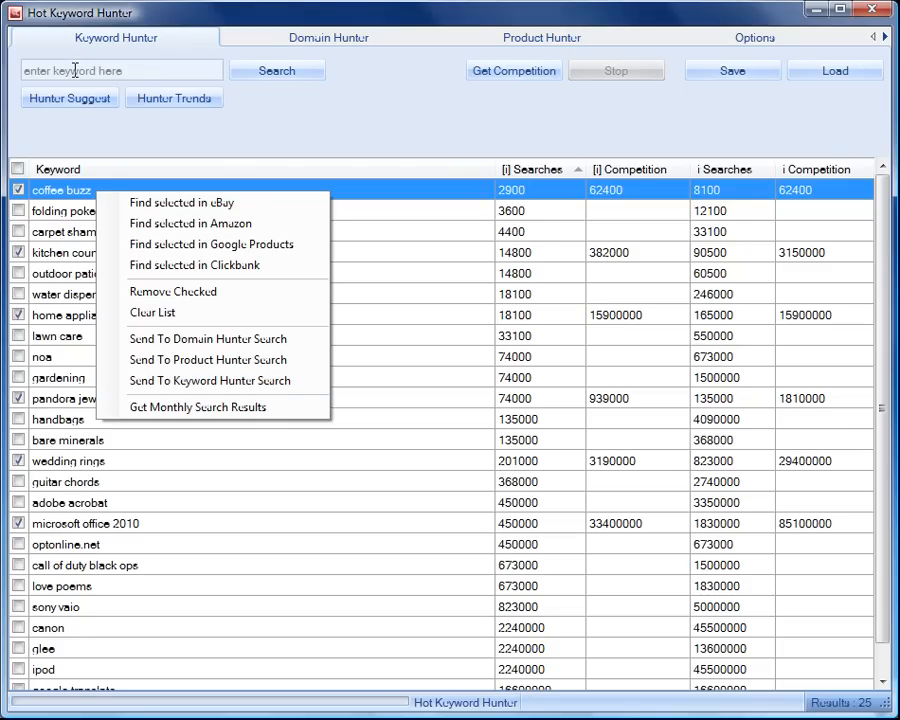
pyautogui.moveTo(190, 223)
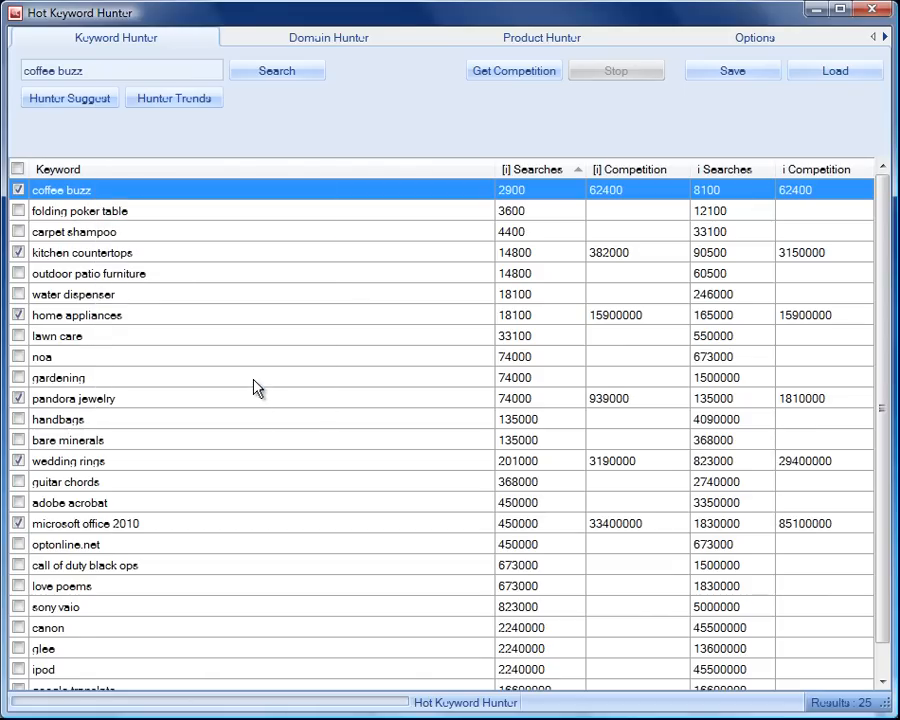
# Fetch coffee buzz suggestions, check all 26, and retrieve their search volumes
pyautogui.click(277, 70)
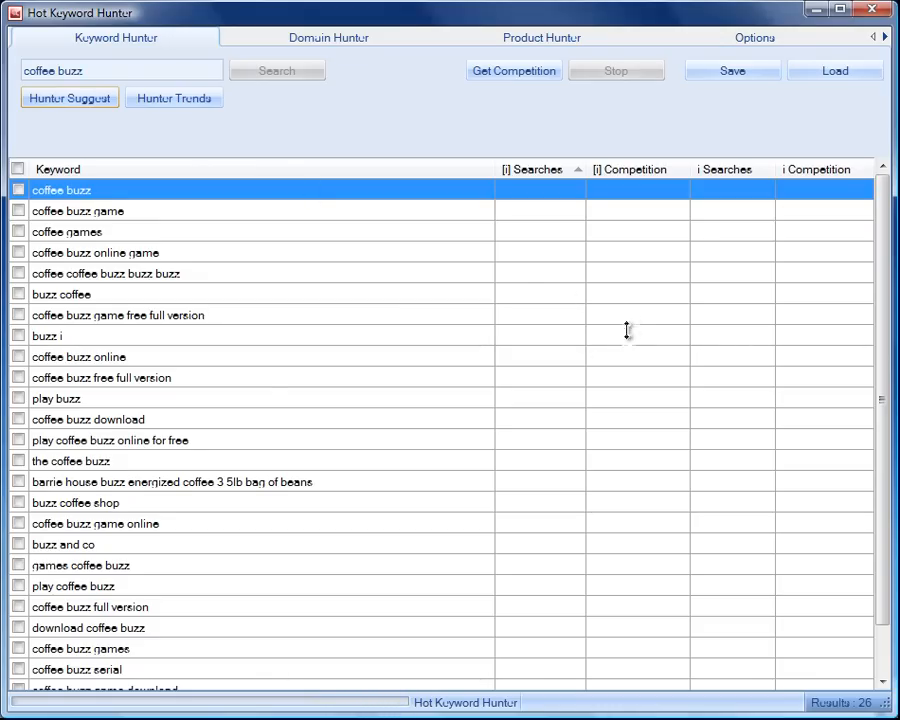
pyautogui.moveTo(512, 180)
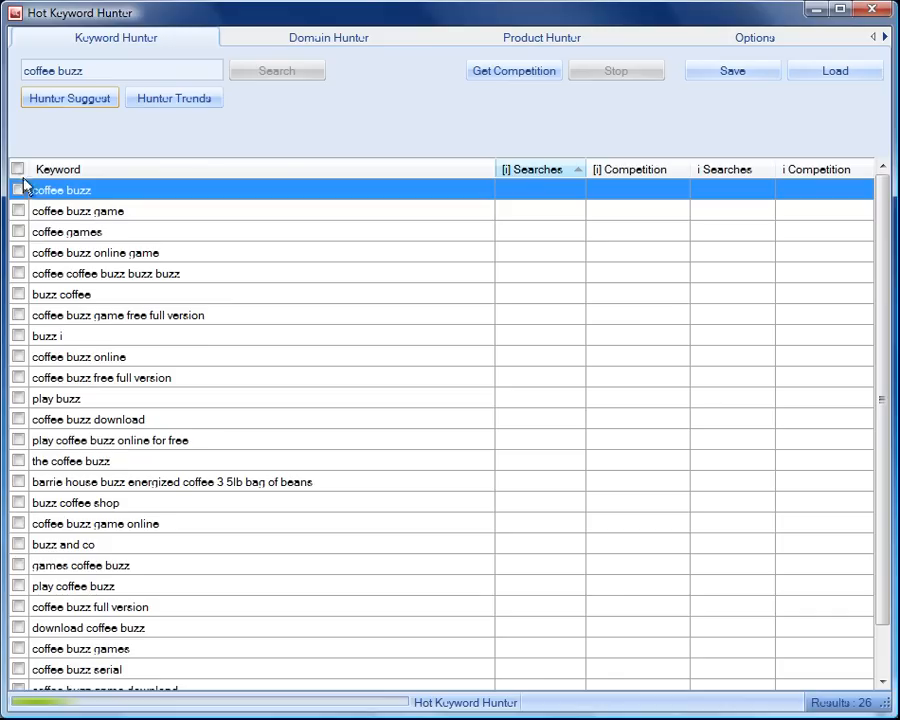
pyautogui.click(17, 169)
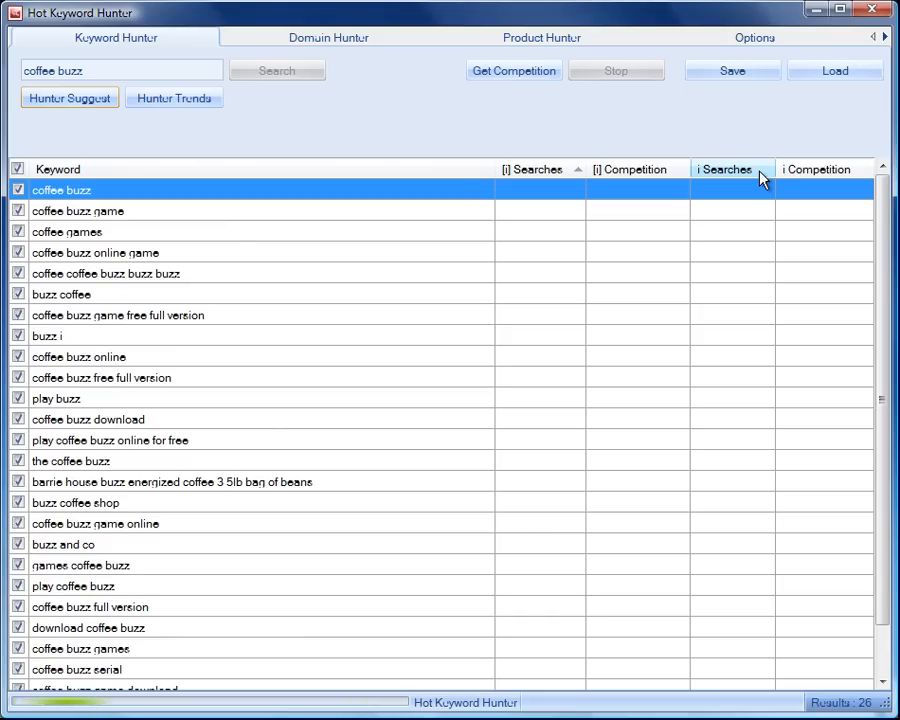
pyautogui.moveTo(125, 285)
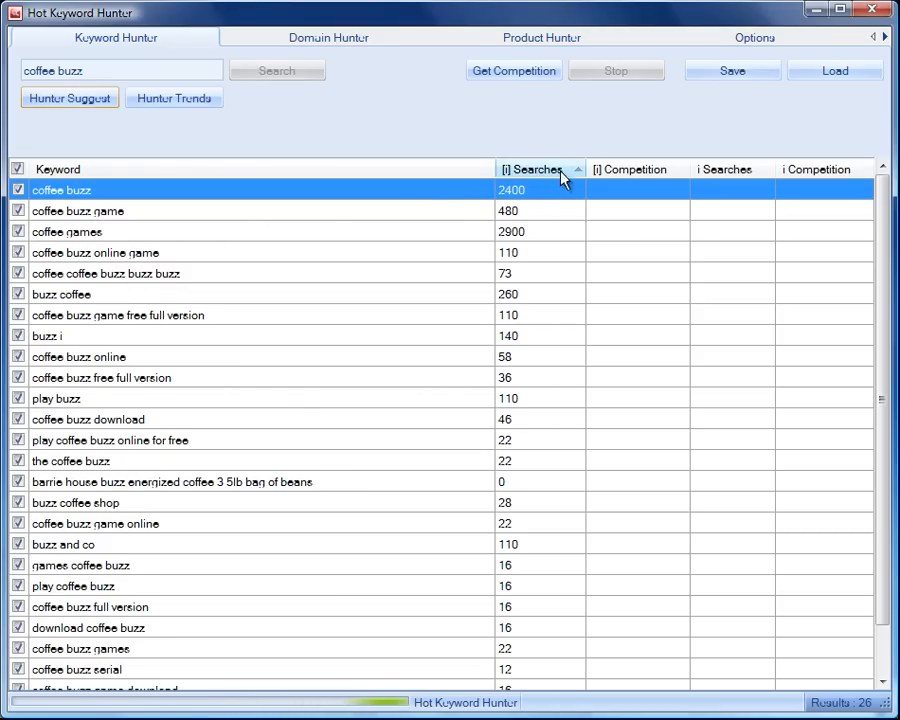
pyautogui.click(513, 70)
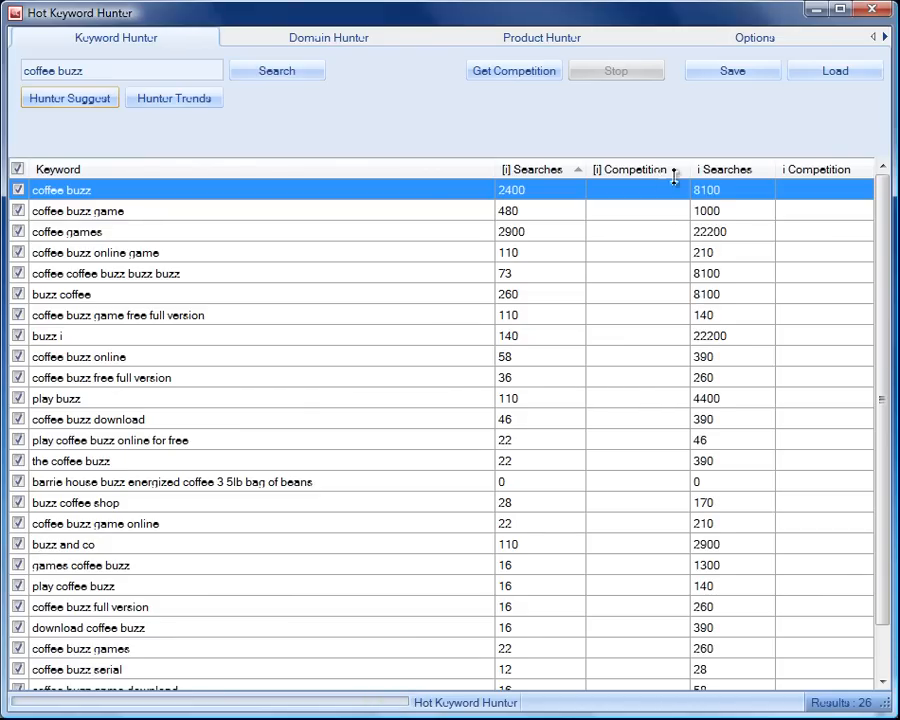
# Sort the suggestions by searches and select the coffee buzz game row
pyautogui.click(533, 168)
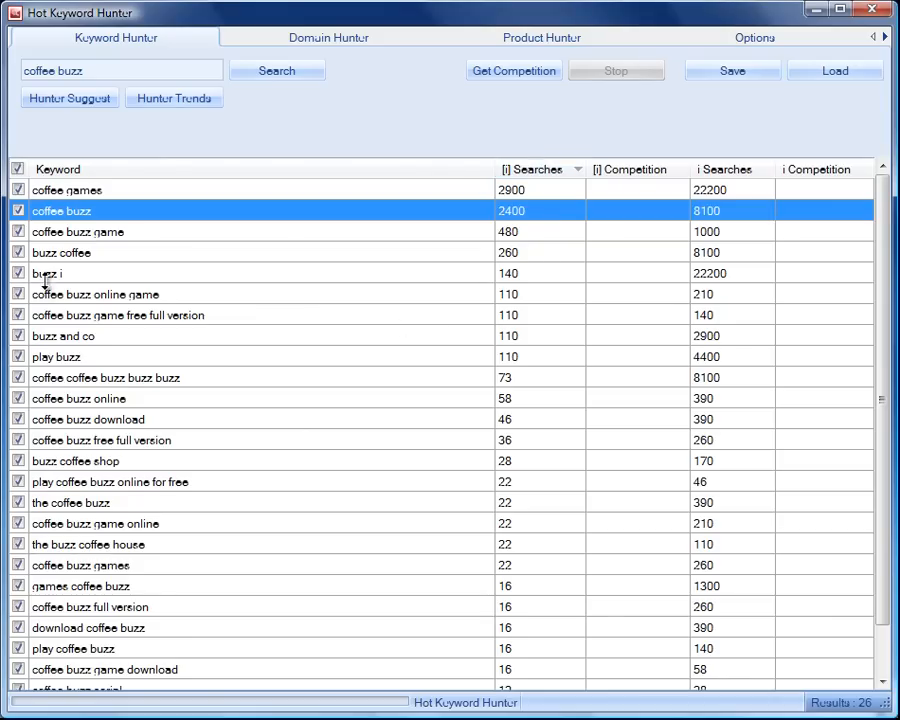
pyautogui.click(723, 169)
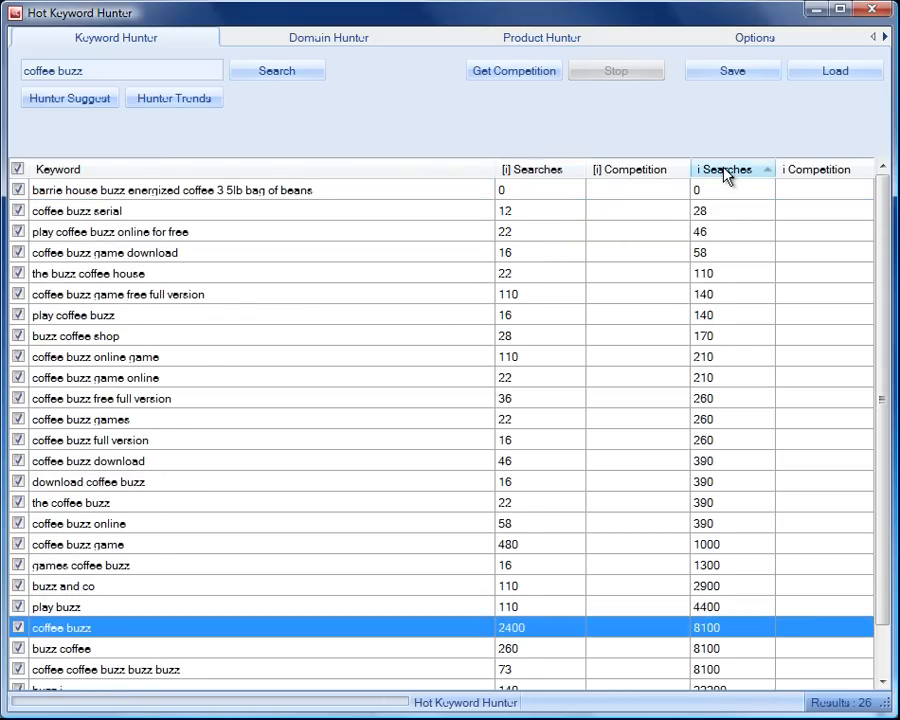
pyautogui.click(723, 169)
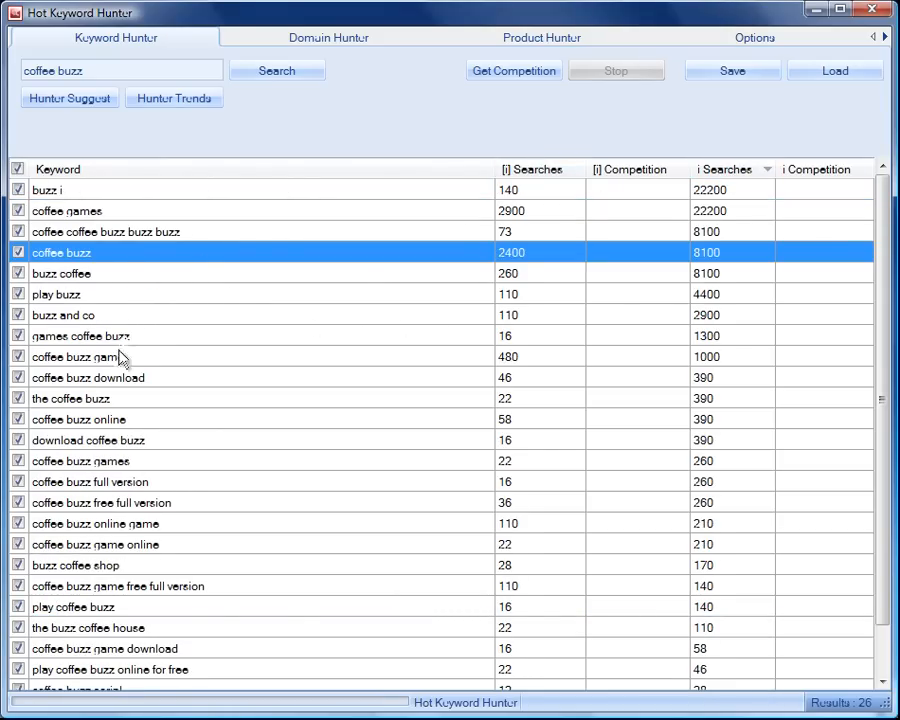
pyautogui.click(80, 356)
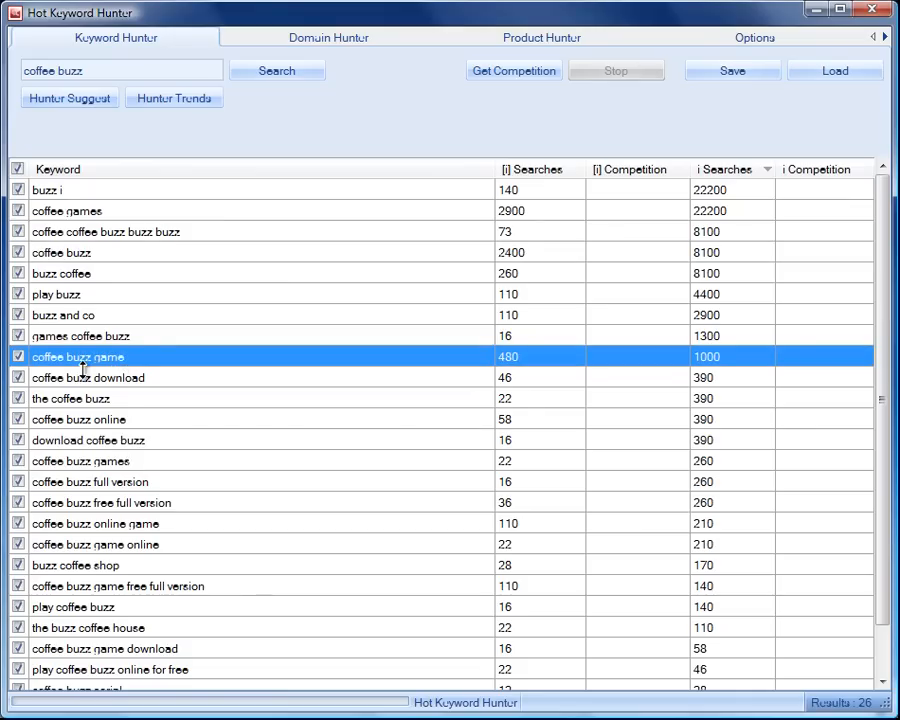
# Send the coffee buzz game keyword to Domain Hunter to check coffeebuzzgame domain availability
pyautogui.rightClick(78, 357)
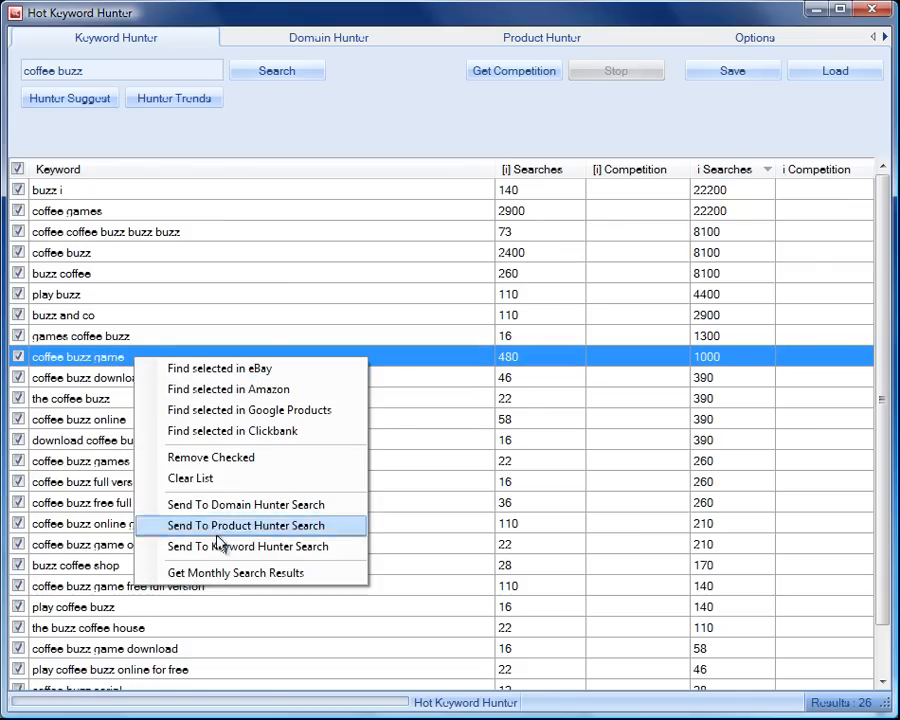
pyautogui.click(246, 504)
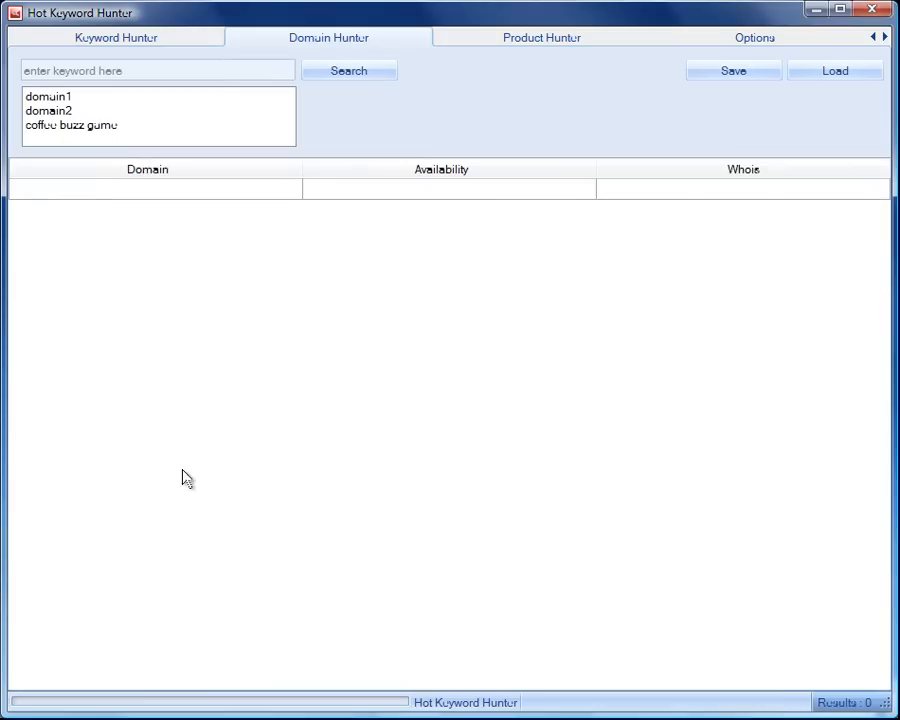
pyautogui.rightClick(48, 96)
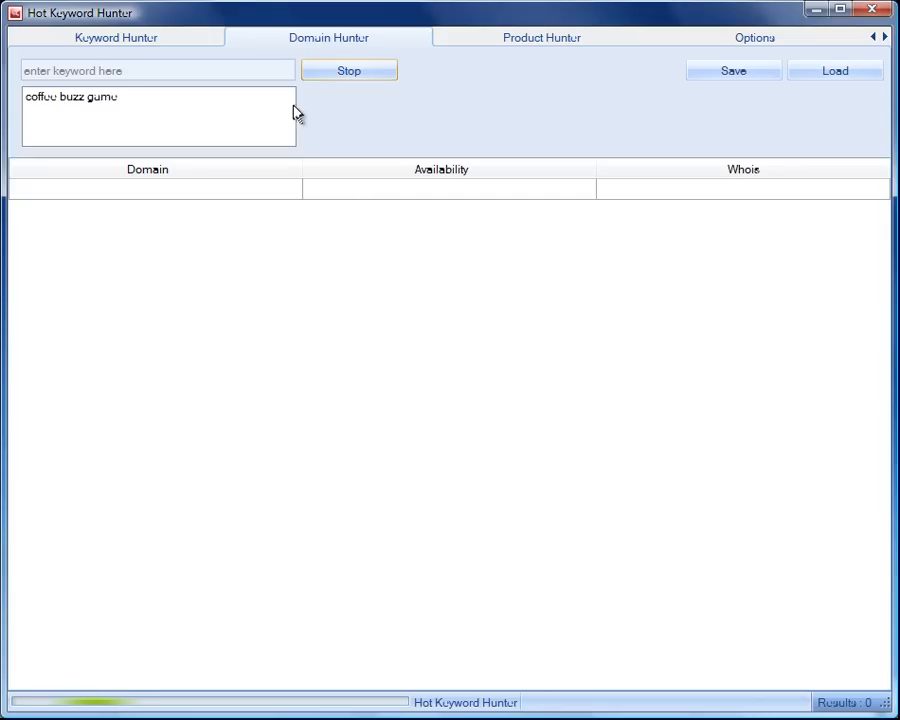
pyautogui.moveTo(86, 102)
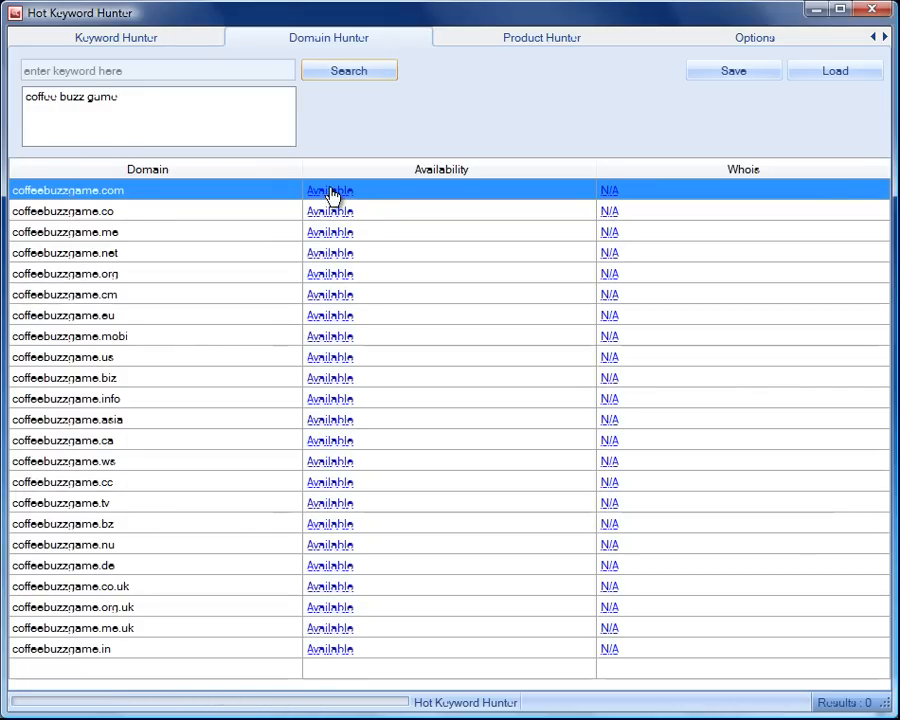
pyautogui.moveTo(347, 197)
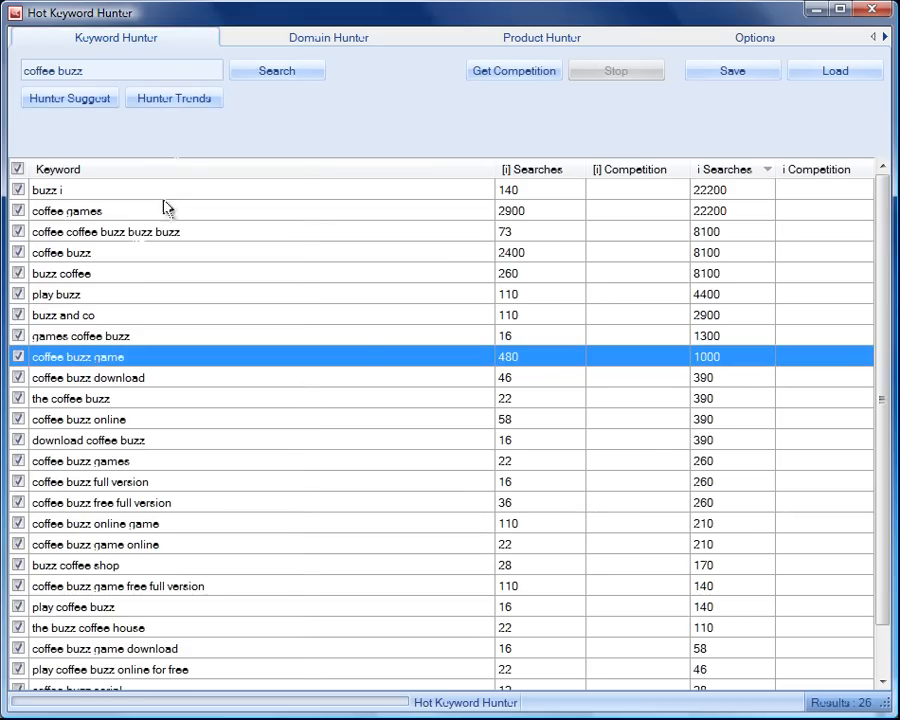
pyautogui.moveTo(535, 362)
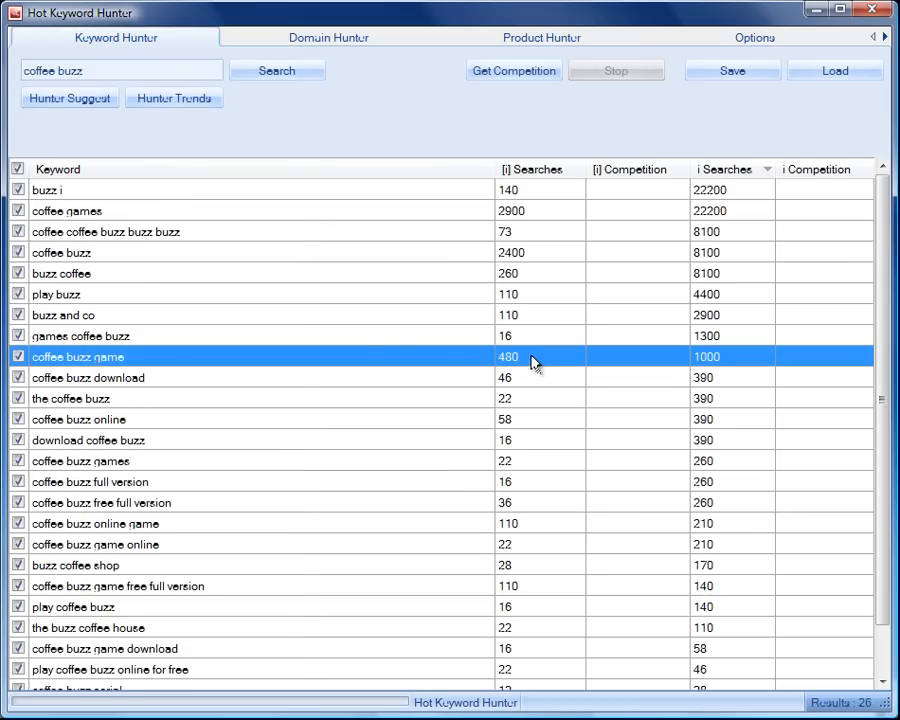
pyautogui.moveTo(460, 351)
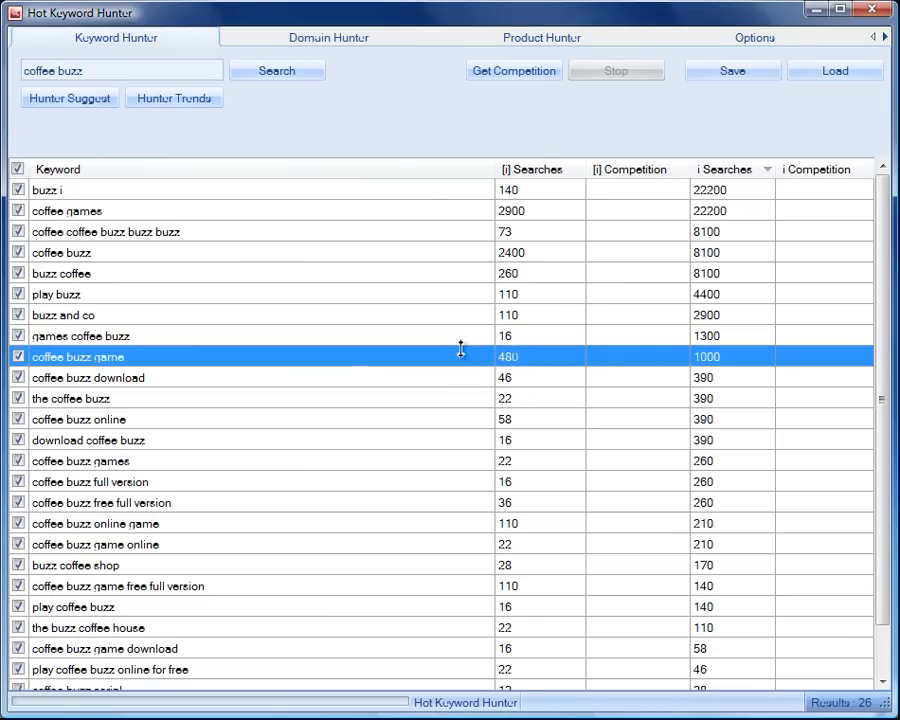
pyautogui.moveTo(307, 324)
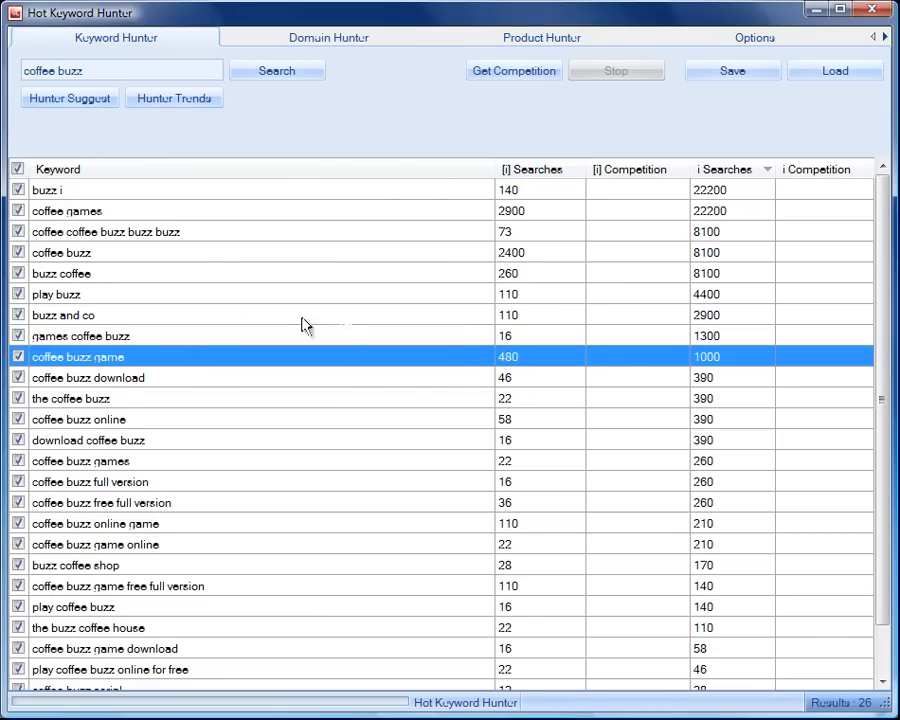
pyautogui.moveTo(182, 361)
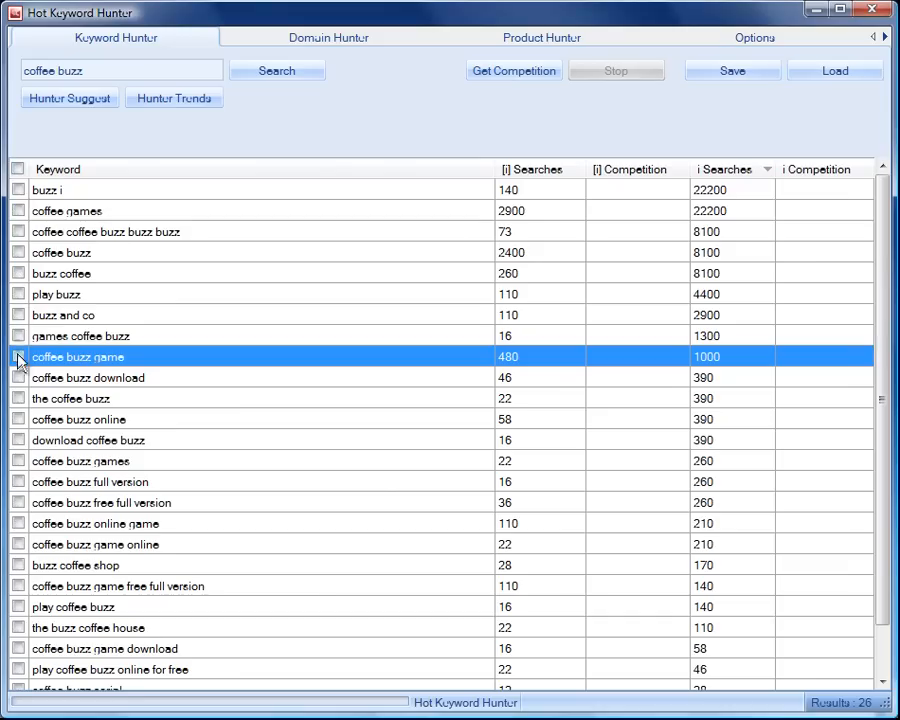
# Tick only the coffee buzz game keyword for the competition lookup
pyautogui.click(17, 357)
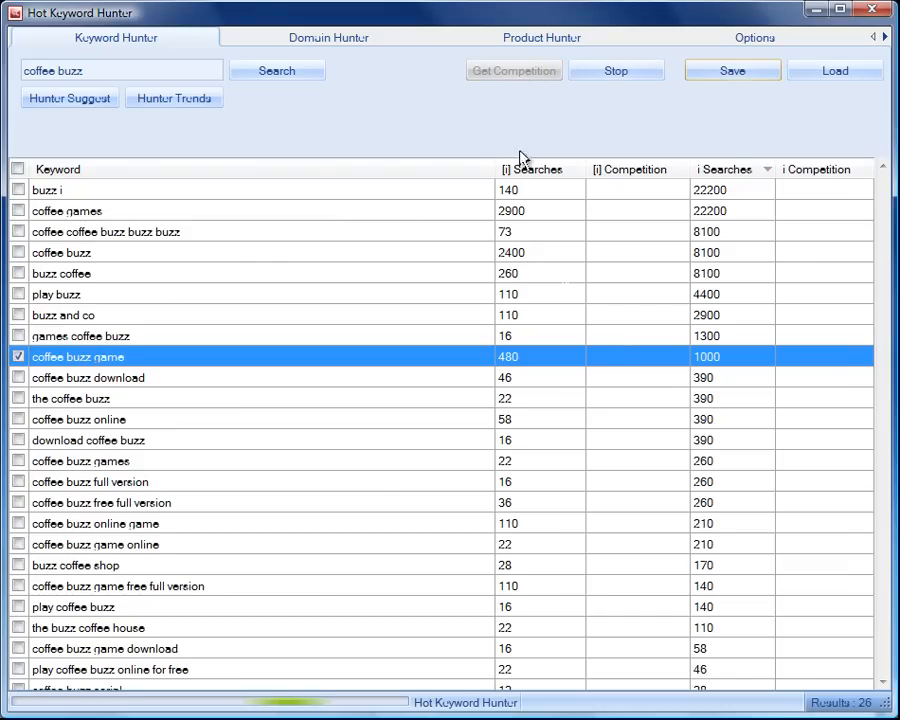
pyautogui.moveTo(616, 357)
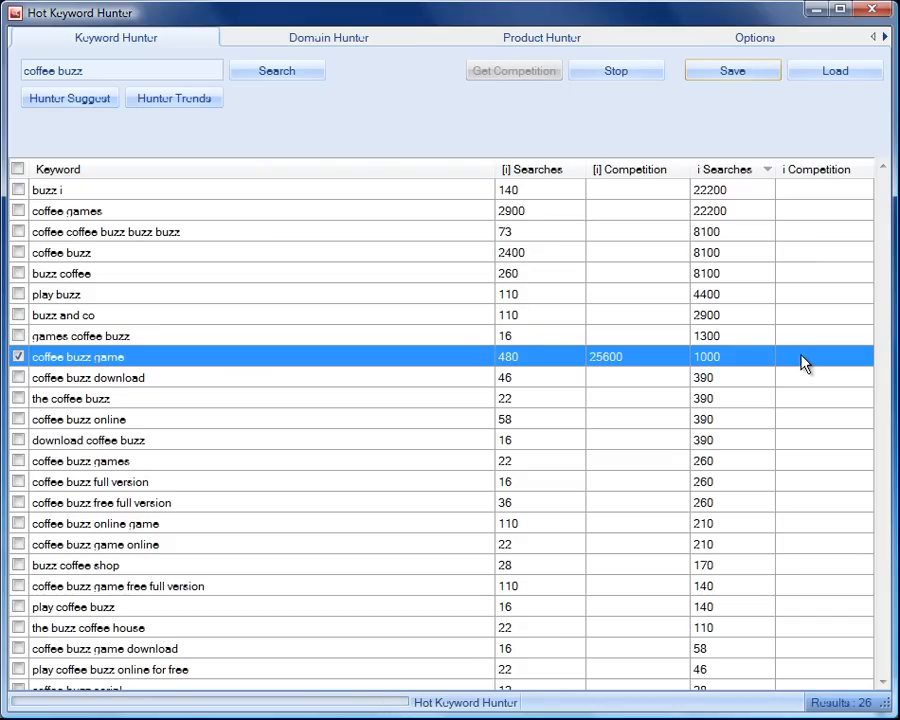
pyautogui.moveTo(806, 363)
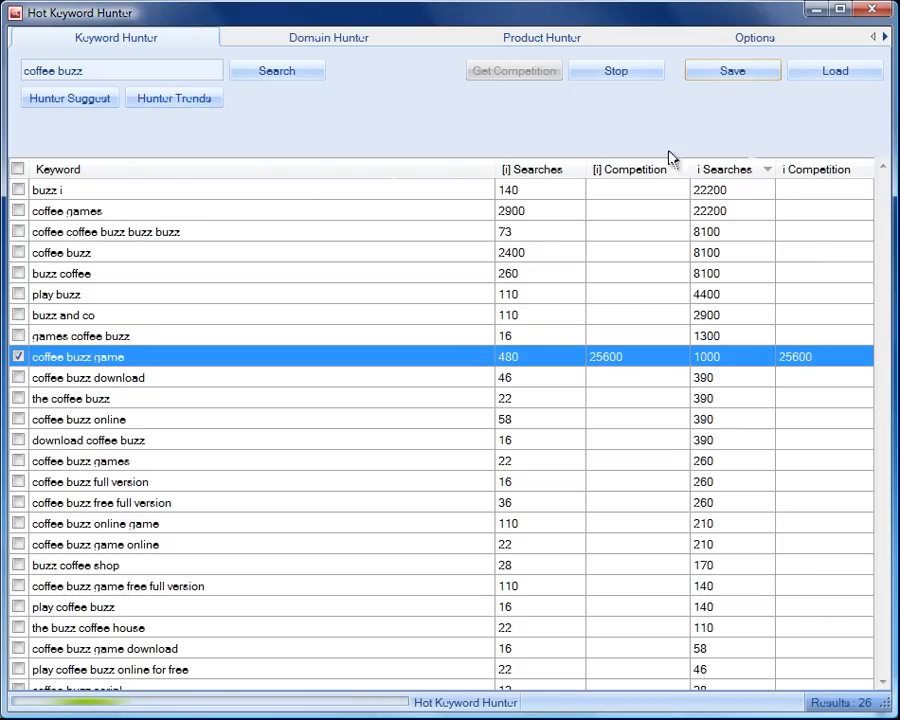
# Load 25 trending keywords such as discount tires and coffee maker via Hunter Trends
pyautogui.click(69, 97)
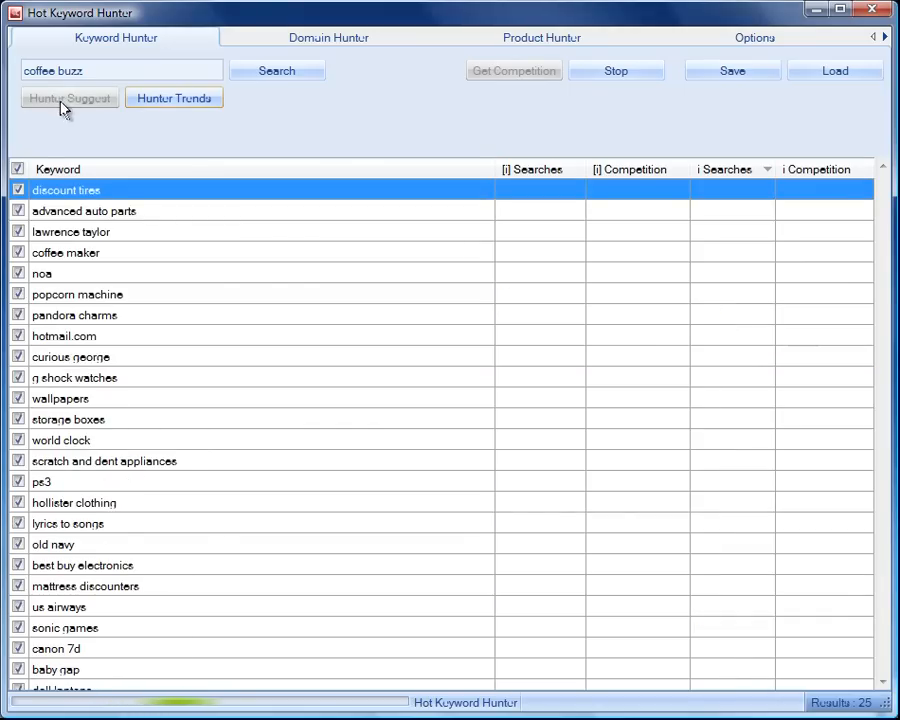
pyautogui.moveTo(537, 186)
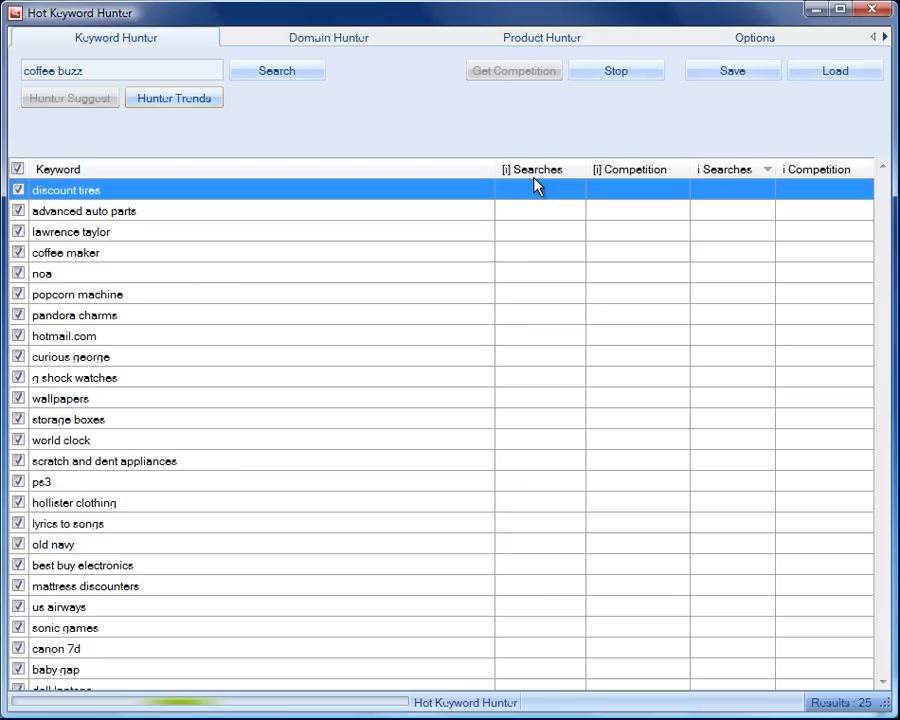
pyautogui.moveTo(758, 192)
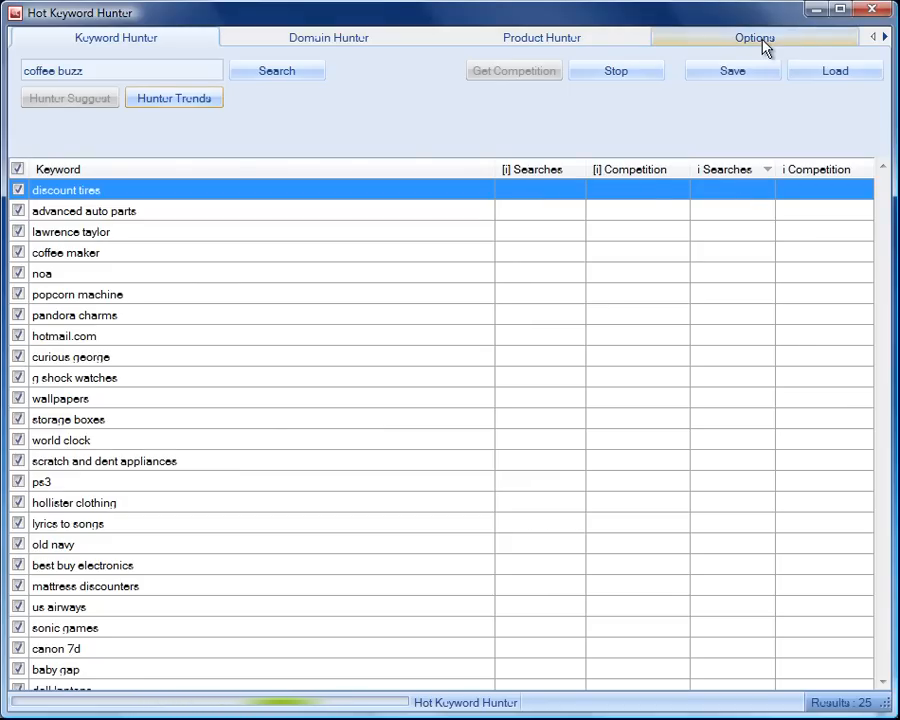
pyautogui.click(754, 37)
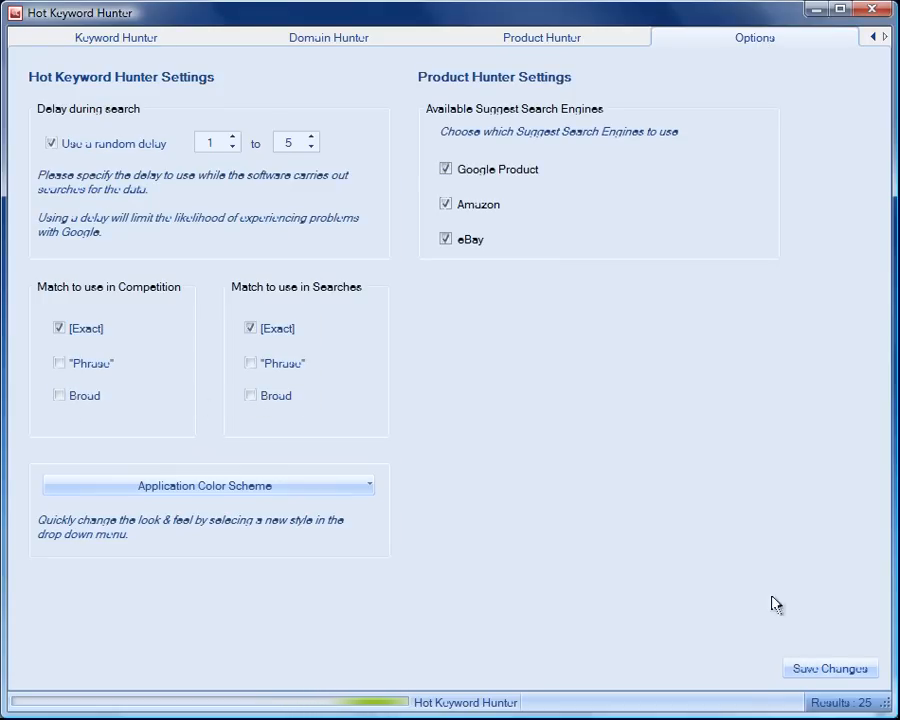
pyautogui.click(830, 668)
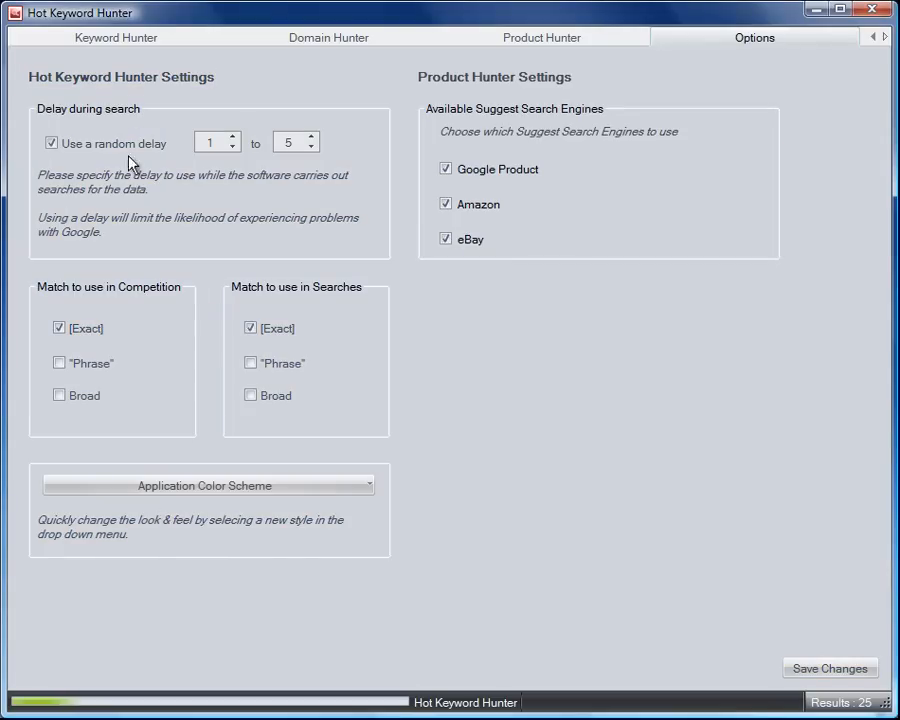
pyautogui.click(115, 37)
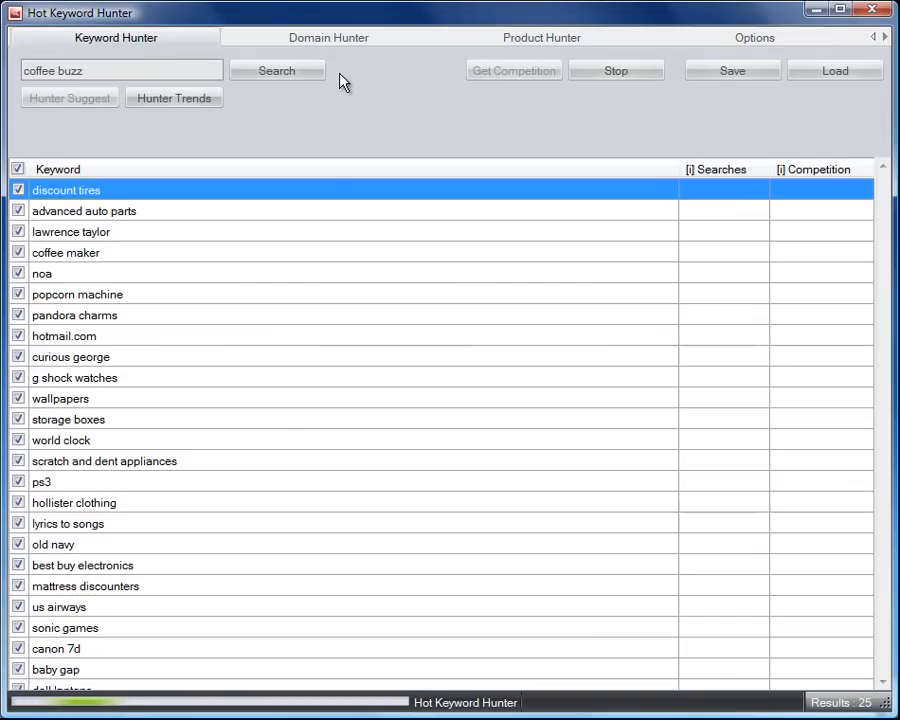
pyautogui.moveTo(533, 365)
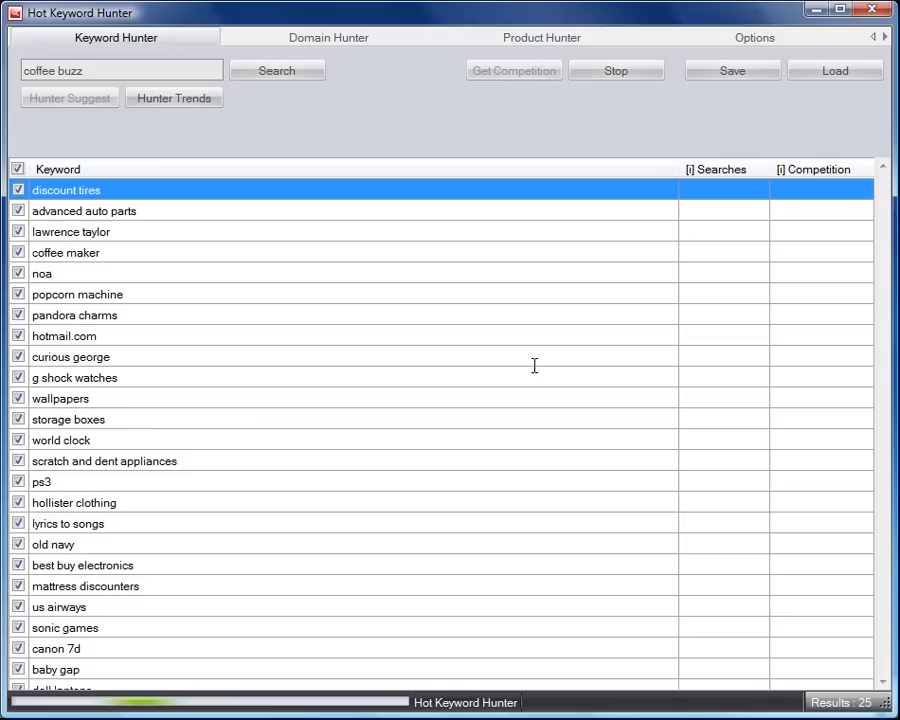
pyautogui.moveTo(538, 374)
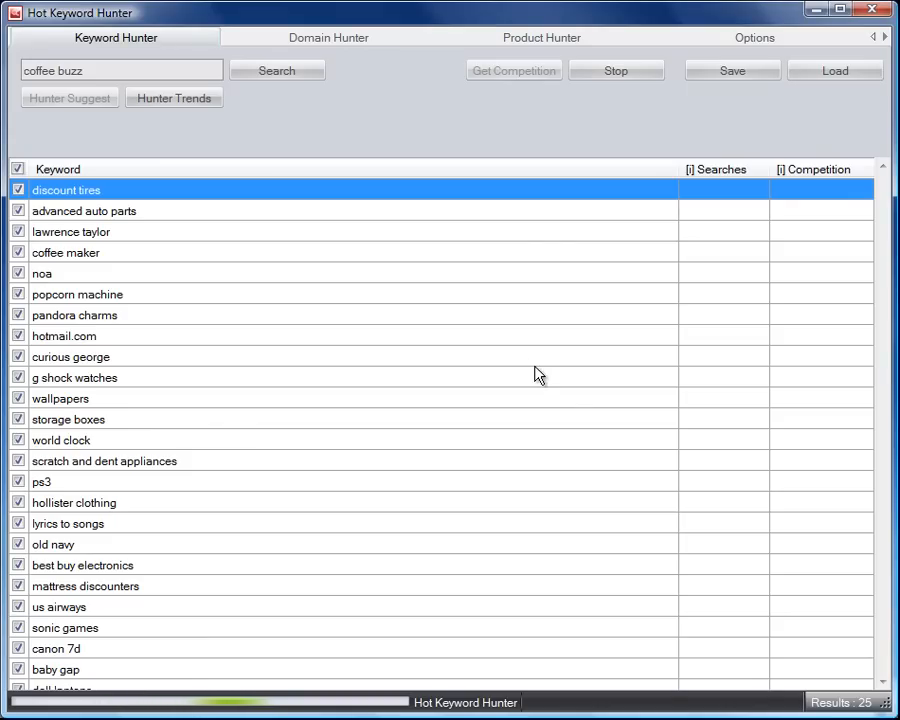
pyautogui.moveTo(533, 380)
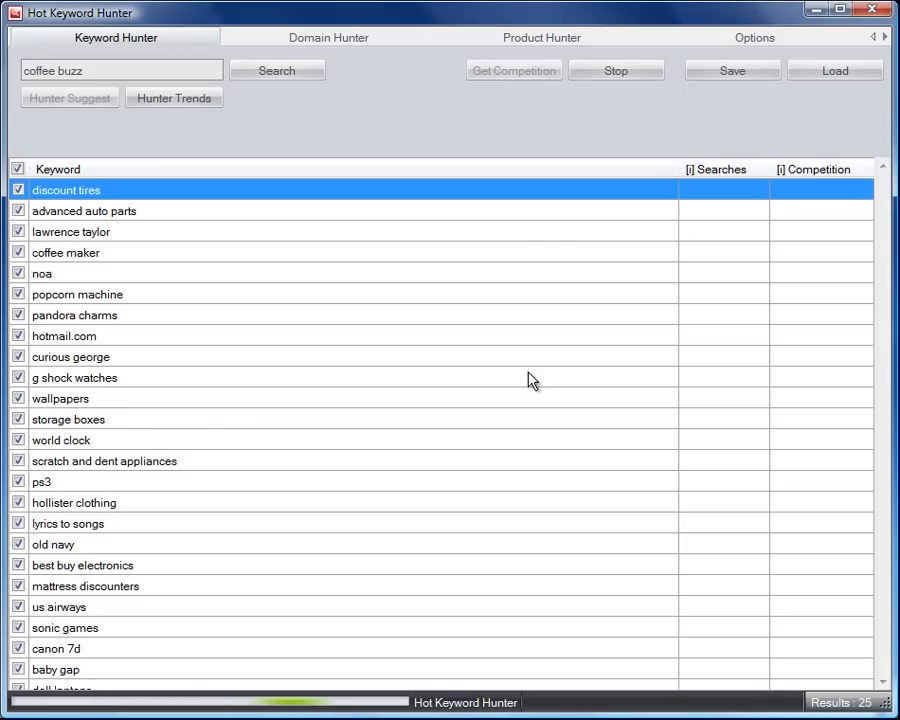
# Fill the trending keywords' search volumes and switch to the Product Hunter's 214 yoga results
pyautogui.click(277, 70)
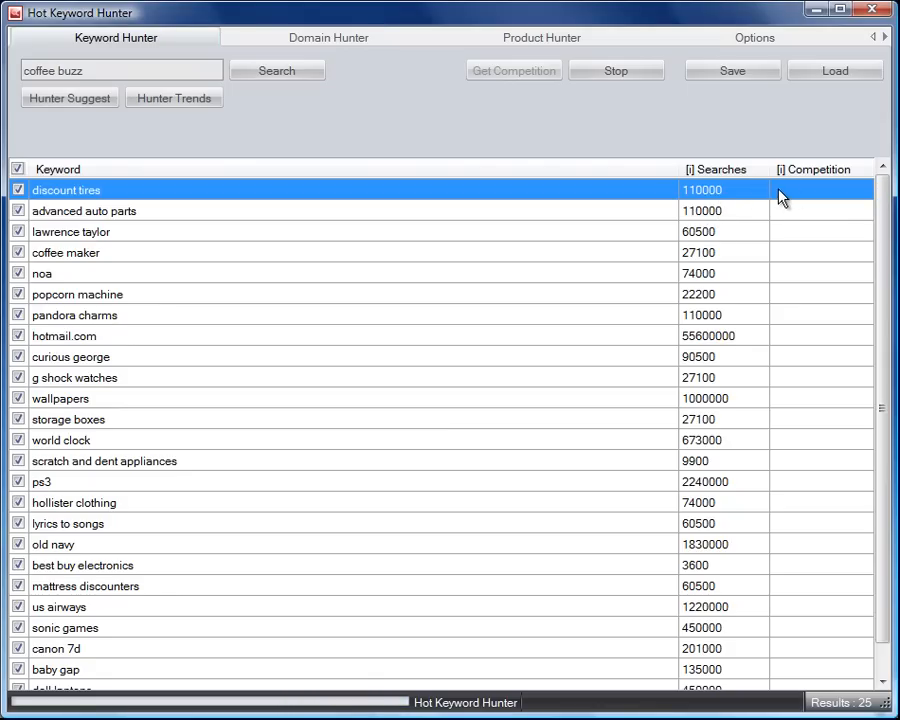
pyautogui.moveTo(308, 178)
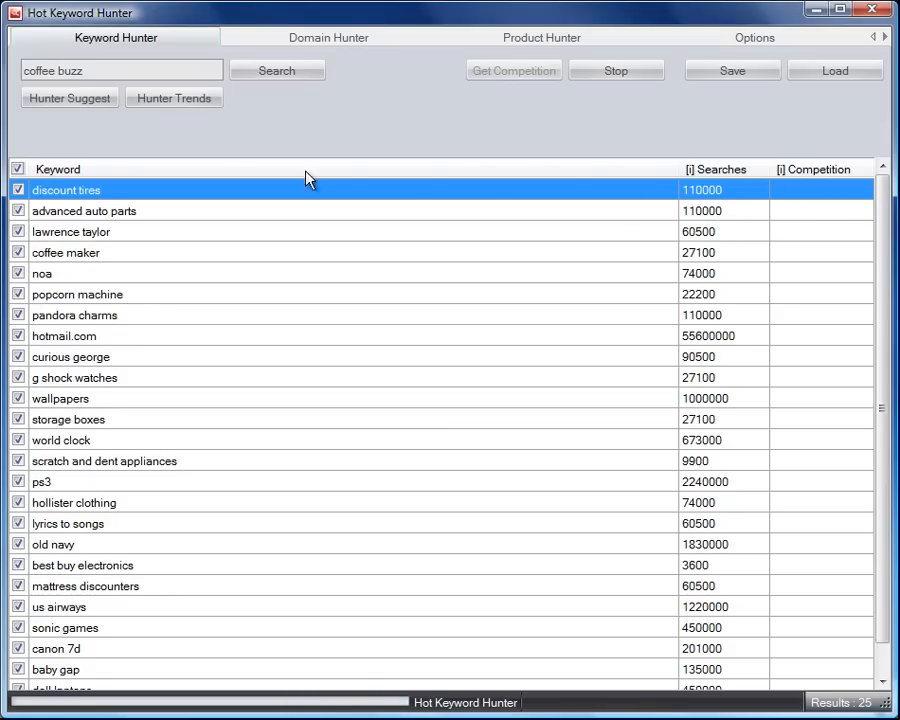
pyautogui.click(541, 37)
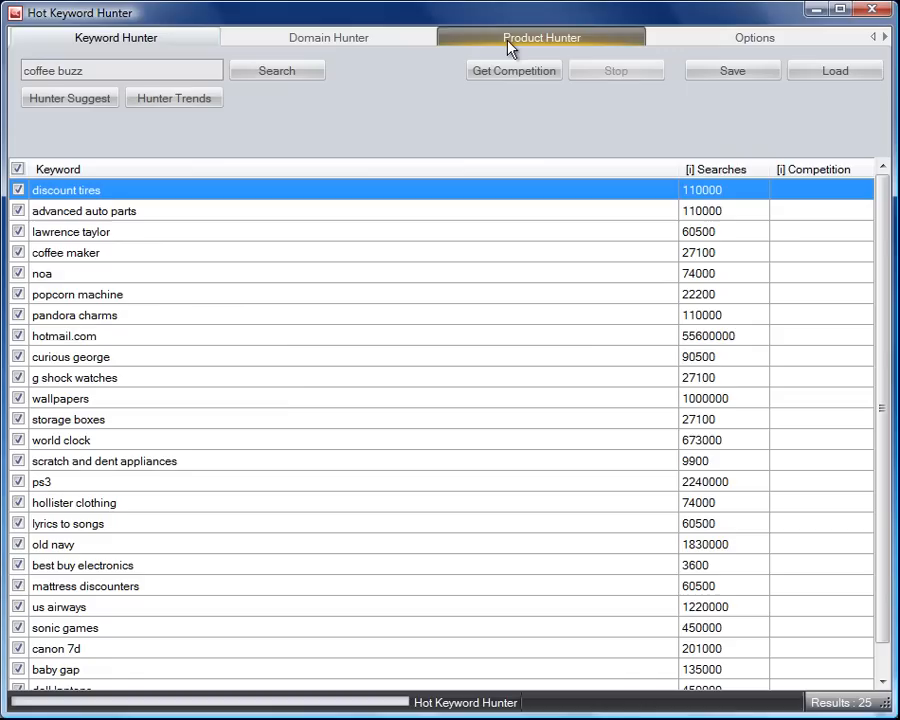
pyautogui.click(541, 37)
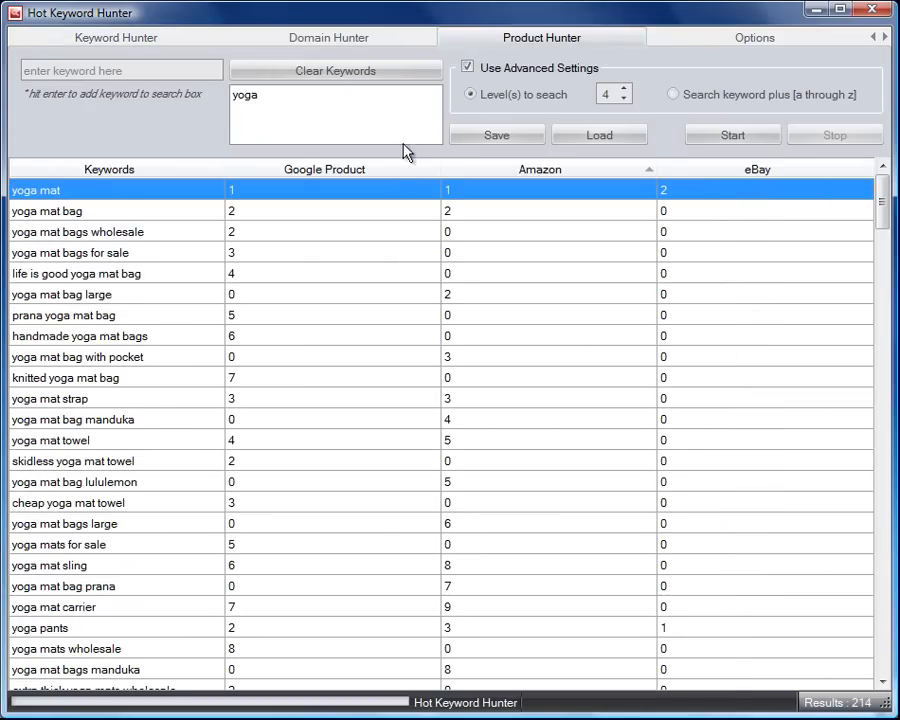
pyautogui.moveTo(185, 262)
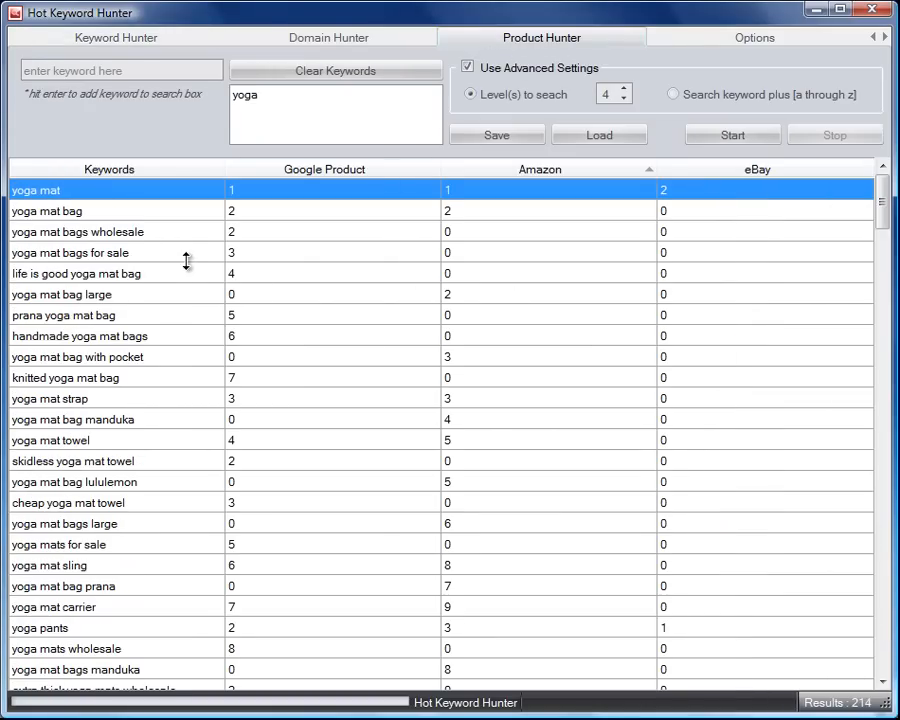